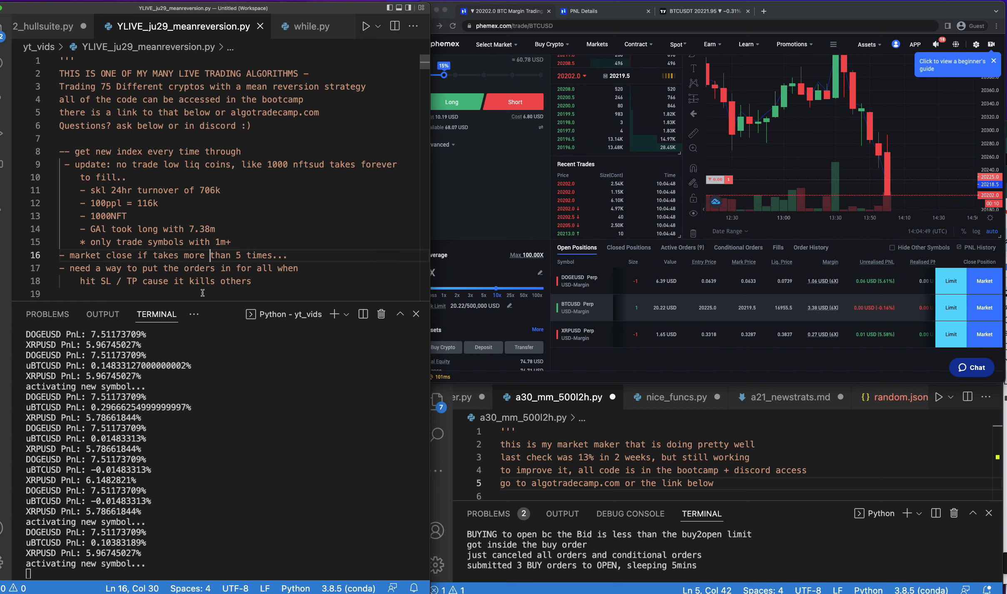
- Show the Phemex PNL Details page with the 30-day daily realised PnL chart
click(580, 10)
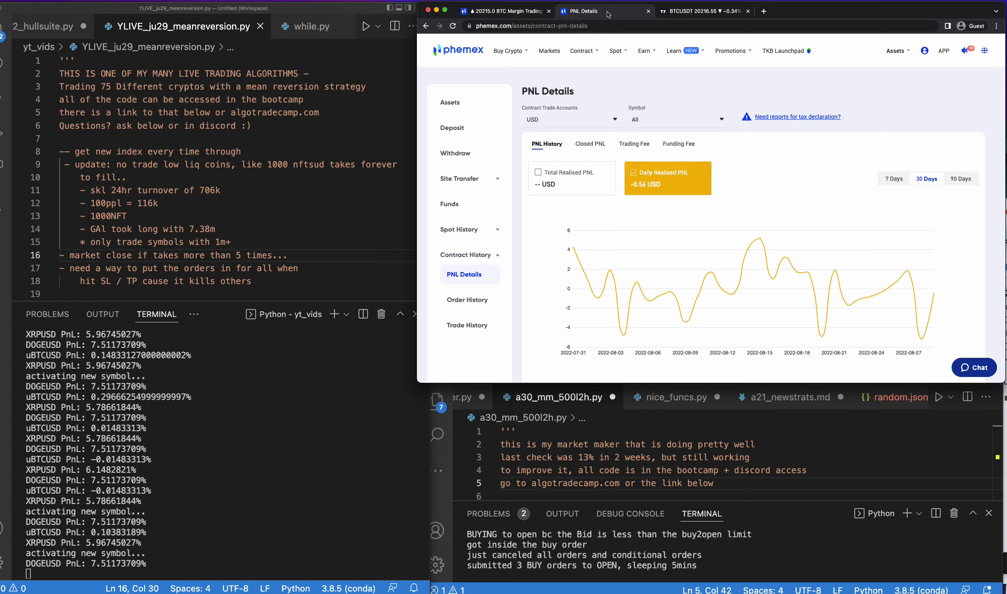
mouse_move(577, 273)
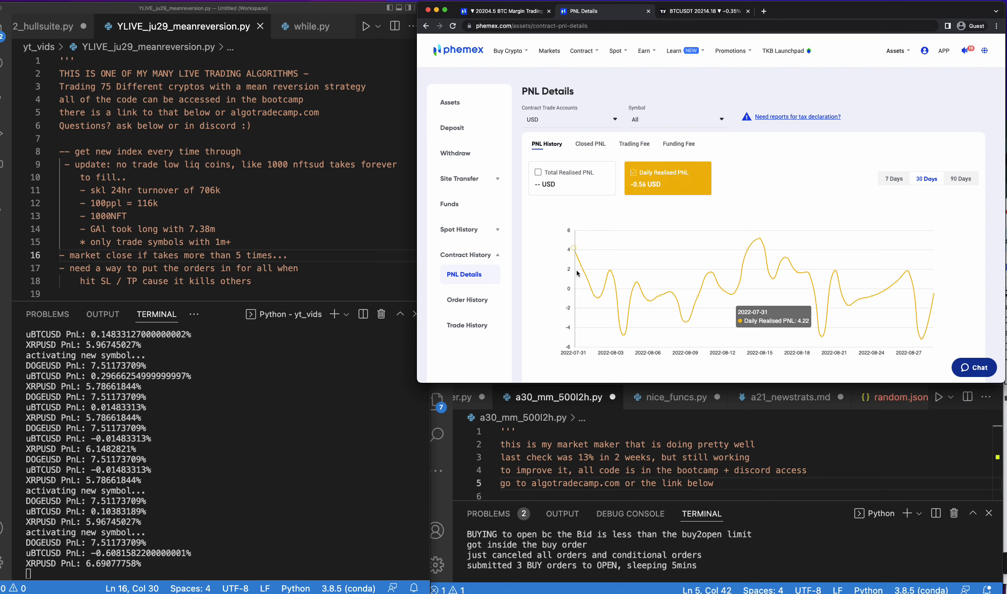
mouse_move(667, 303)
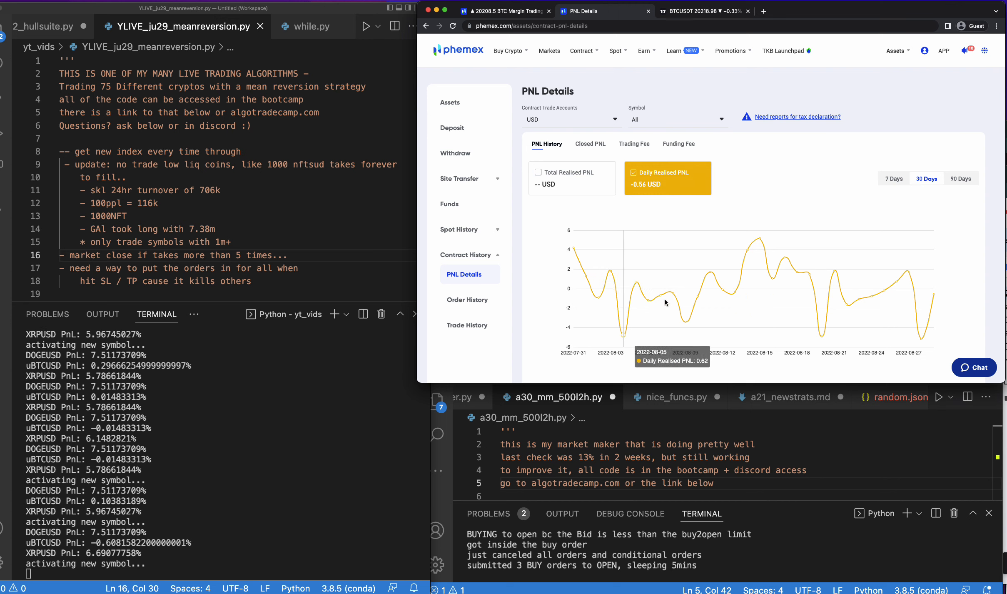
mouse_move(867, 223)
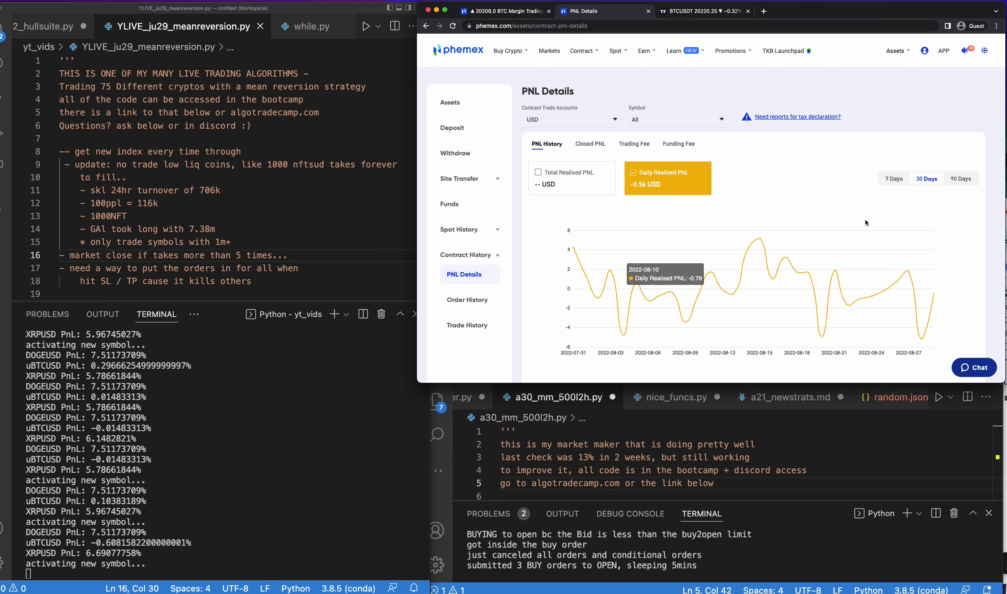
mouse_move(574, 252)
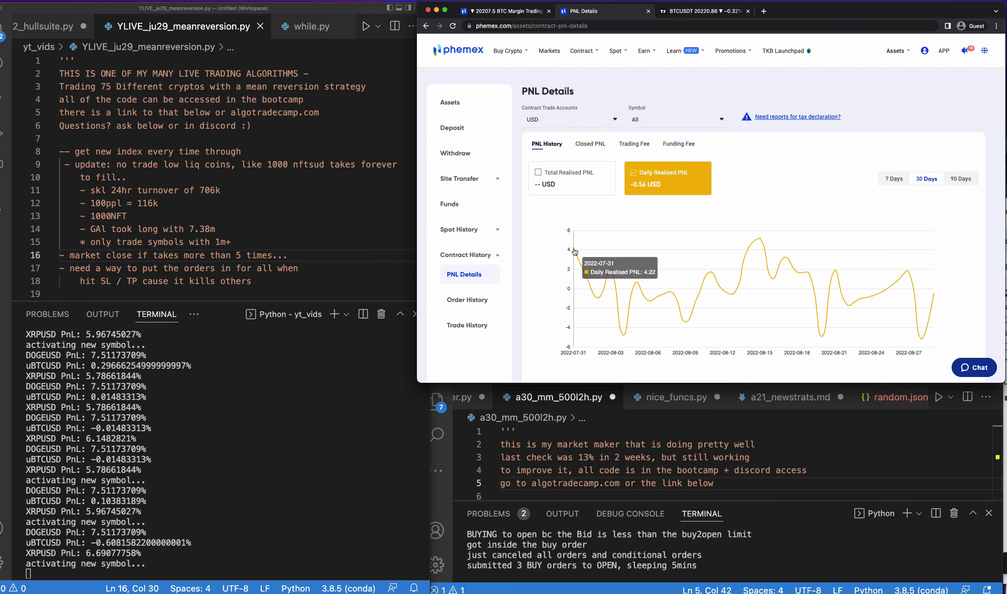
mouse_move(576, 251)
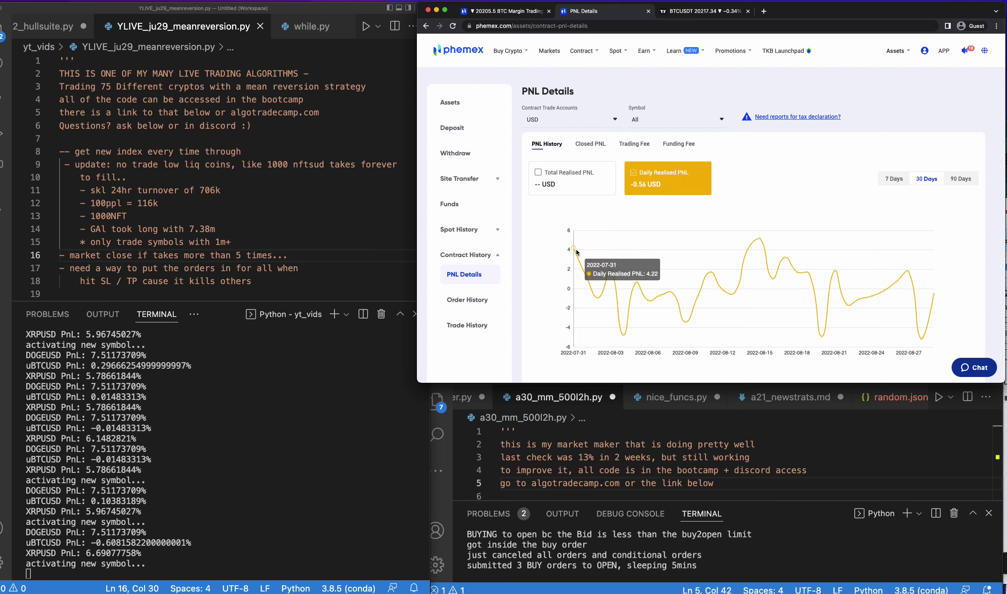
mouse_move(597, 297)
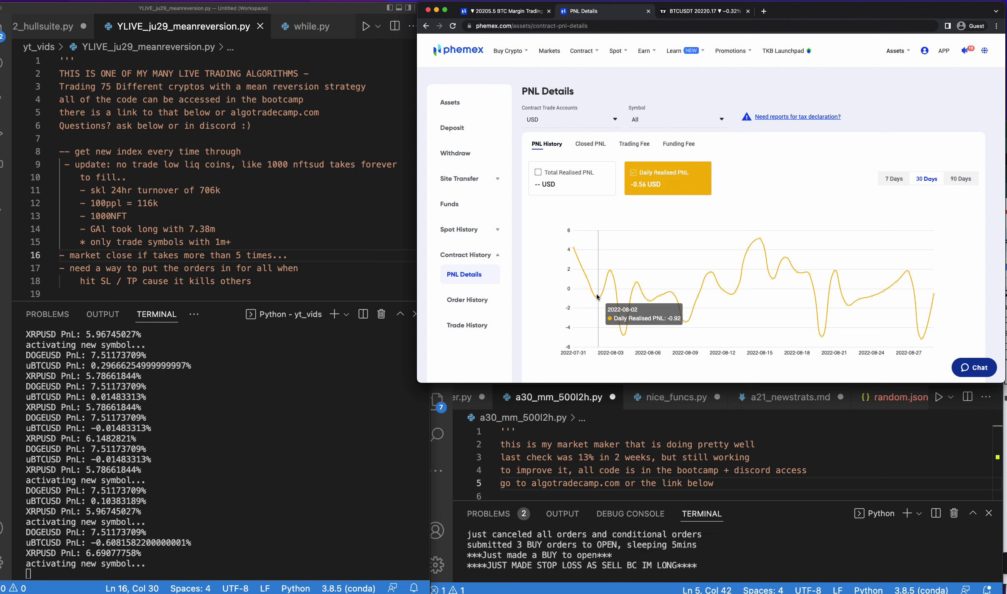
mouse_move(609, 275)
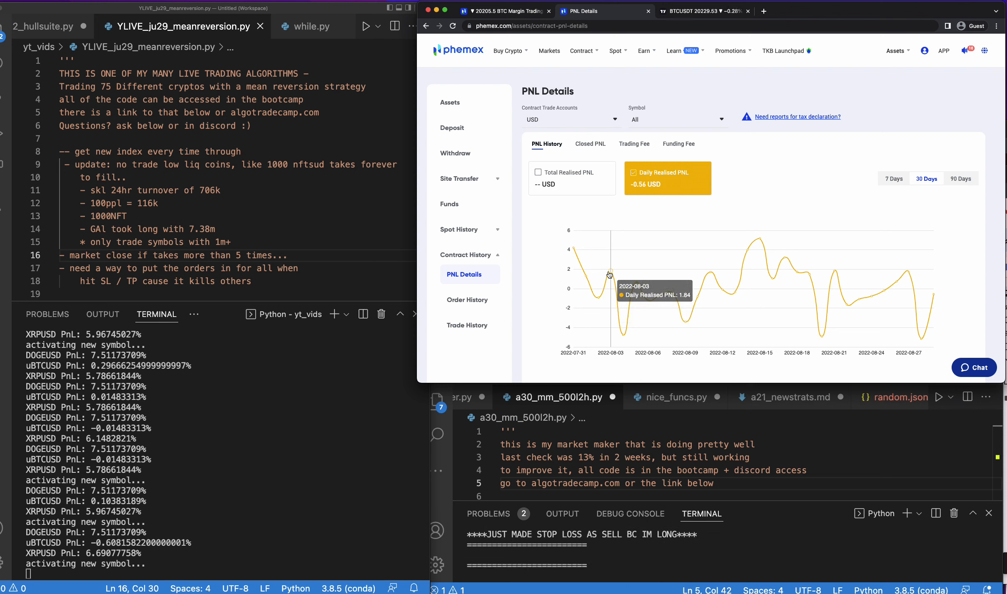
mouse_move(619, 311)
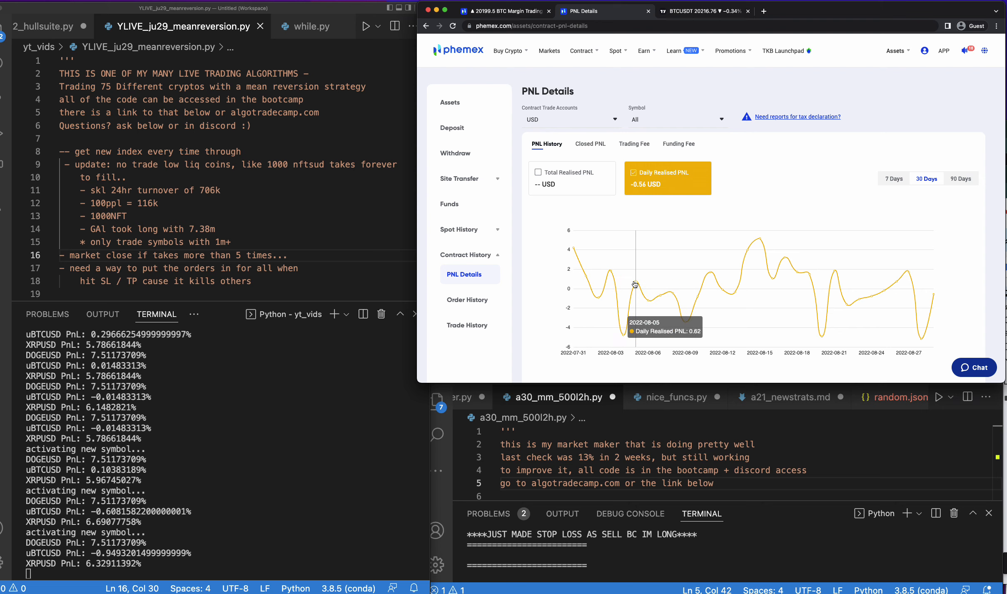
mouse_move(635, 284)
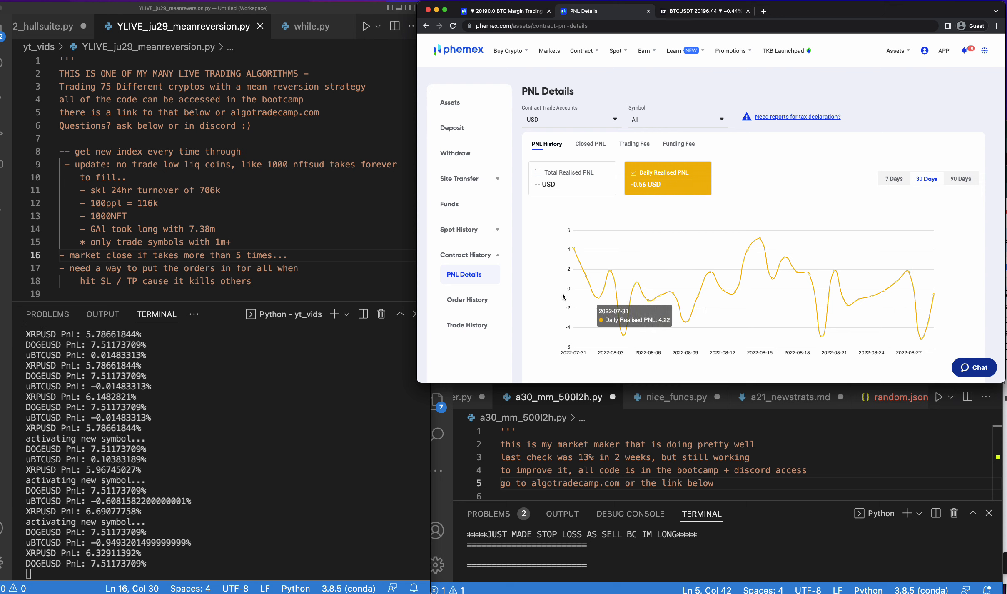
mouse_move(733, 290)
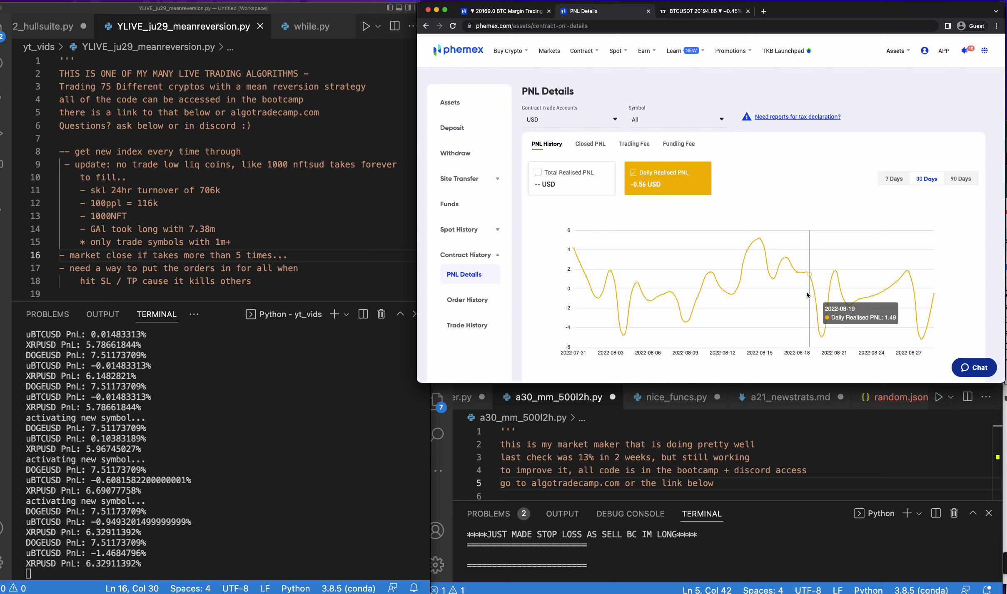
mouse_move(630, 289)
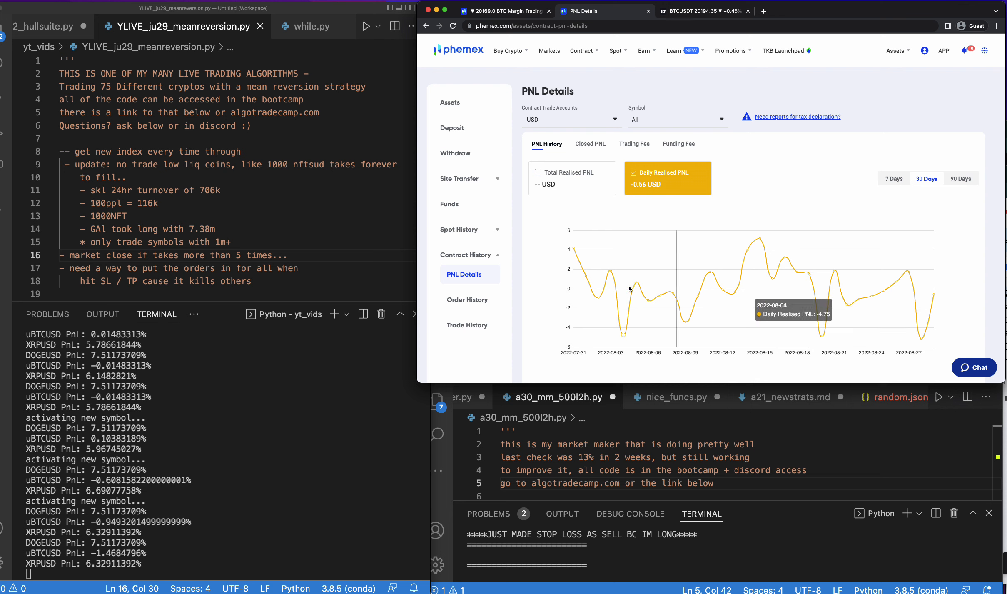
mouse_move(636, 286)
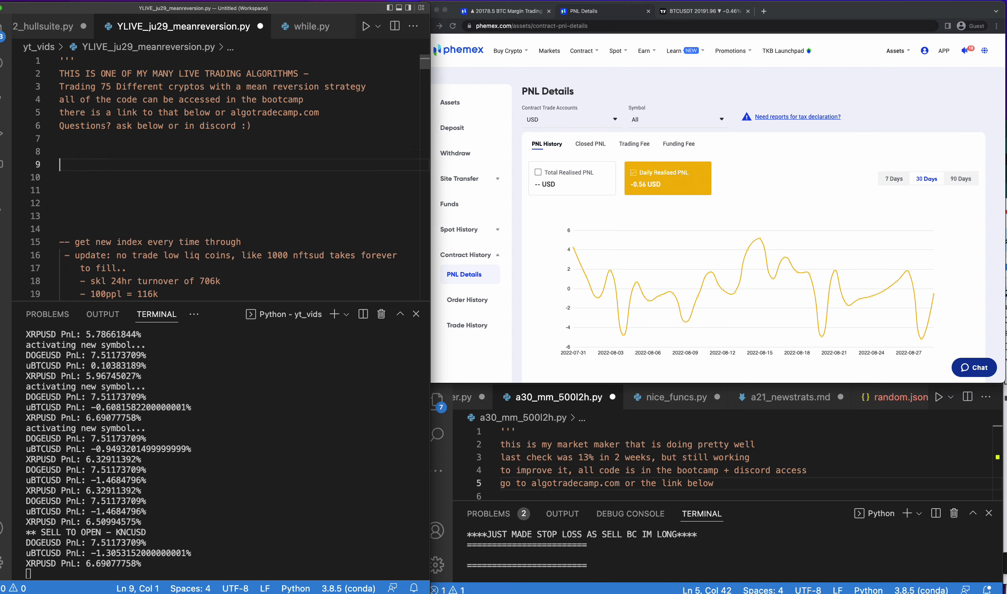
- Note the dates 8/28, 8/20, 8/4 on line 9 of YLIVE_ju29_meanreversion.py
text(8/)
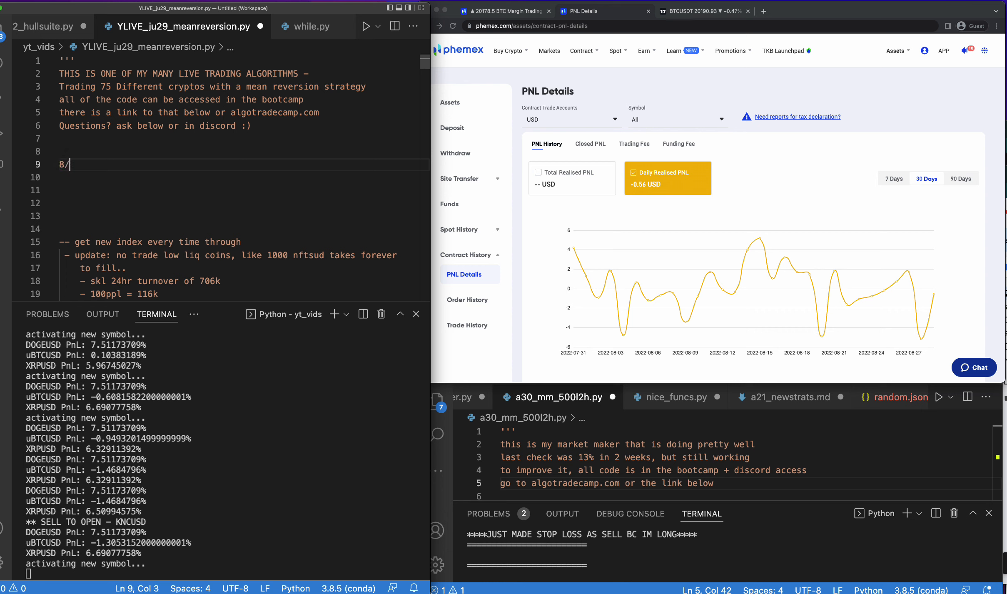
text(28)
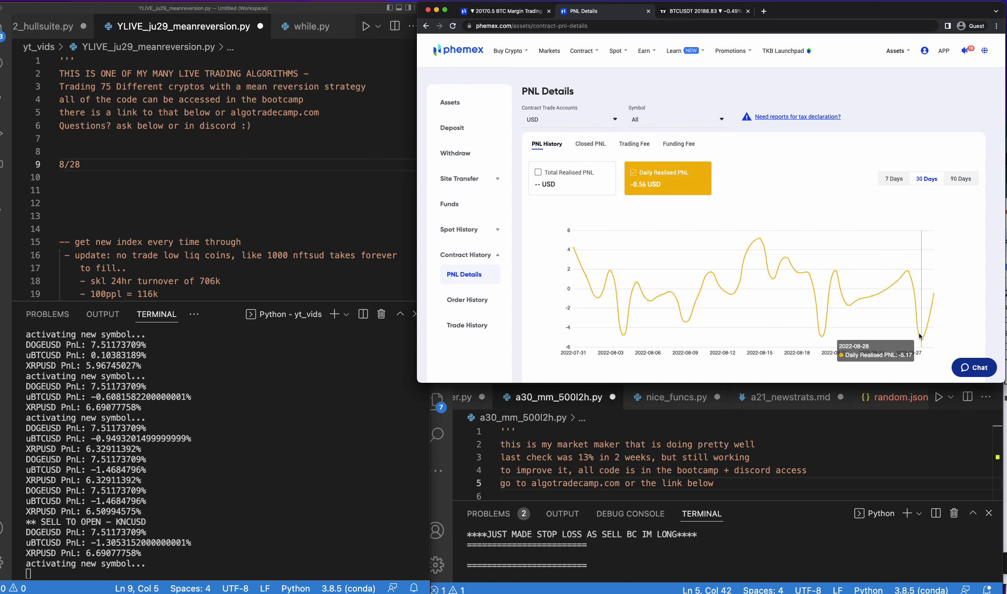
mouse_move(907, 275)
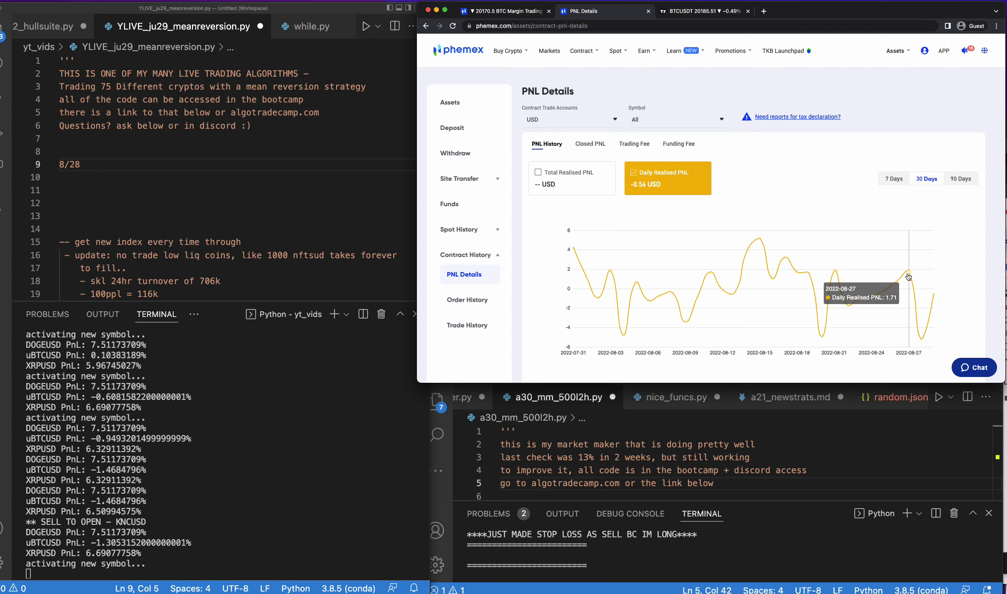
mouse_move(760, 242)
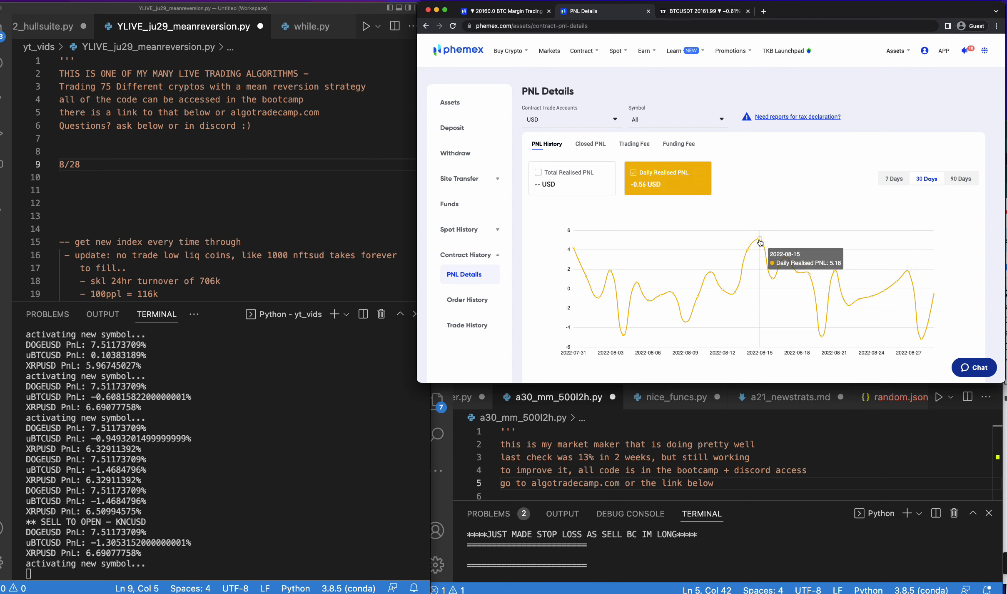
mouse_move(825, 334)
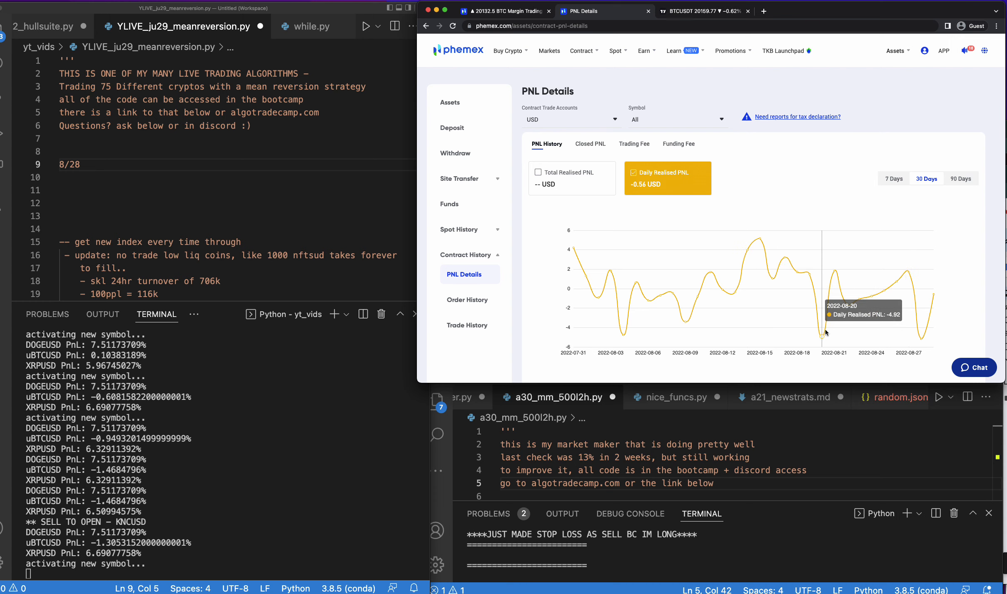
mouse_move(810, 334)
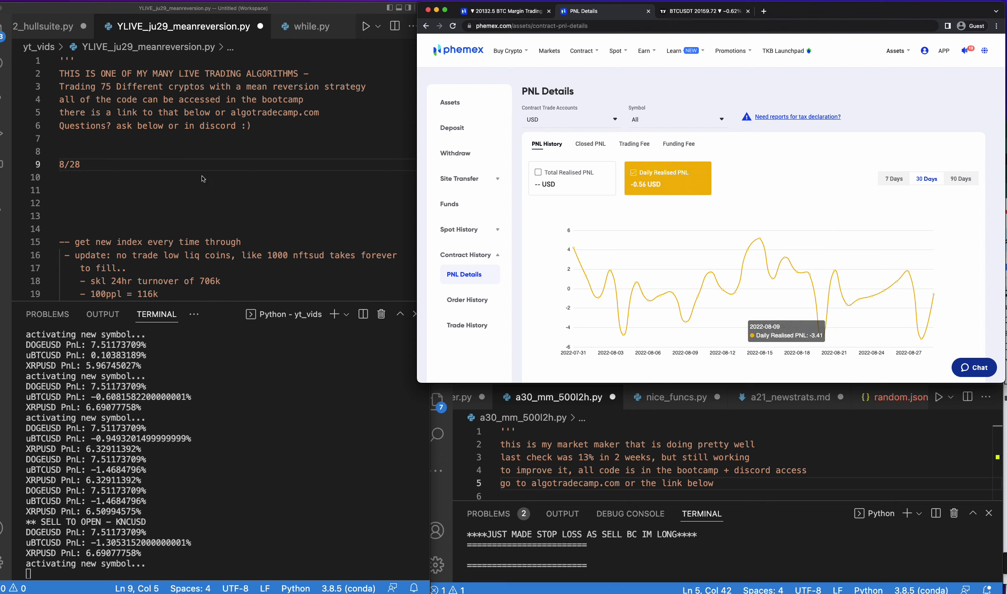
text(, 8)
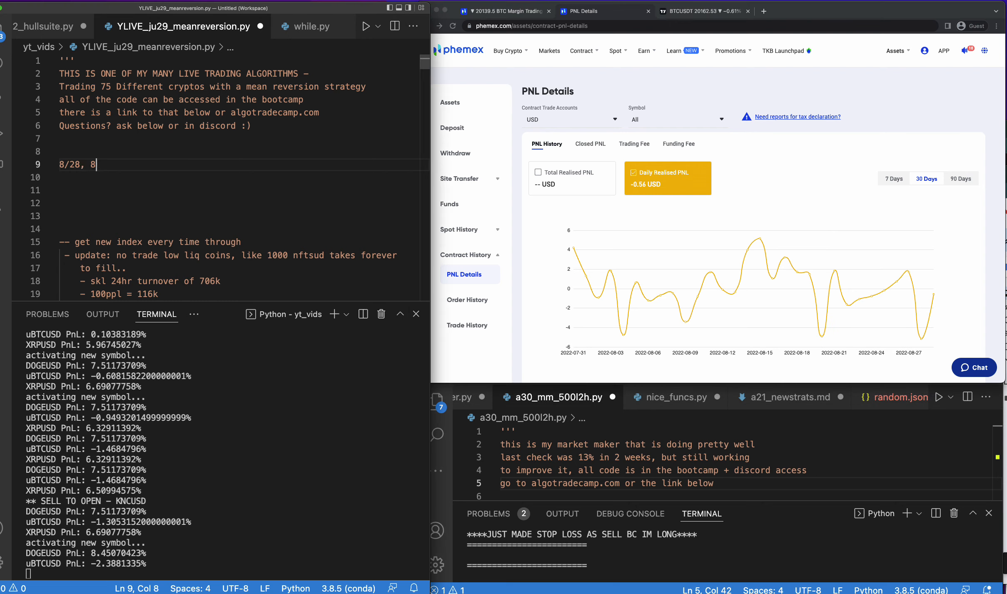
text(/20)
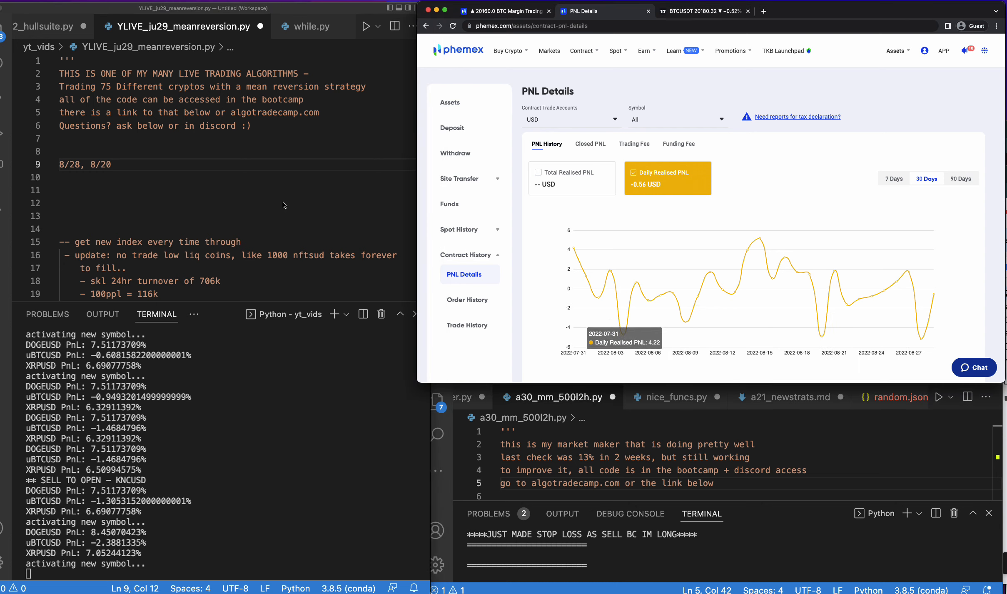
click(116, 164)
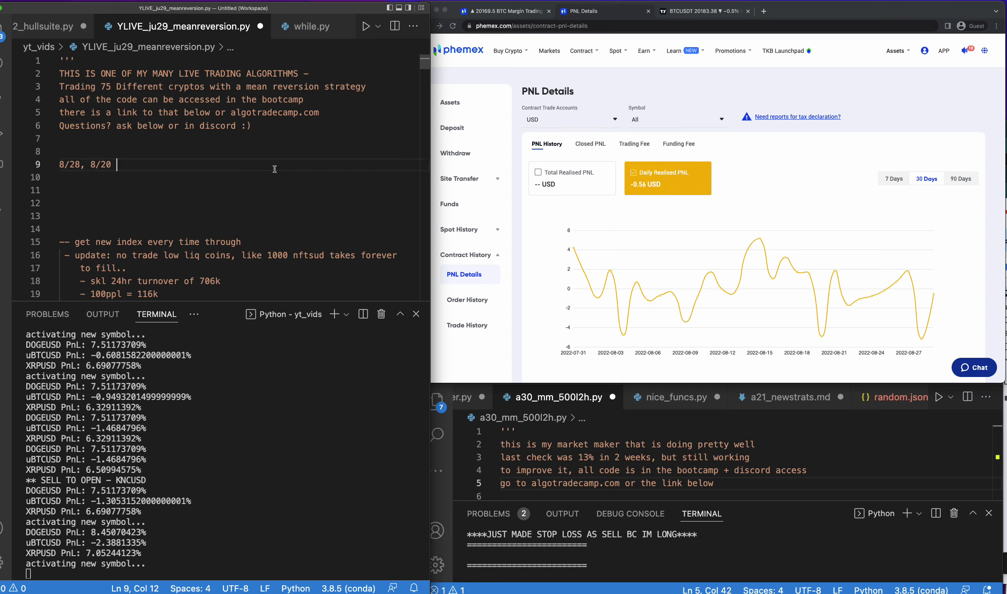
text(,)
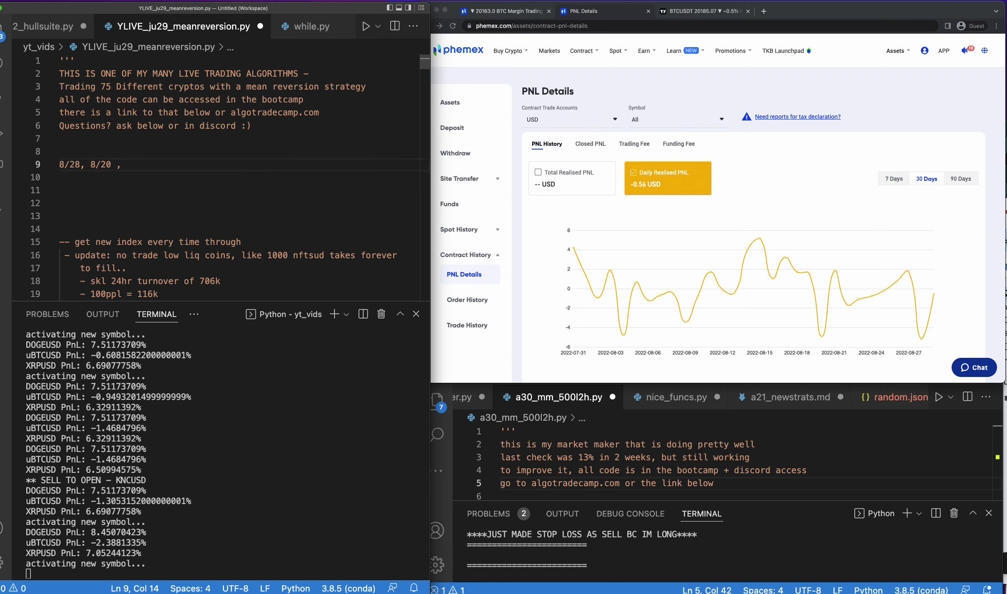
text(8/)
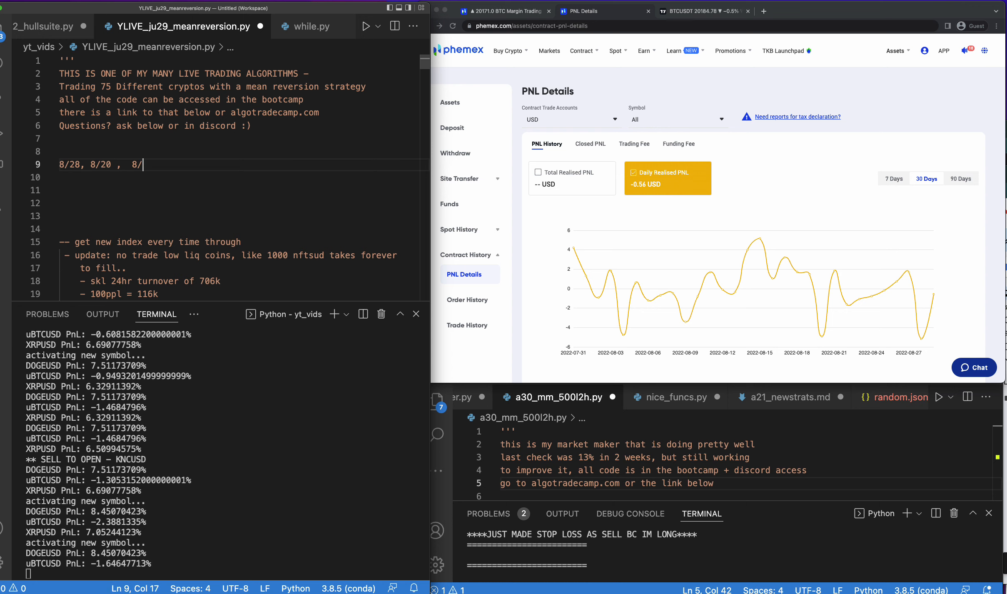
text(4)
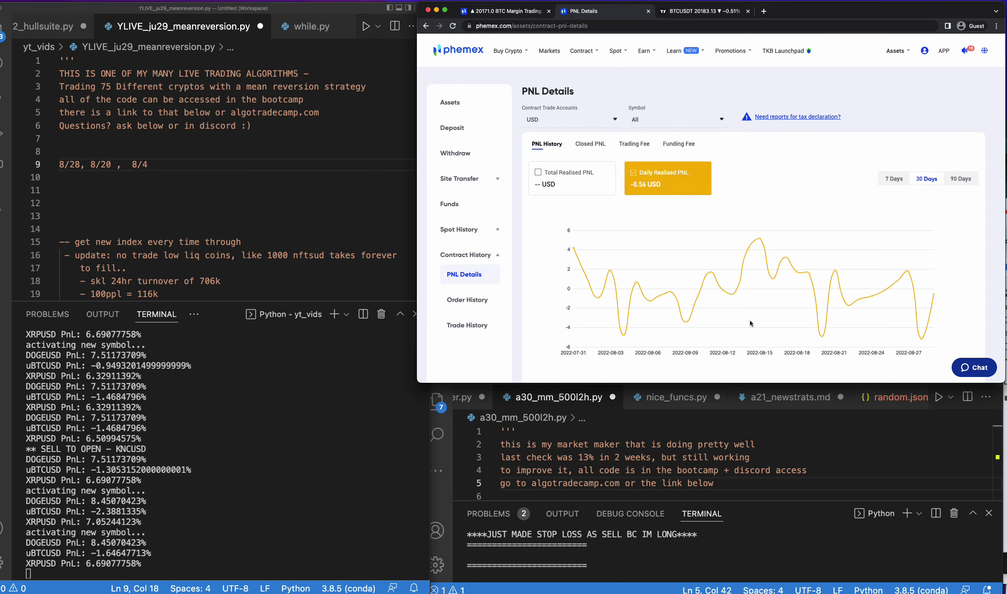
mouse_move(684, 324)
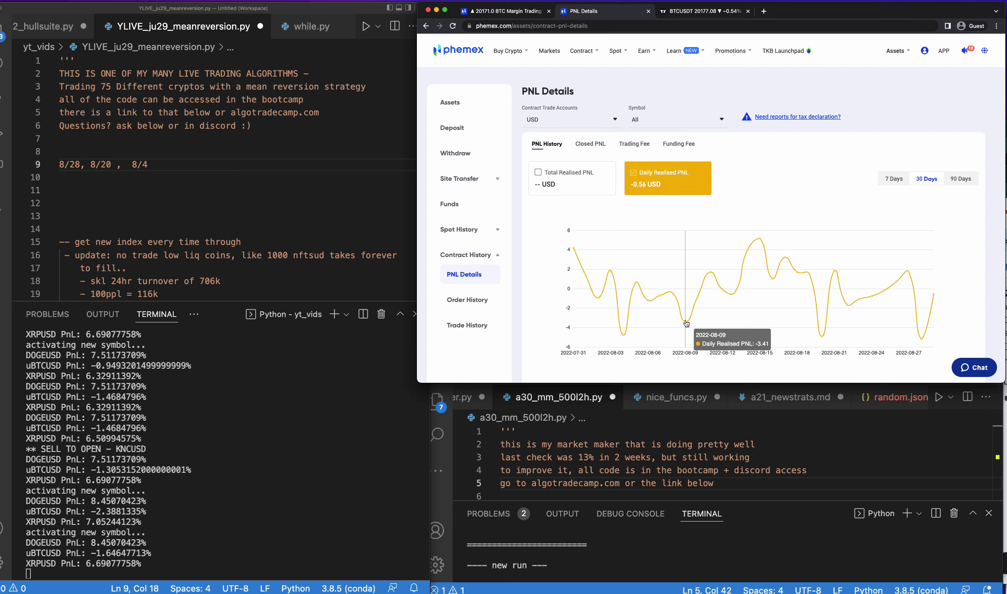
mouse_move(656, 329)
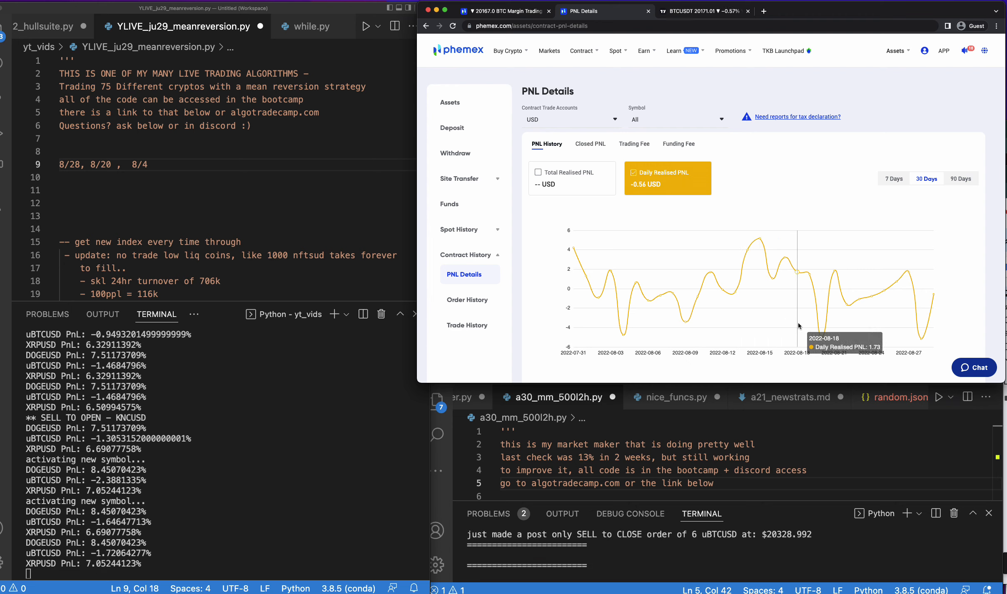
mouse_move(756, 471)
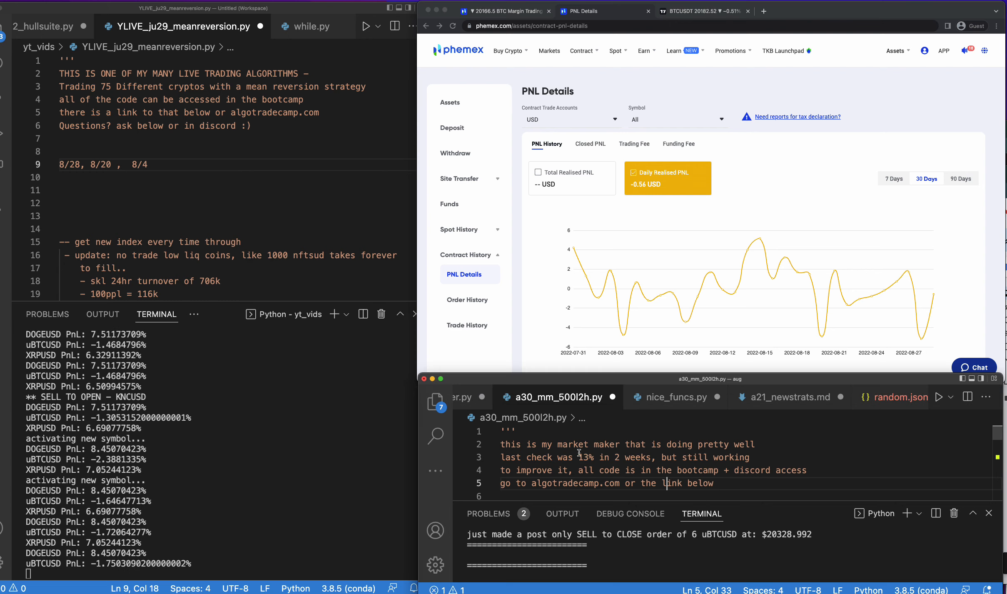
drag(578, 457, 650, 458)
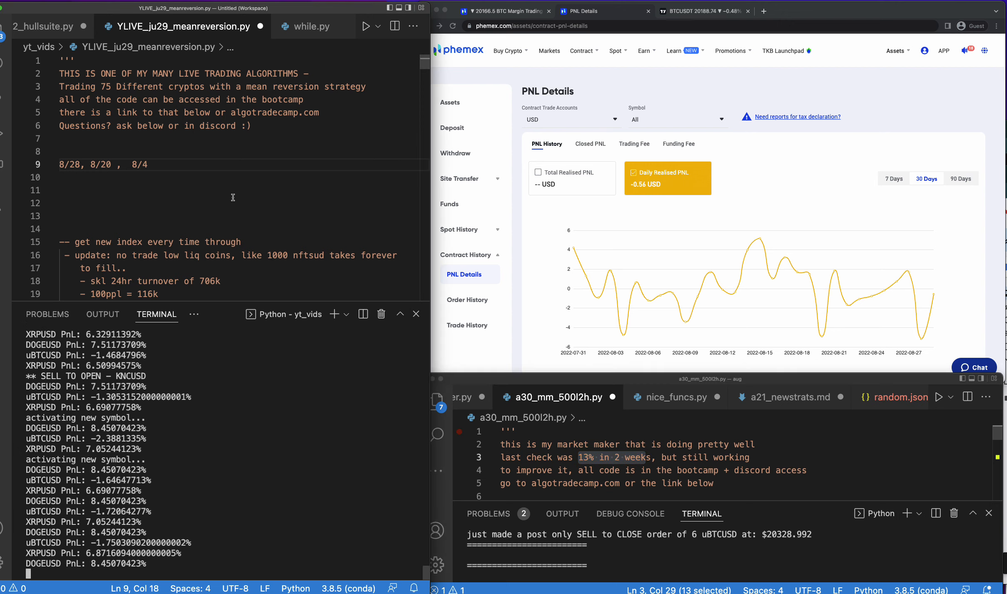
click(700, 11)
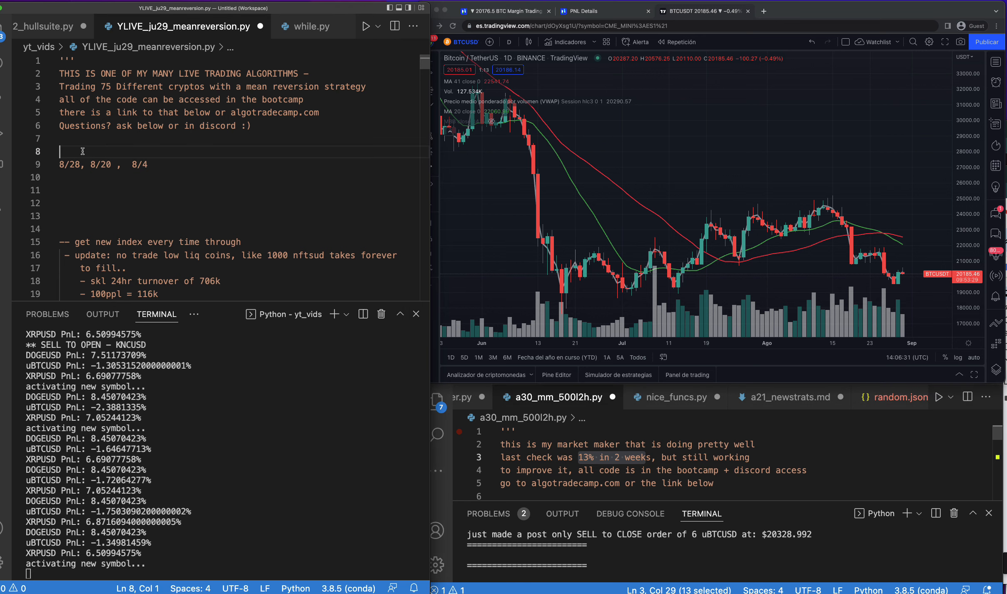
- Write 'can we remove these 3 days' above the dates and '- make a max low to high' below
text(can we remove these)
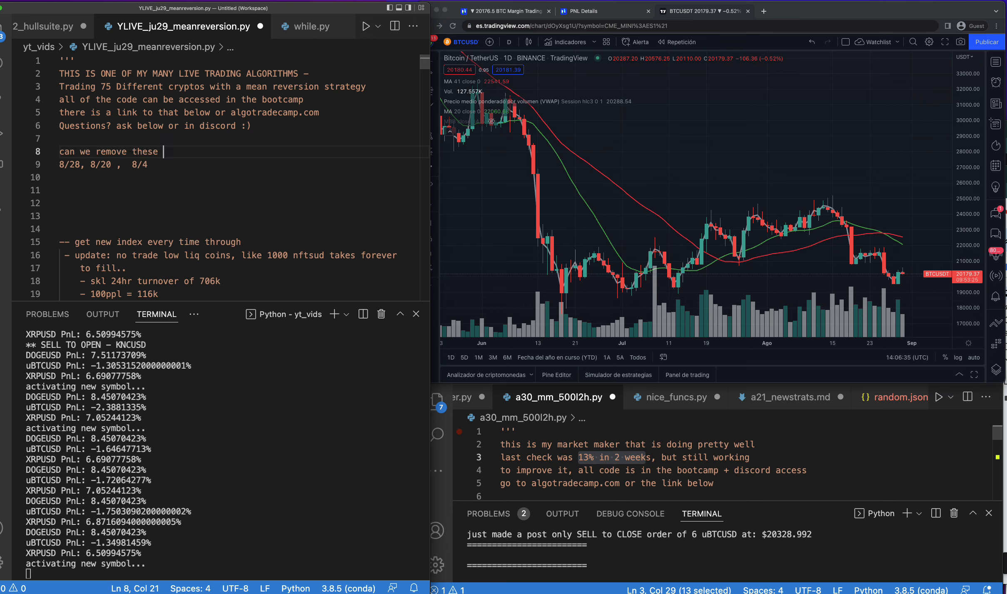
text(3 days)
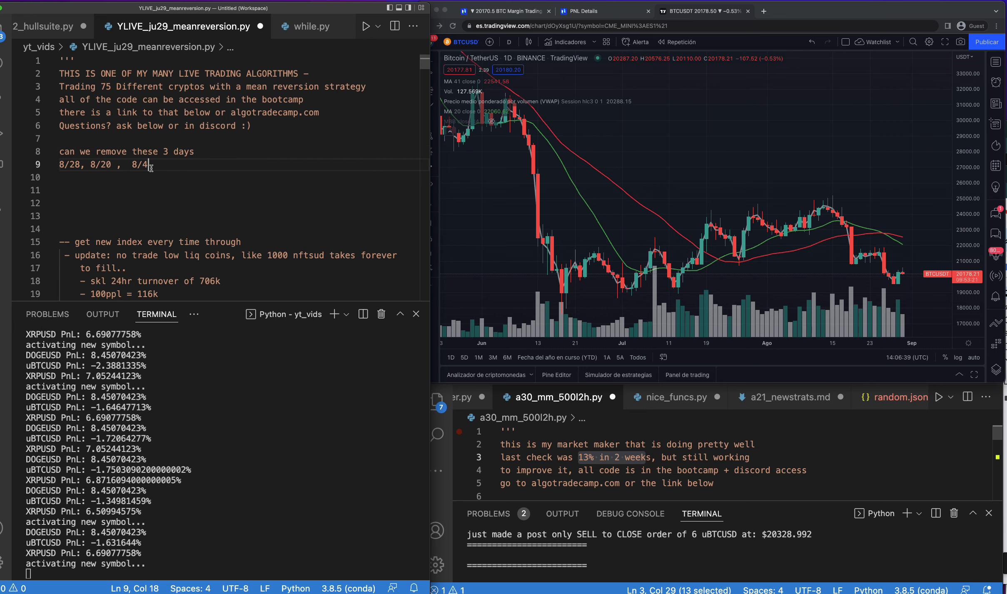
text(- make)
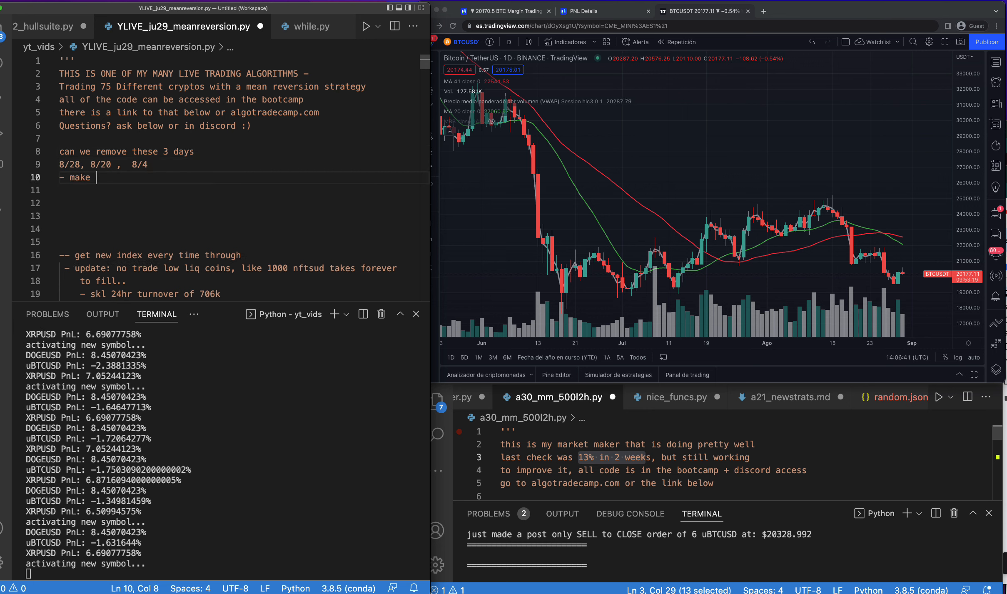
text(a max low to high)
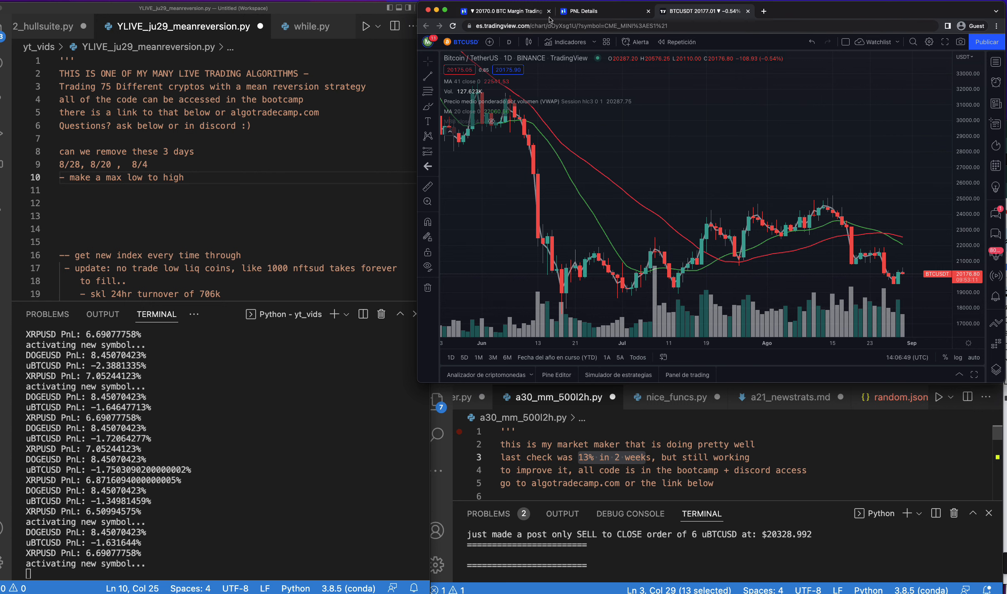
- Read 8/9 off the Phemex daily PnL chart and append ', 8/9' to the dates line
click(583, 11)
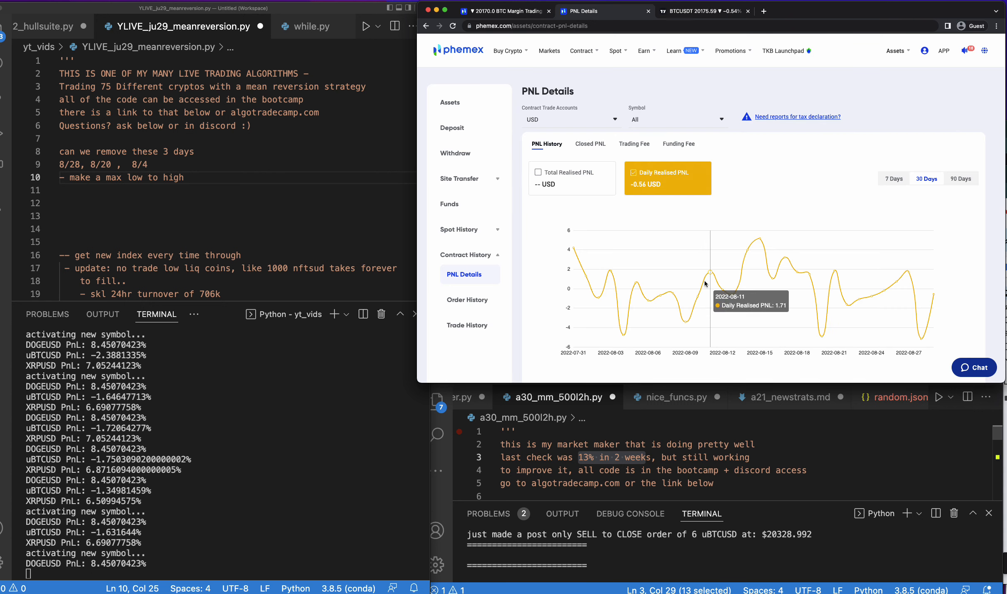
mouse_move(925, 337)
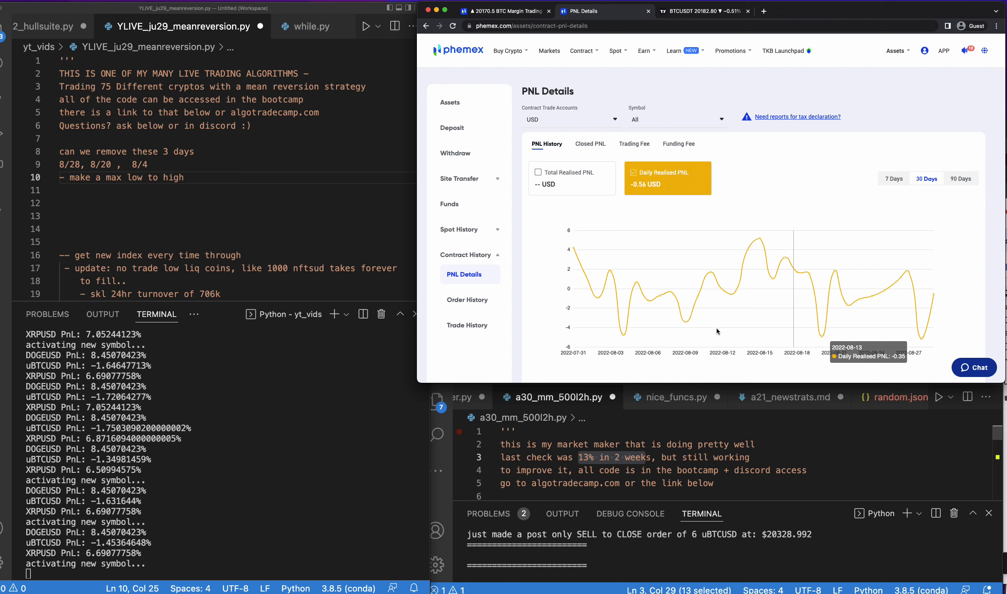
mouse_move(249, 180)
text(, 8/)
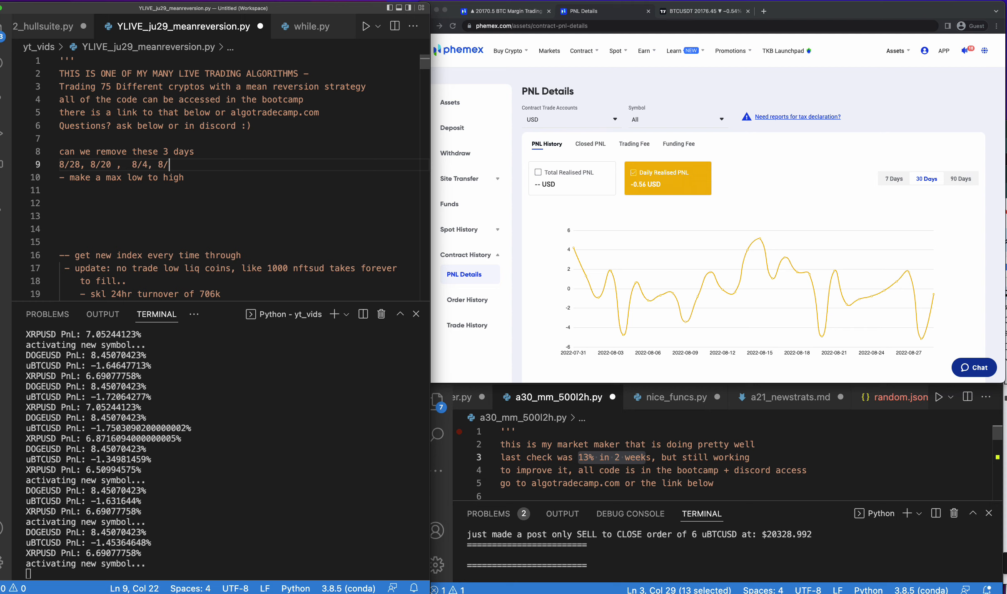
text(9)
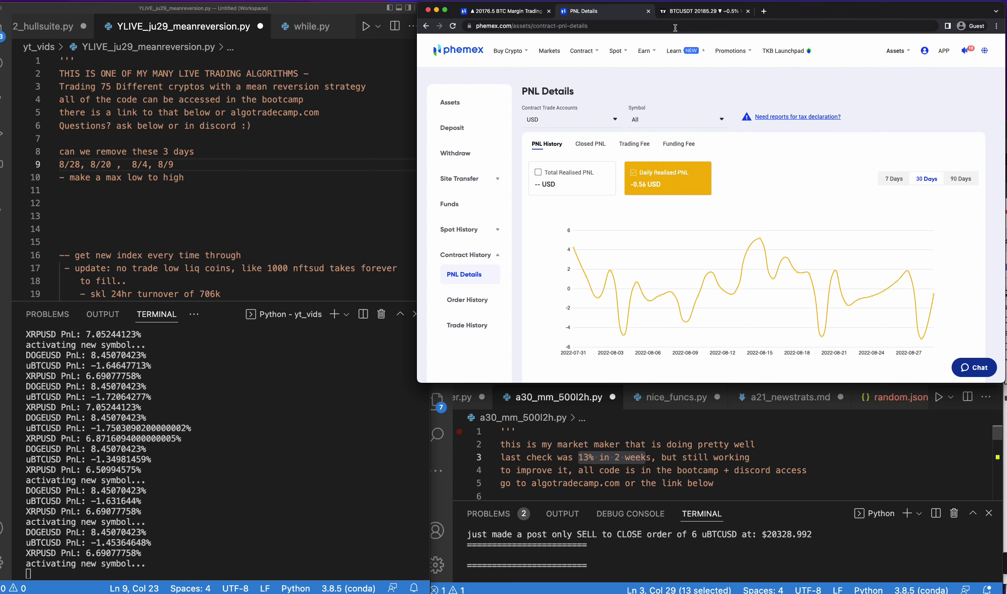
click(700, 11)
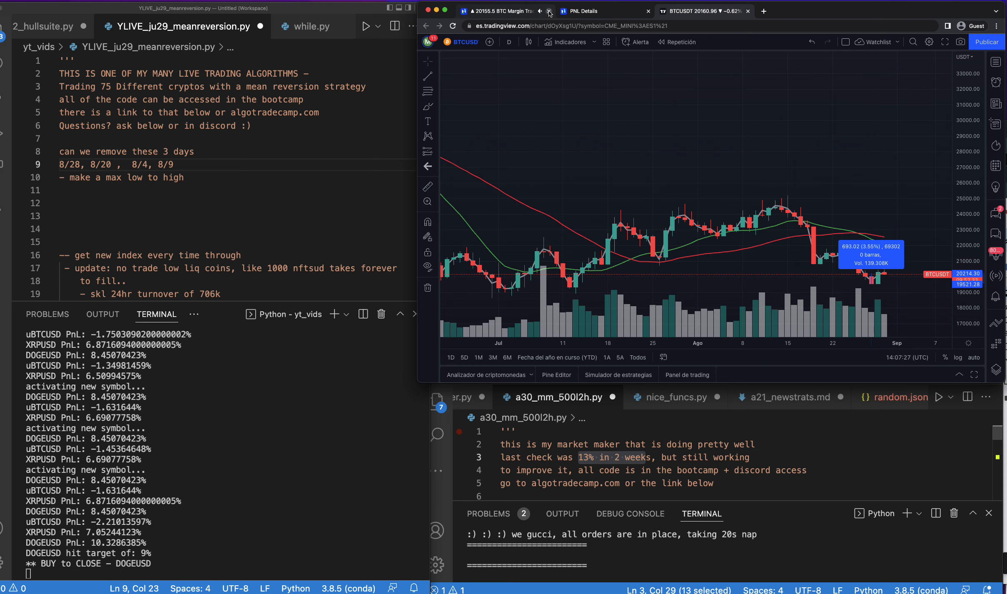
- Measure BTC's 8/28 range on TradingView and record (505) after 8/28
right_click(509, 11)
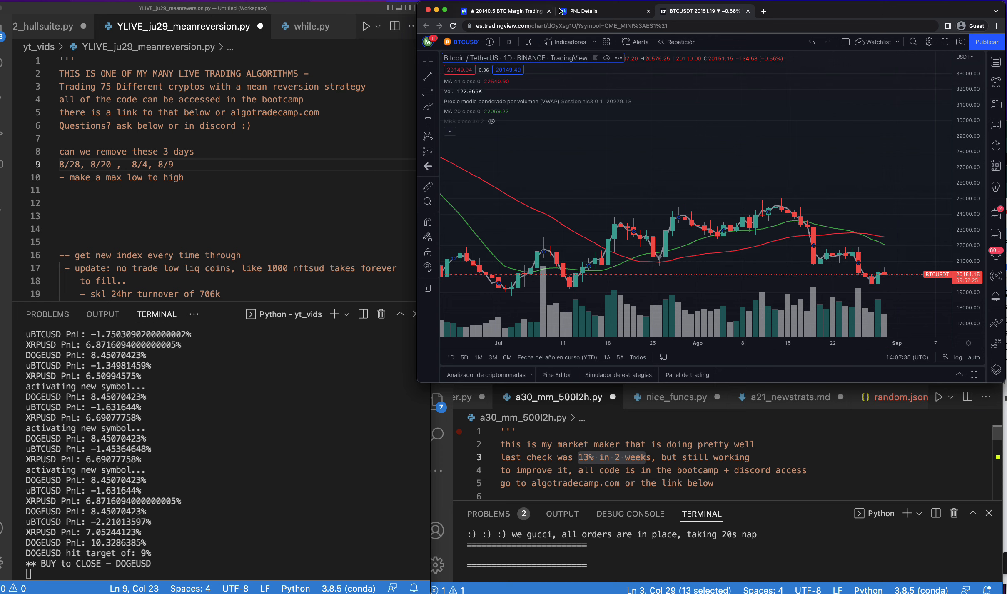
click(583, 11)
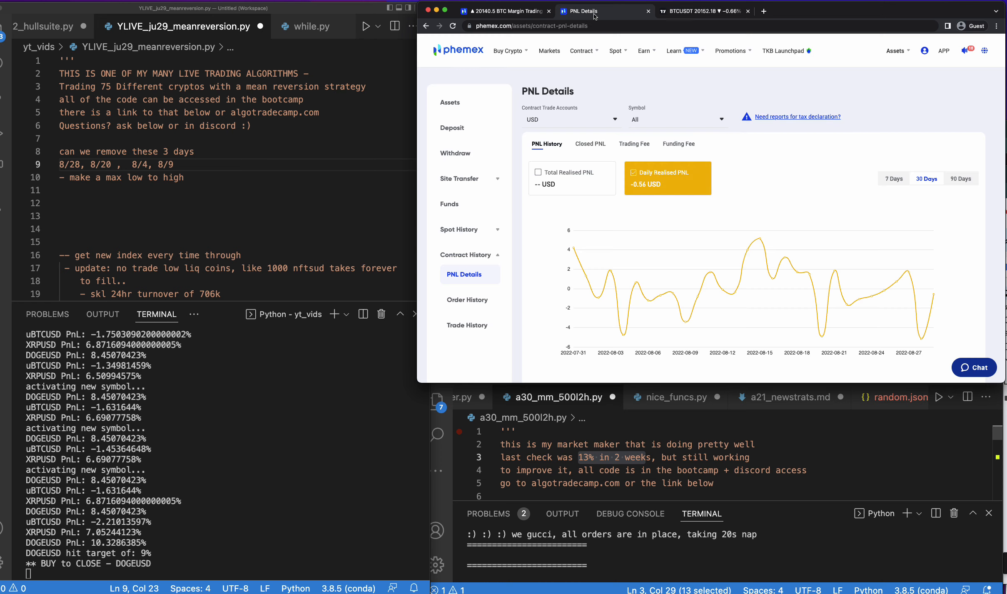
mouse_move(920, 341)
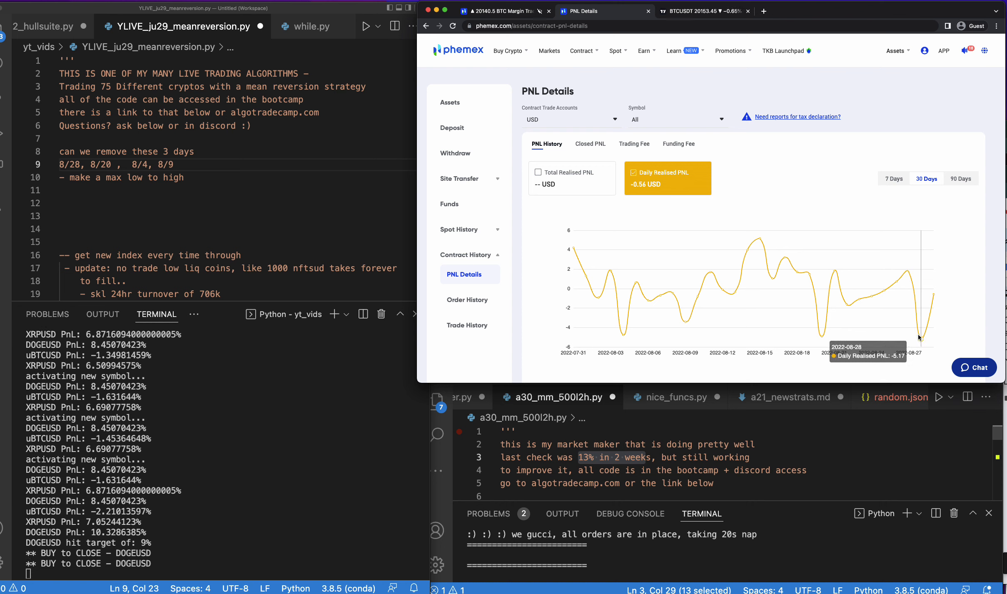
mouse_move(894, 280)
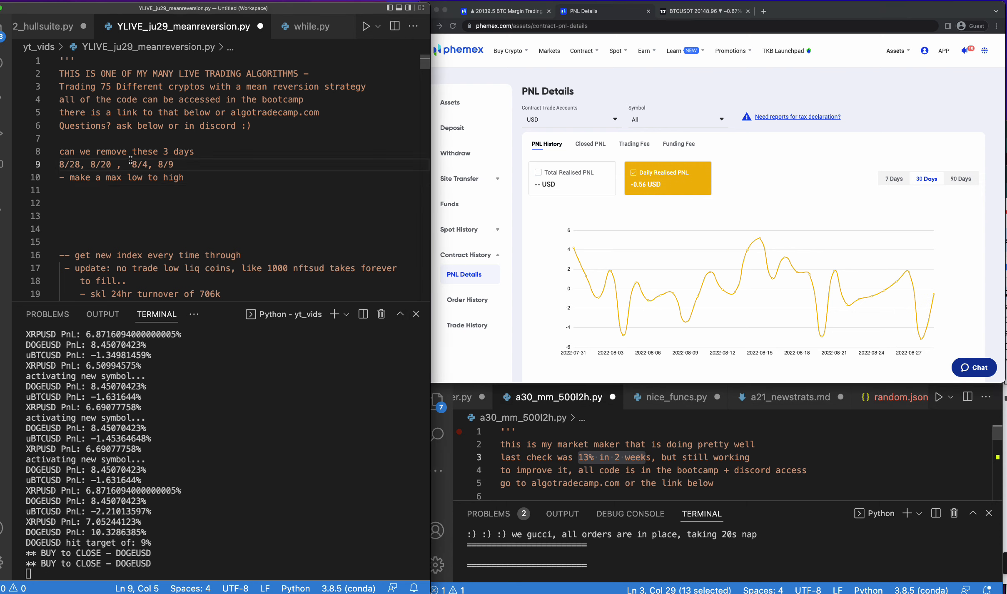
text((50))
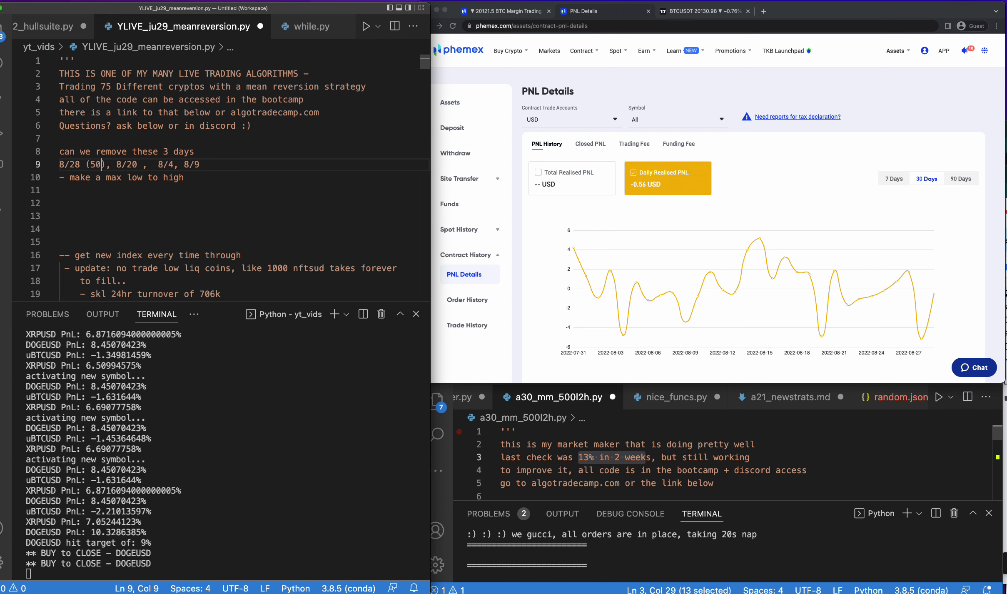
text(5)
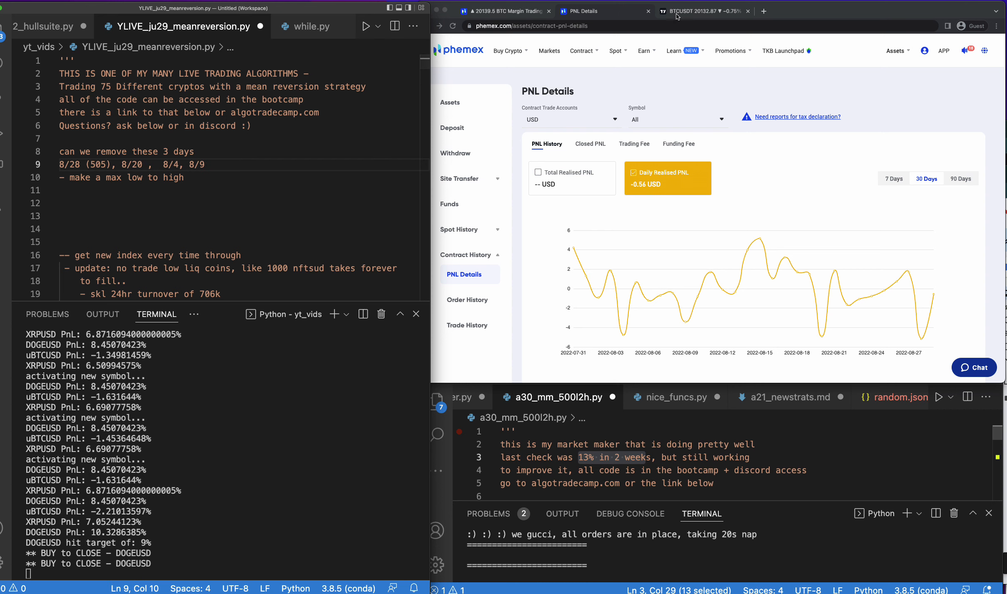
click(702, 11)
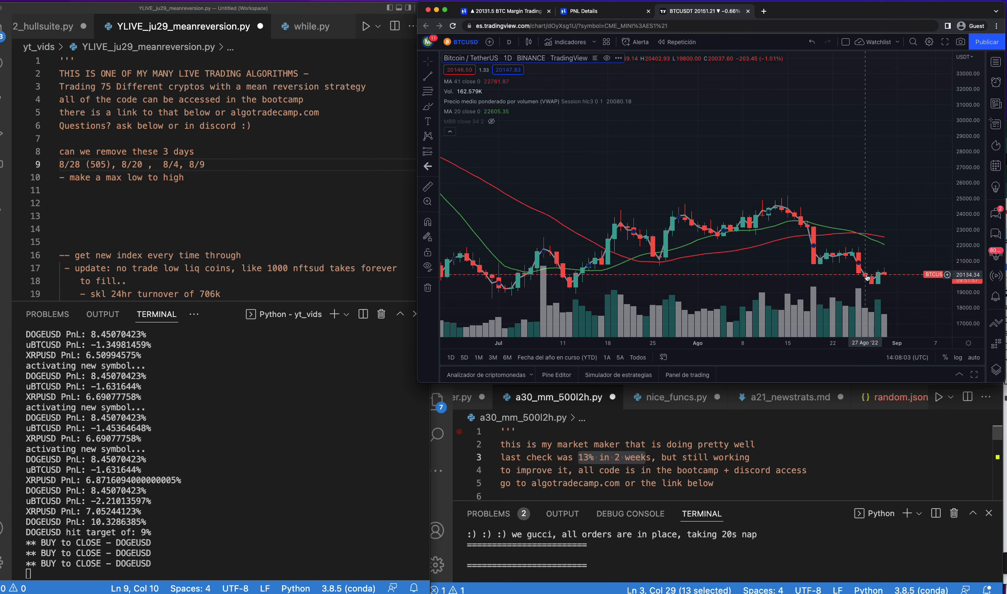
mouse_move(822, 265)
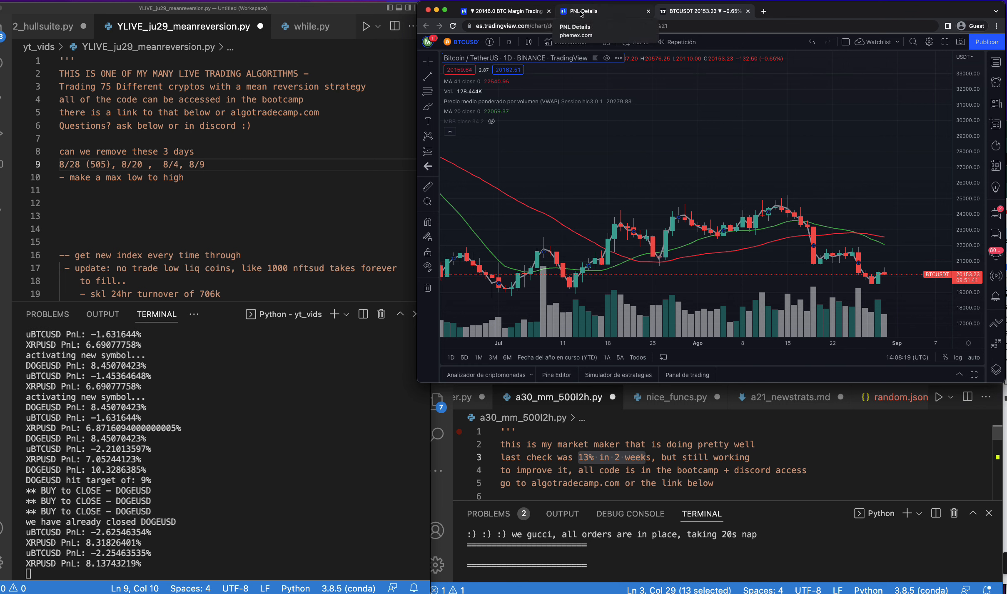
- Measure the 8/20 candle range and record 559 after 8/20
click(601, 11)
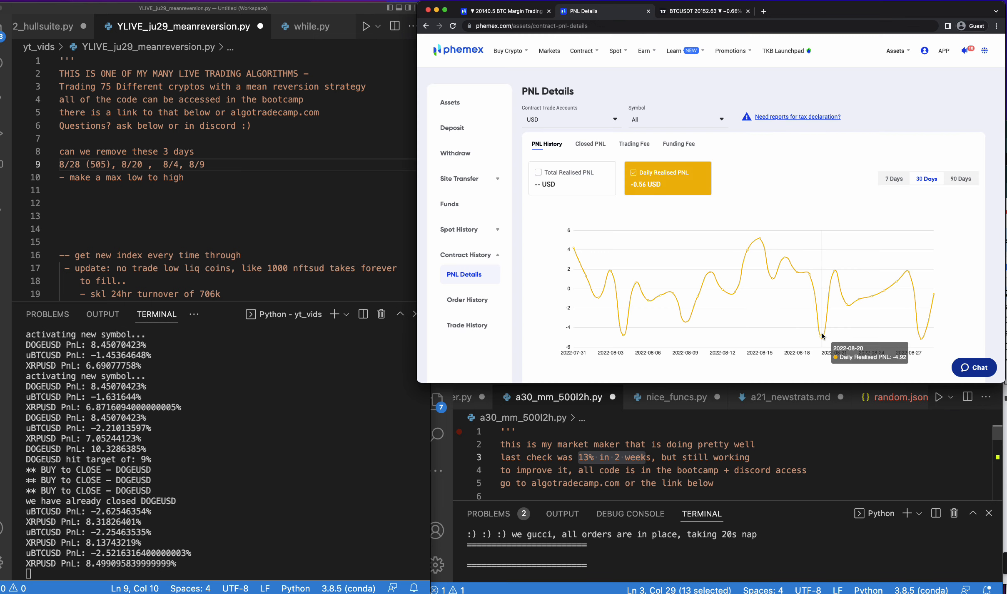
mouse_move(823, 328)
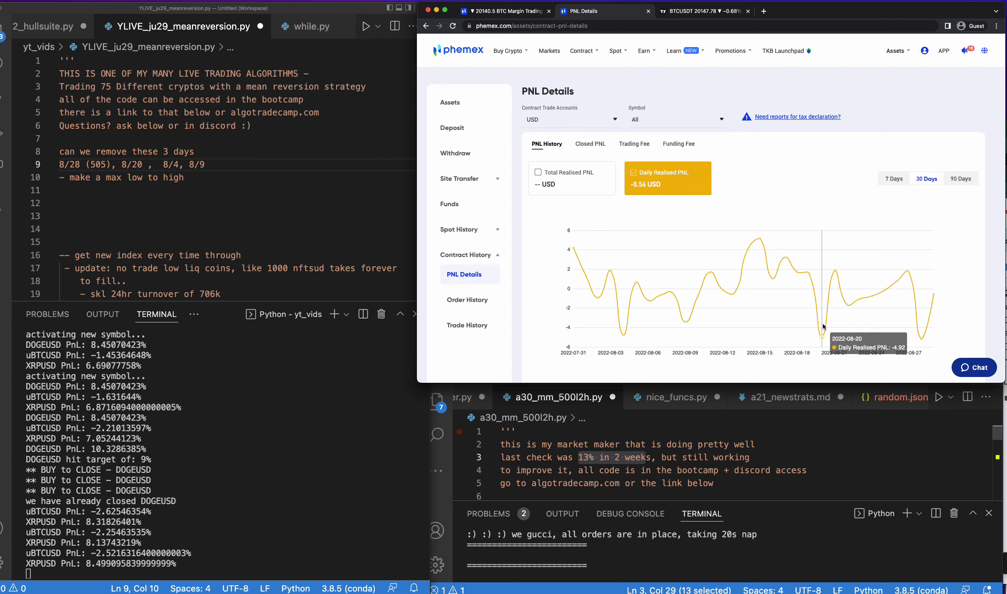
click(699, 11)
text((55) )
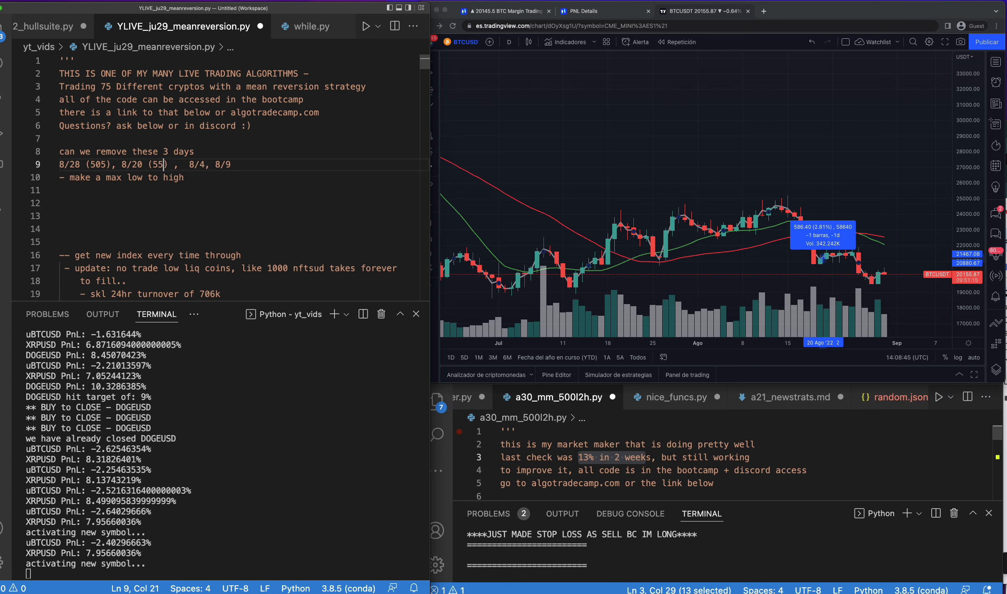
text(9)
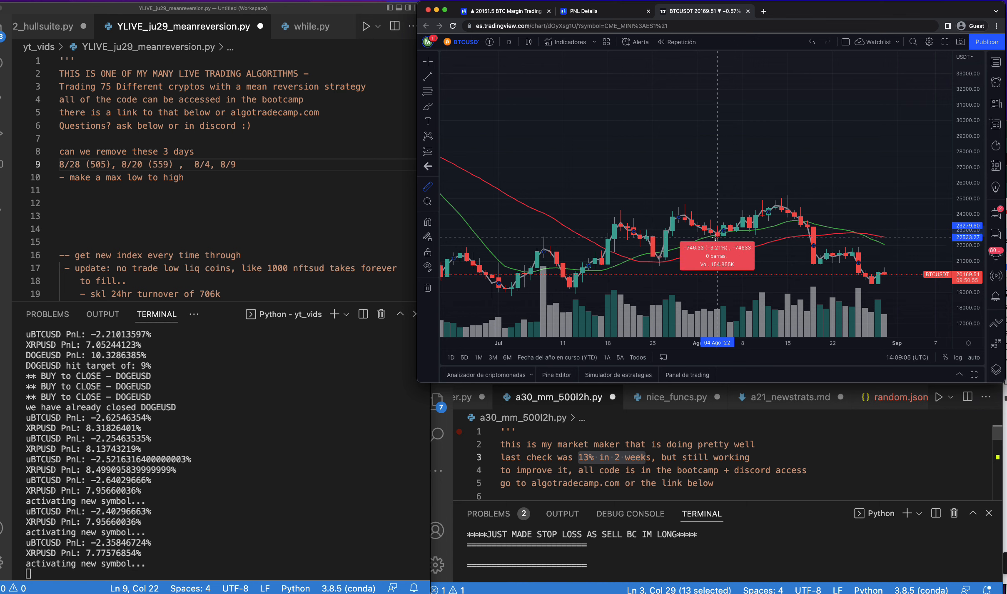
mouse_move(720, 240)
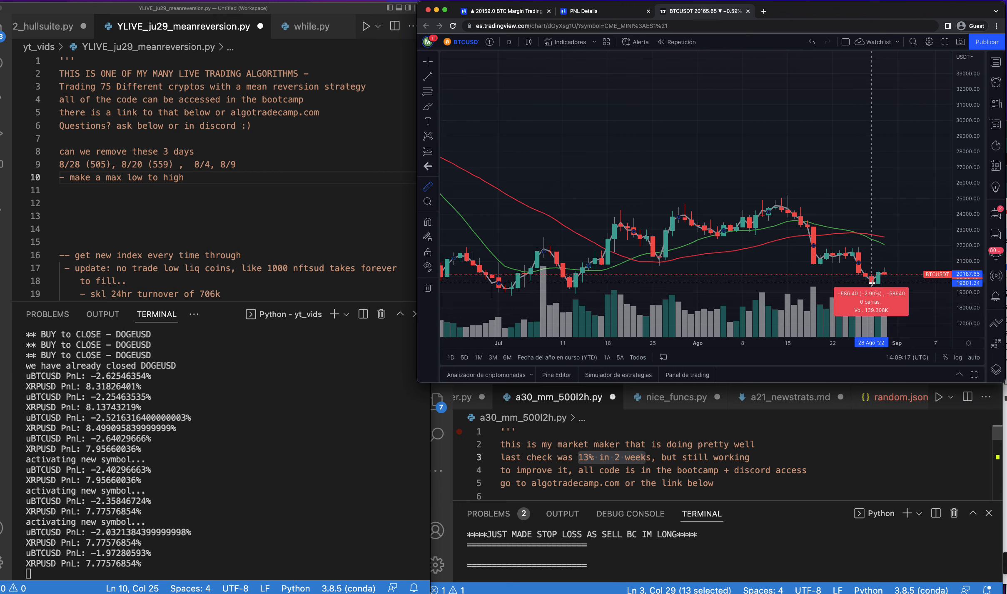
mouse_move(875, 282)
text(7)
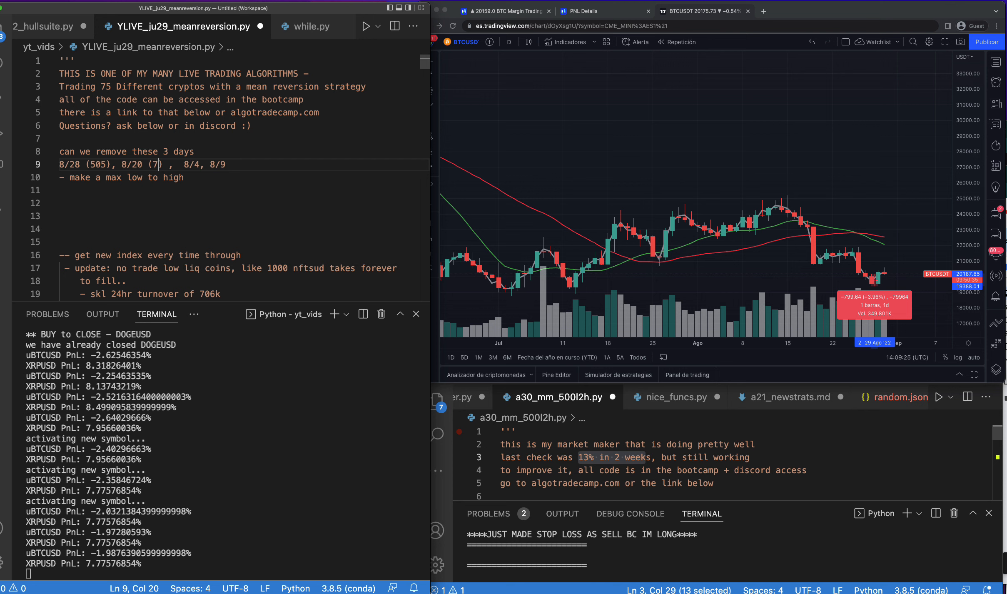
- Revise the ranges to 8/28 (799), 8/20 (600) and add 8/4(700)
text(99)
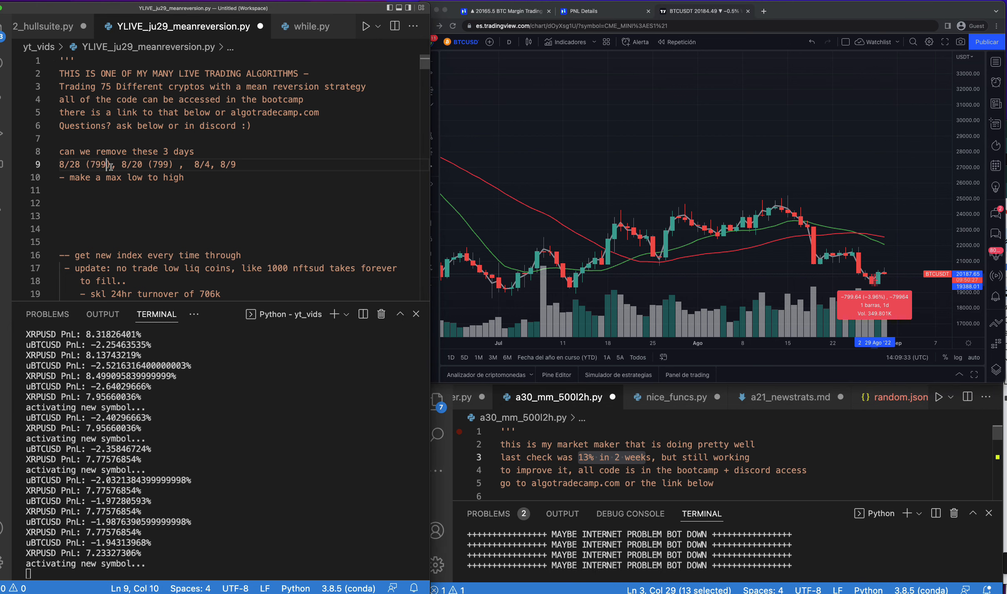
double_click(160, 164)
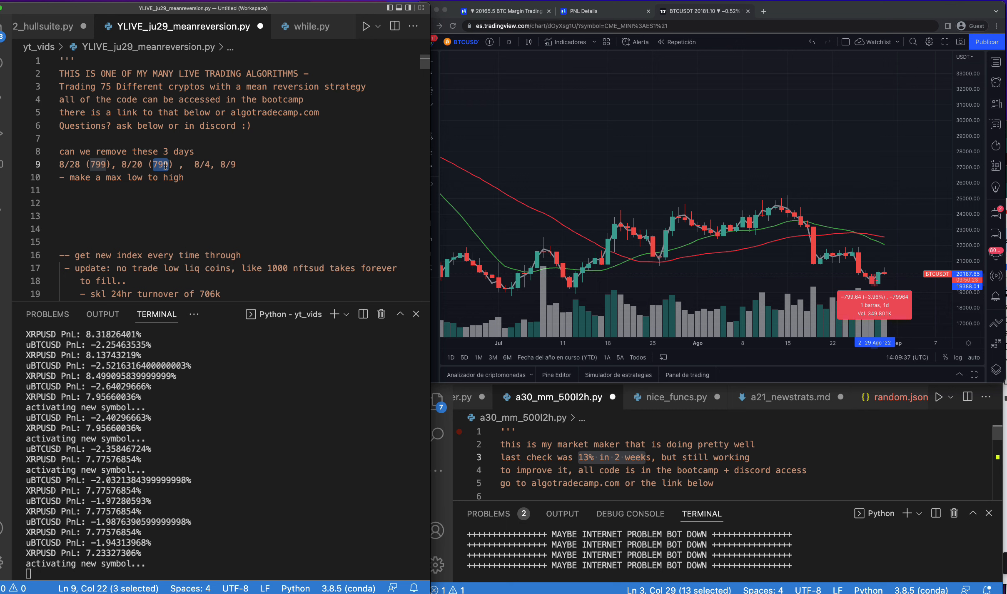
text(600)
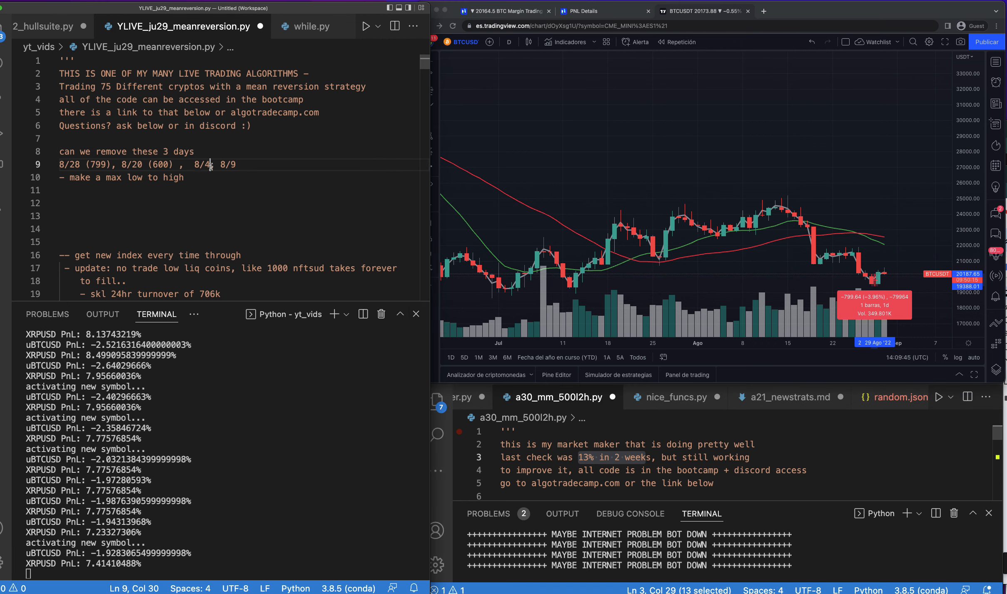
text((700)
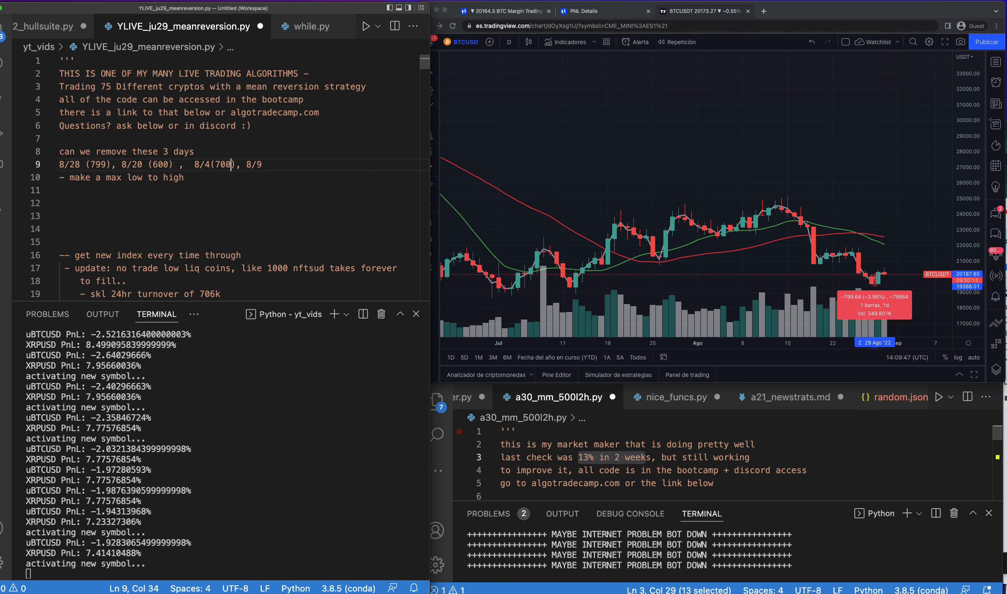
mouse_move(779, 218)
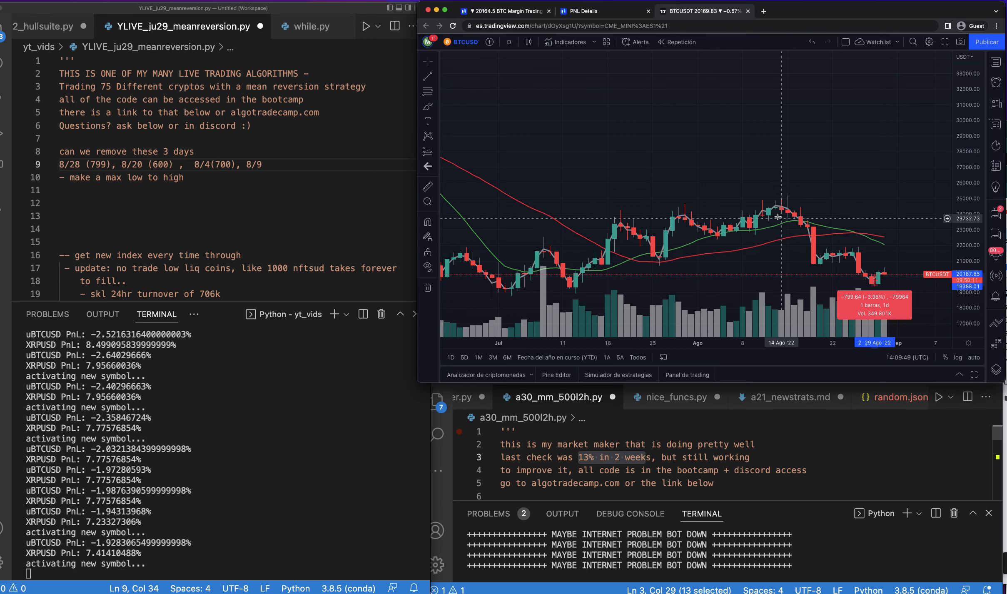
mouse_move(744, 221)
text( of 500)
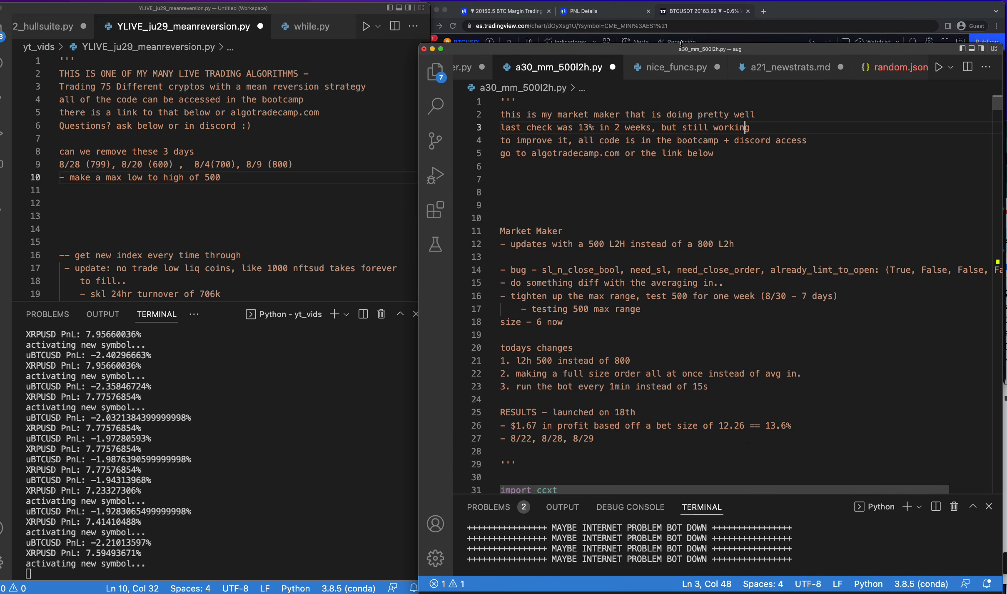
- Copy the max_lh = 500 input line from a30_mm_500l2h.py
scroll(down, 3)
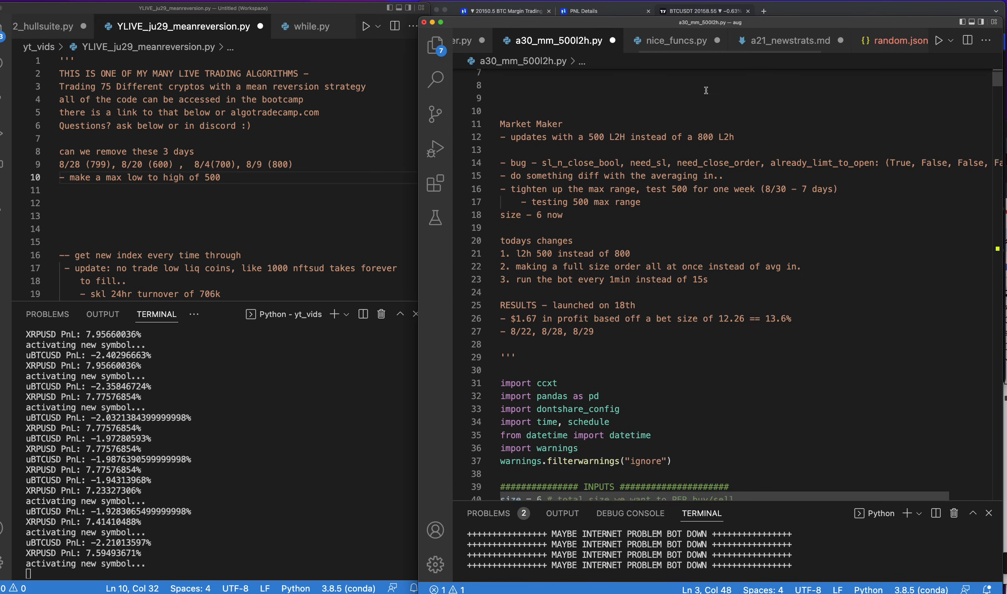
scroll(down, 3)
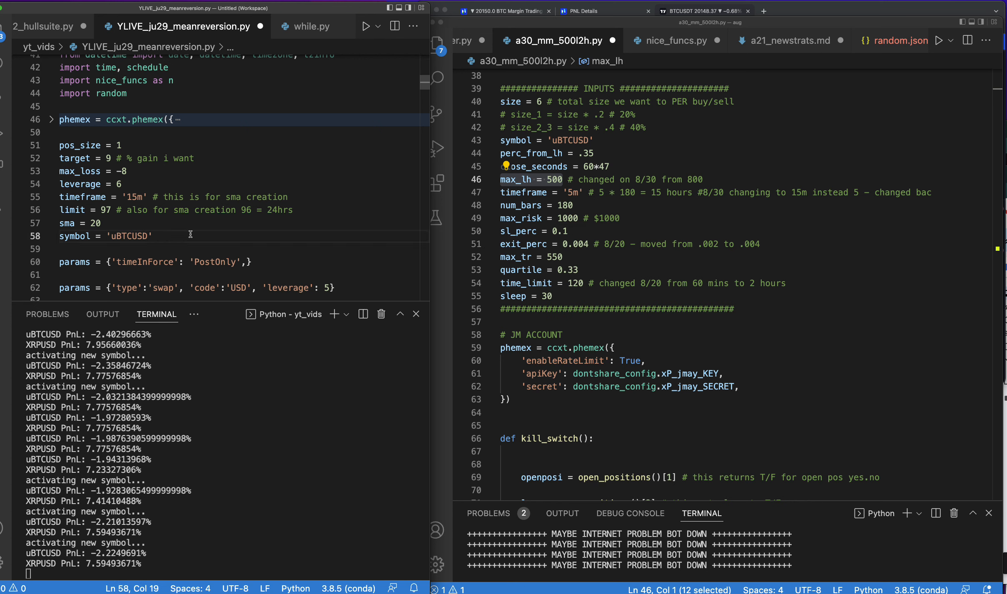
key(enter)
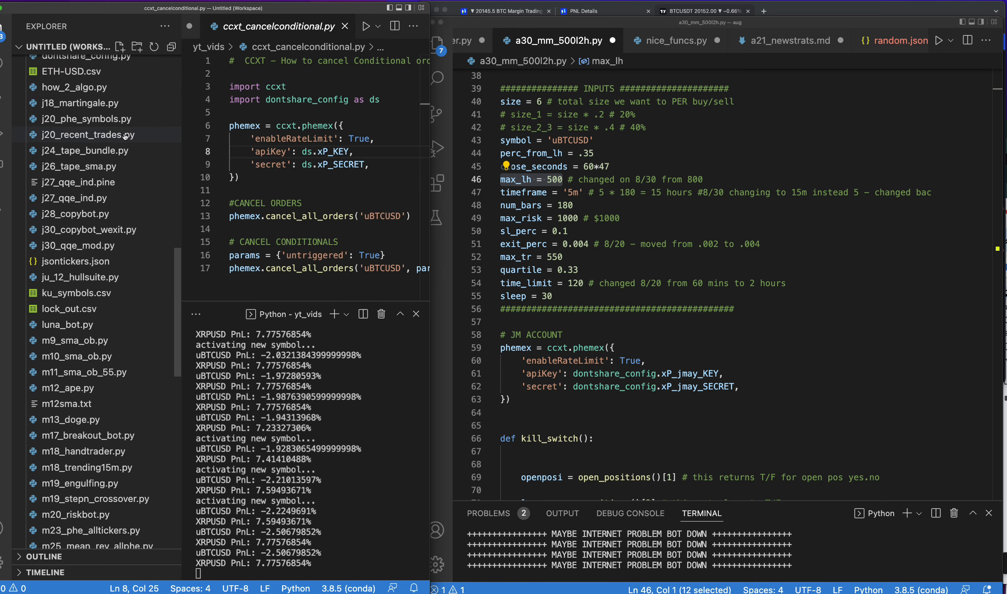
- Name the new file in the aug folder a30_meanrev_l2h500.py
scroll(down, 3)
text(a)
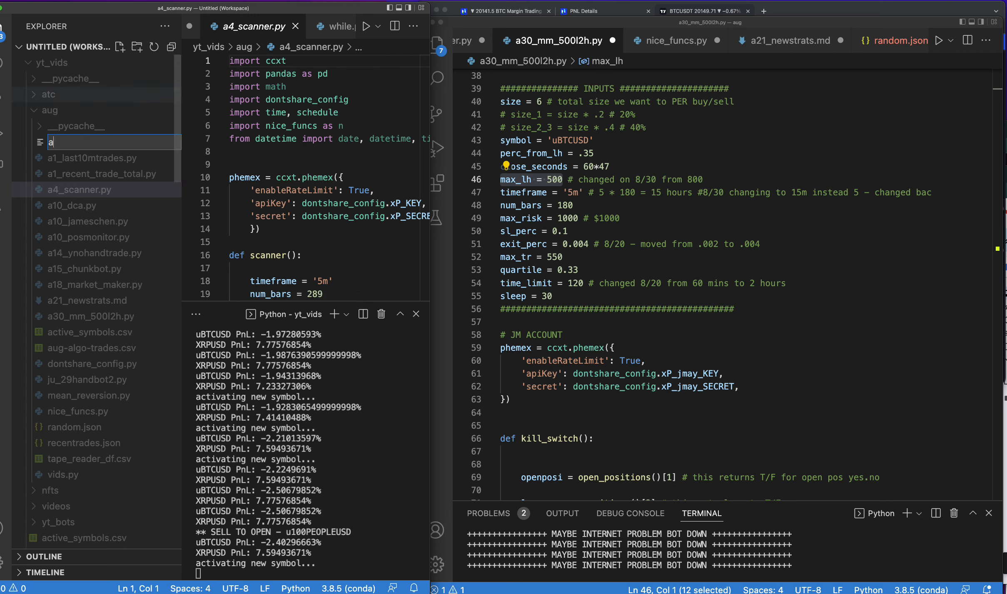
text(30_mean)
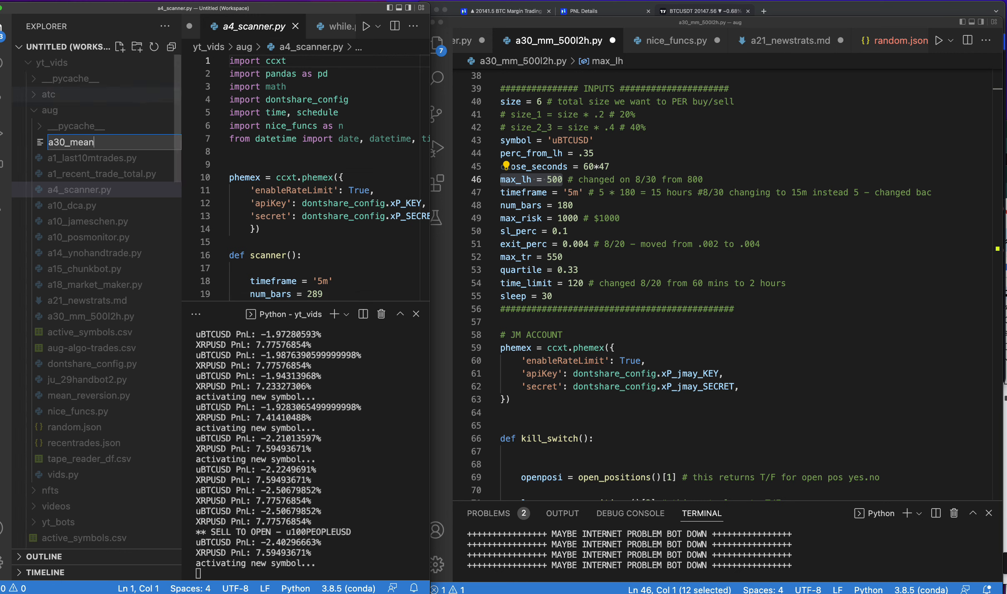
text(rev)
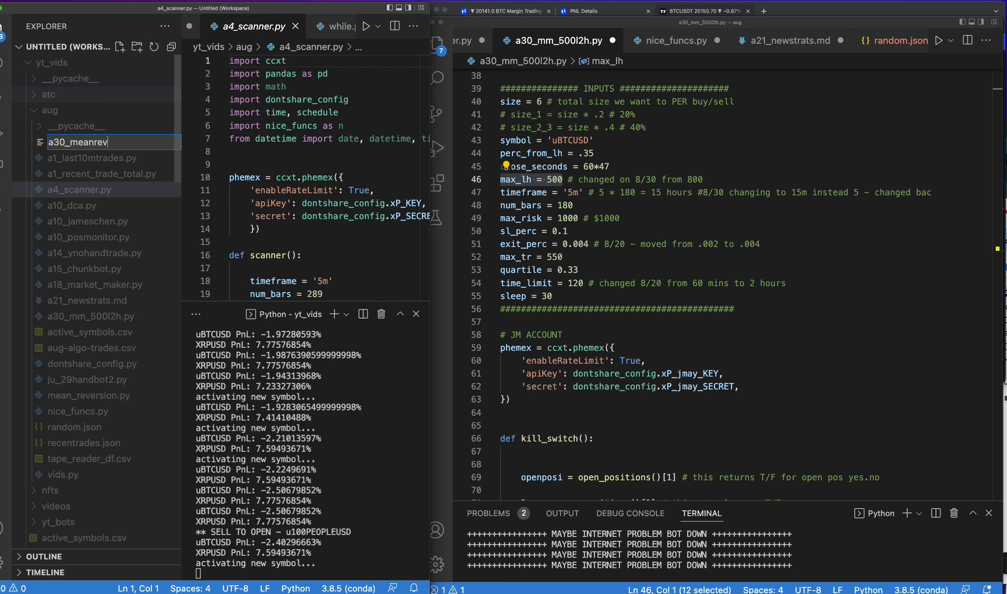
text(_l2h500.py)
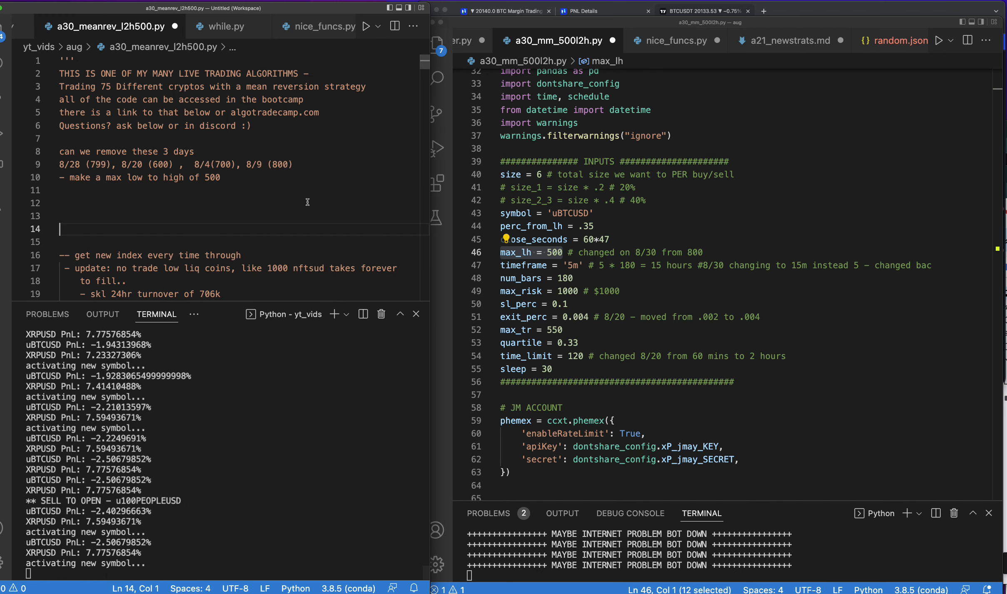
- Add max_lh = 500 below the symbol input and select max_lh in the market-maker bot to search
scroll(down, 3)
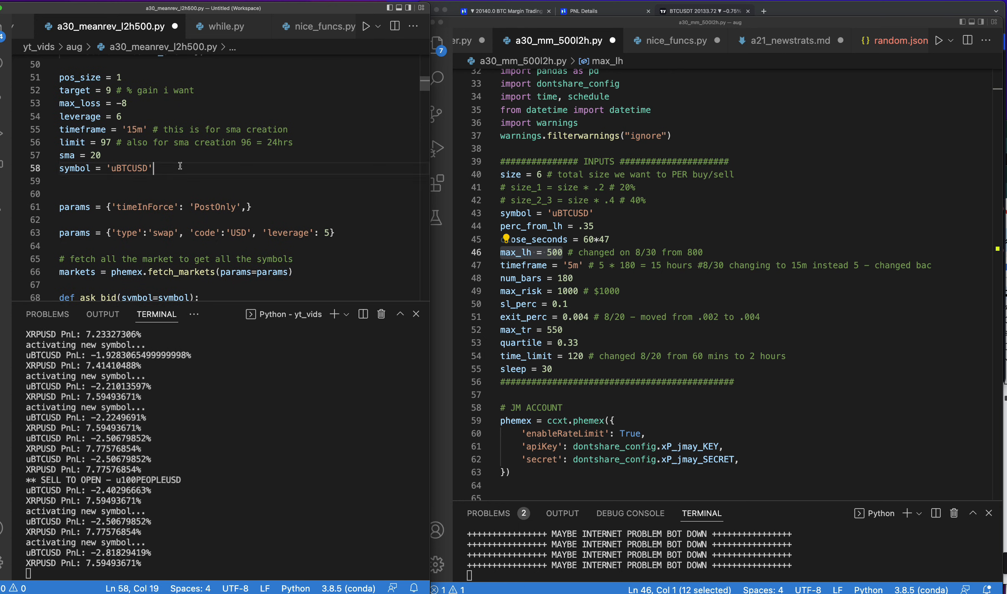
text(max_lh = 500)
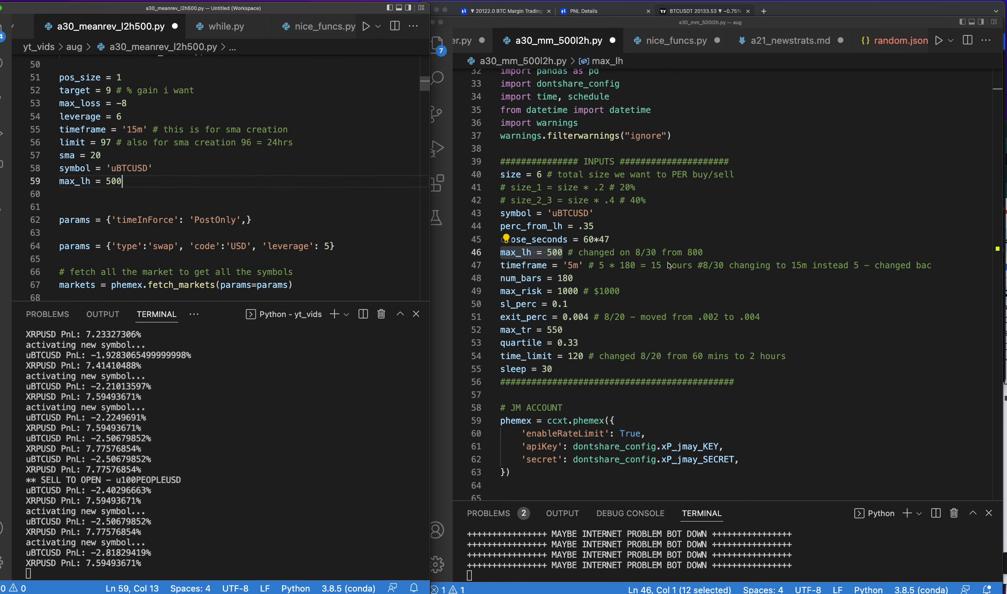
double_click(516, 252)
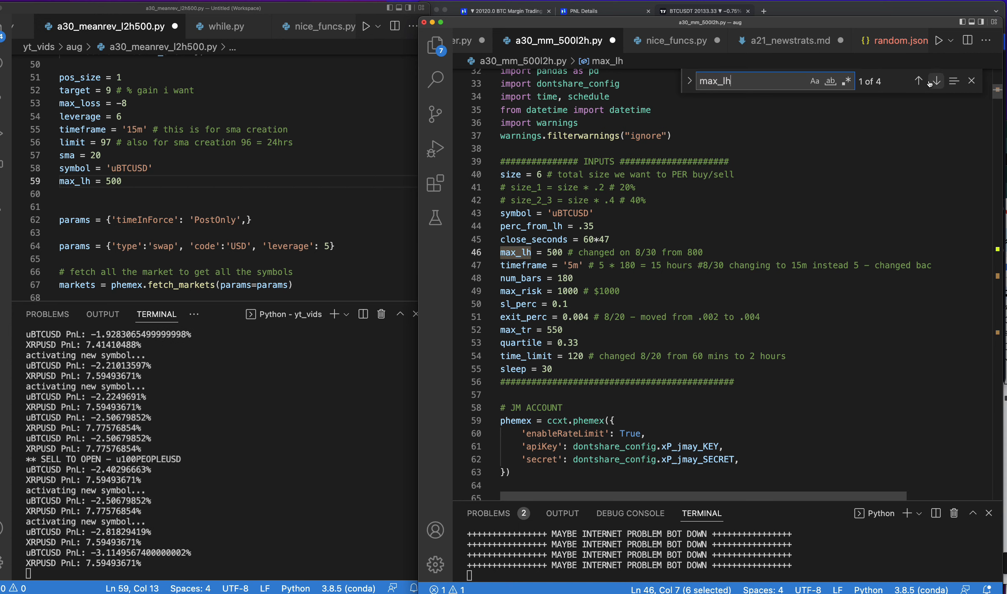
- Jump to the l2h > max_lh no-trading check, then search 'df =' in the new bot
click(936, 81)
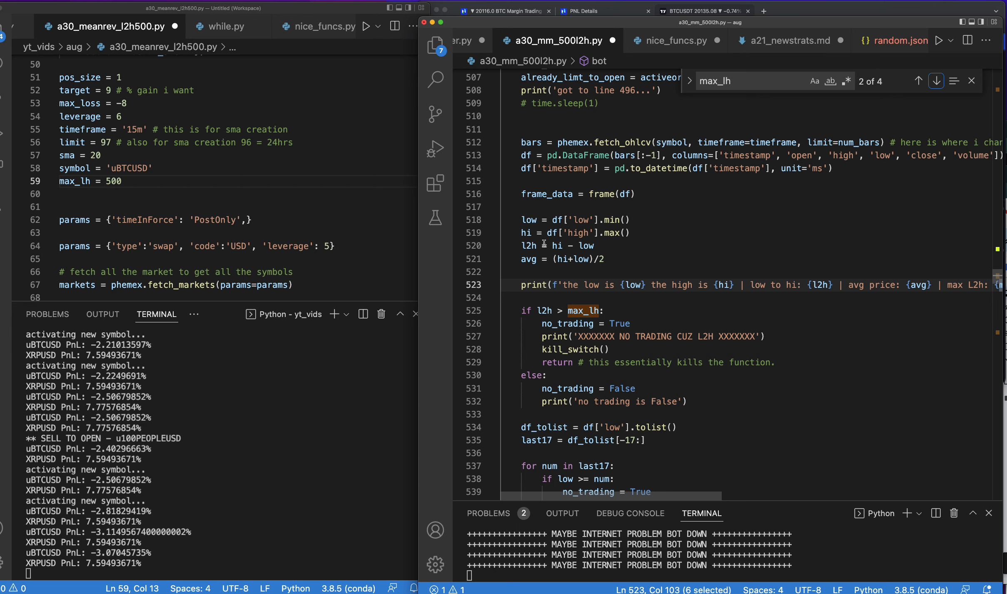
mouse_move(526, 233)
text(phemex.)
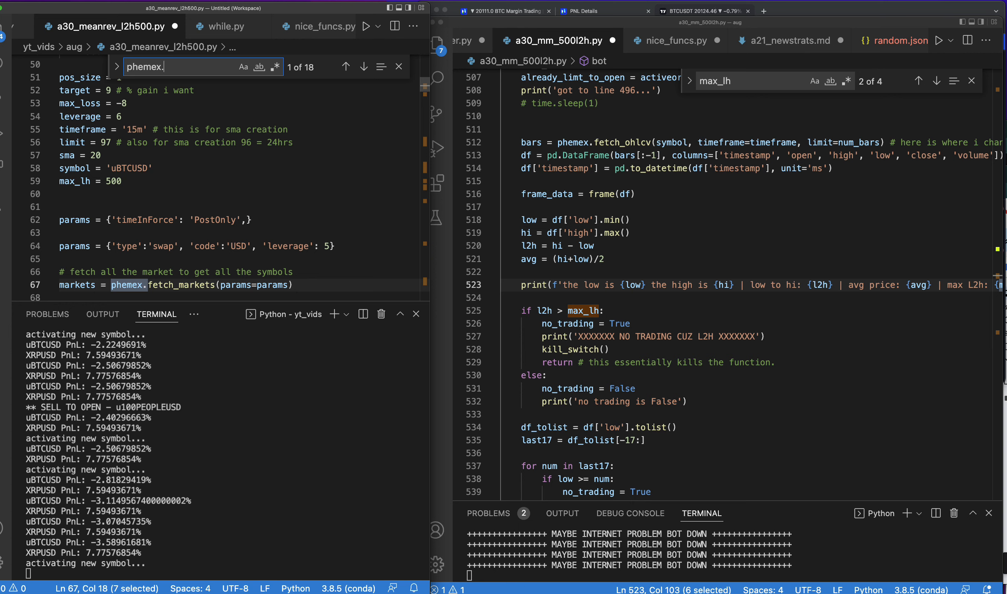
text(fetch_)
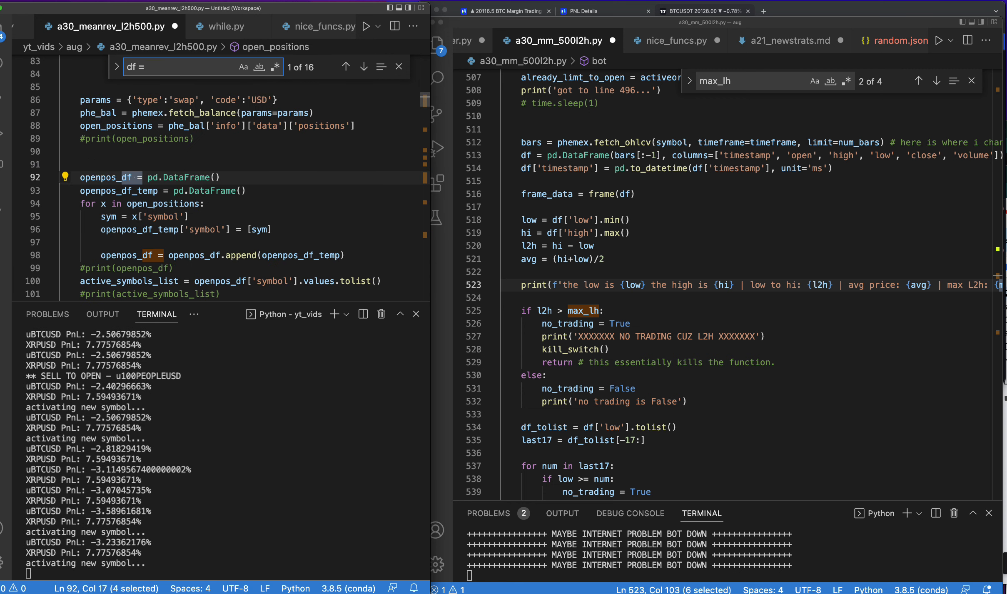
mouse_move(360, 81)
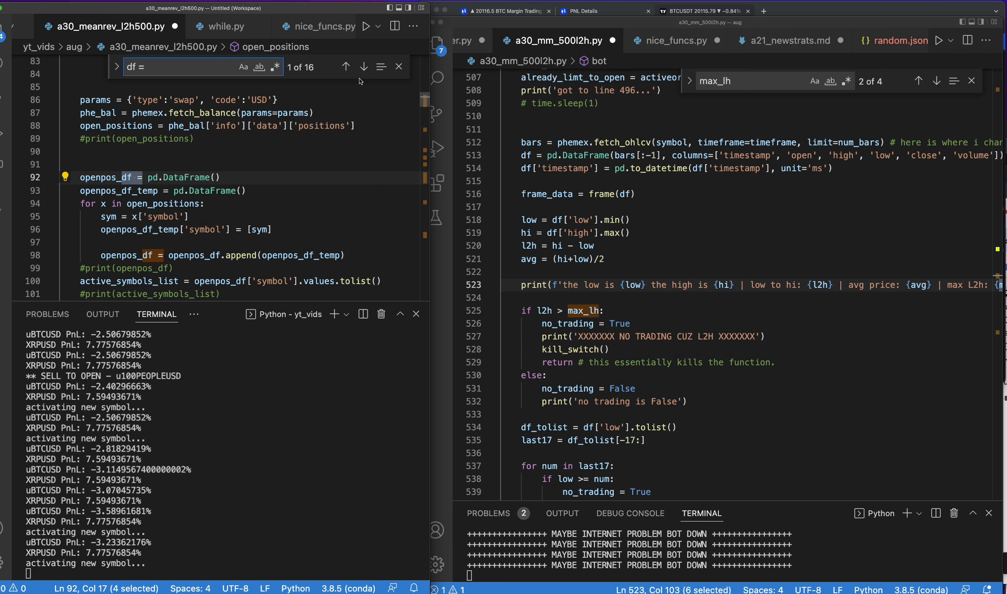
- Step through the df = matches until reaching the assignment inside the bot function
click(363, 67)
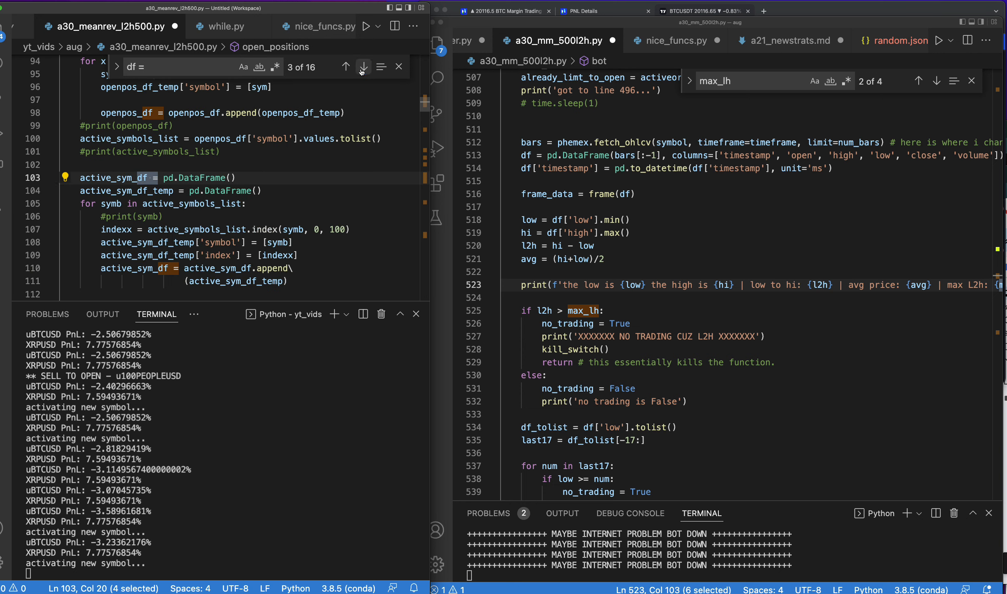
click(363, 67)
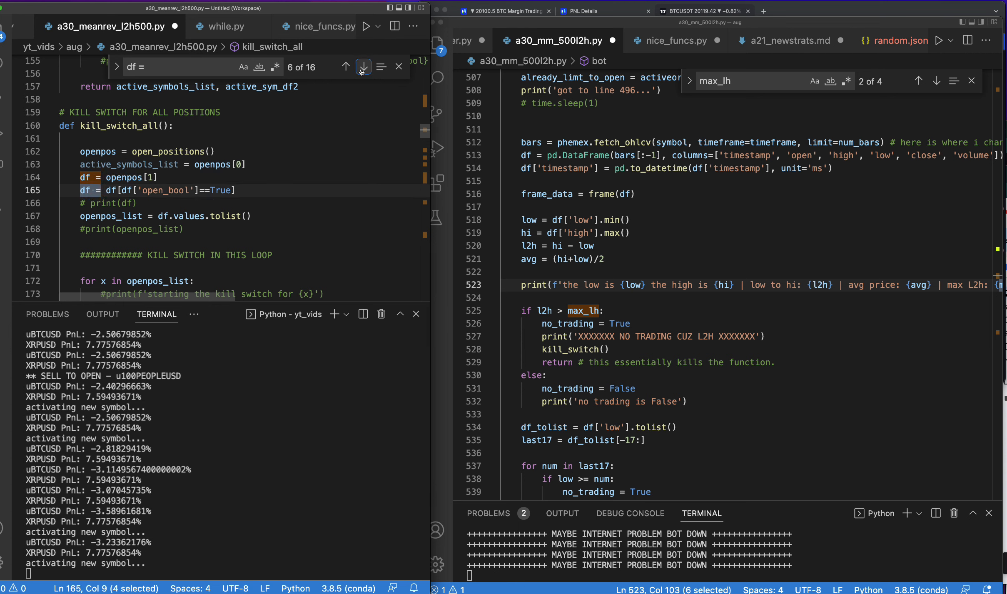
click(363, 67)
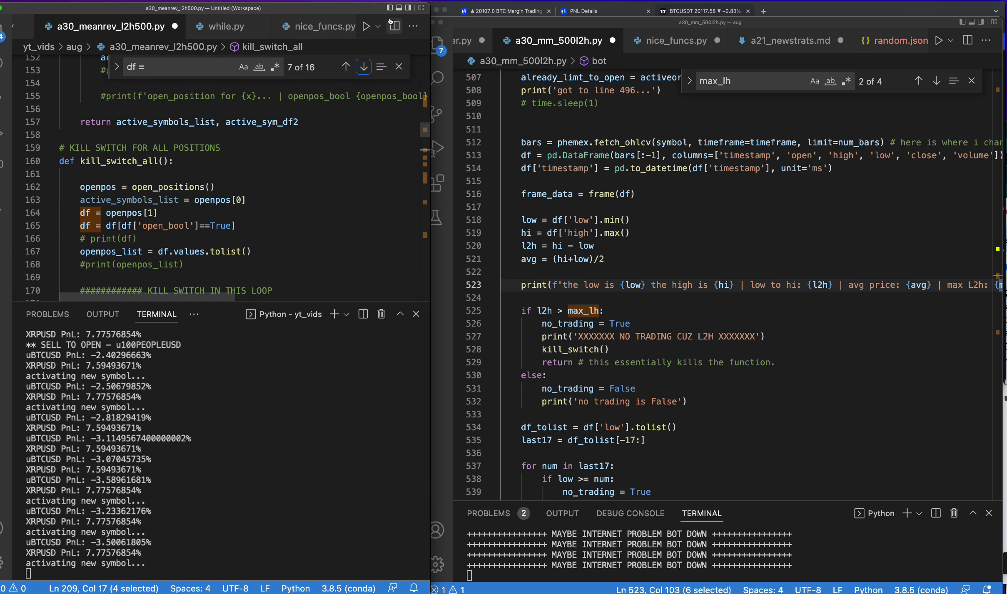
click(363, 67)
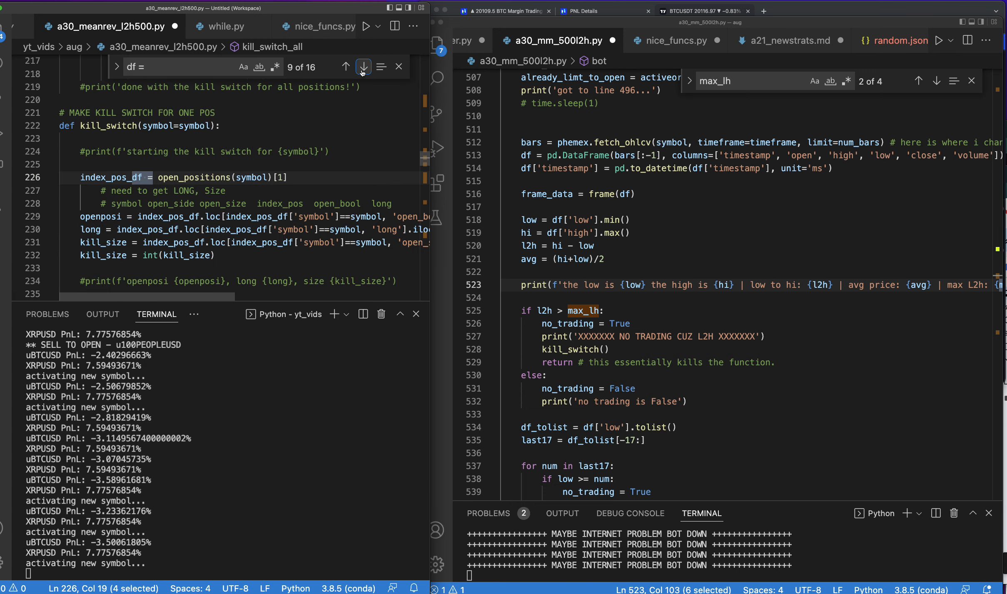
click(364, 66)
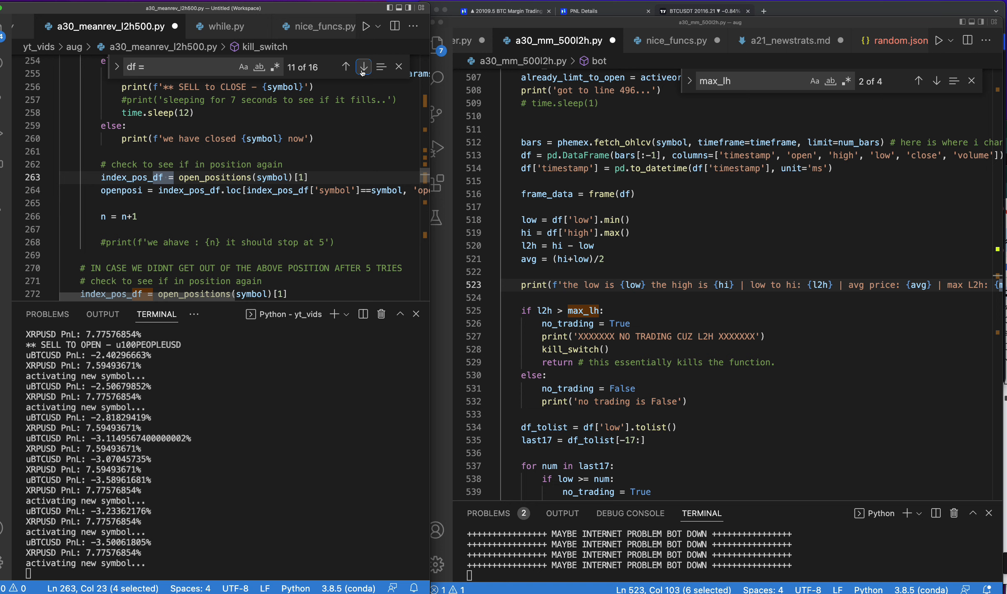
click(363, 67)
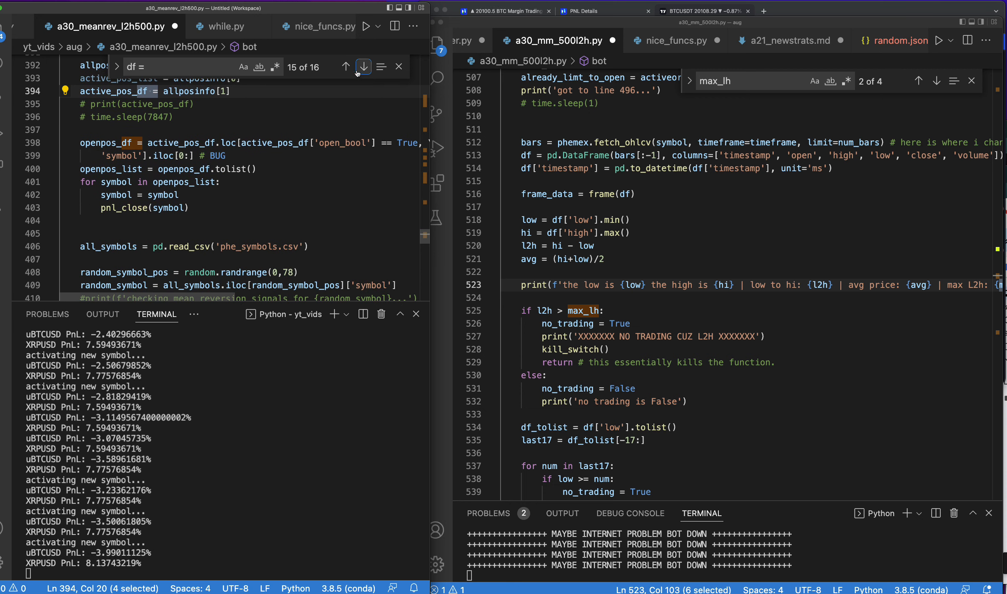
click(363, 67)
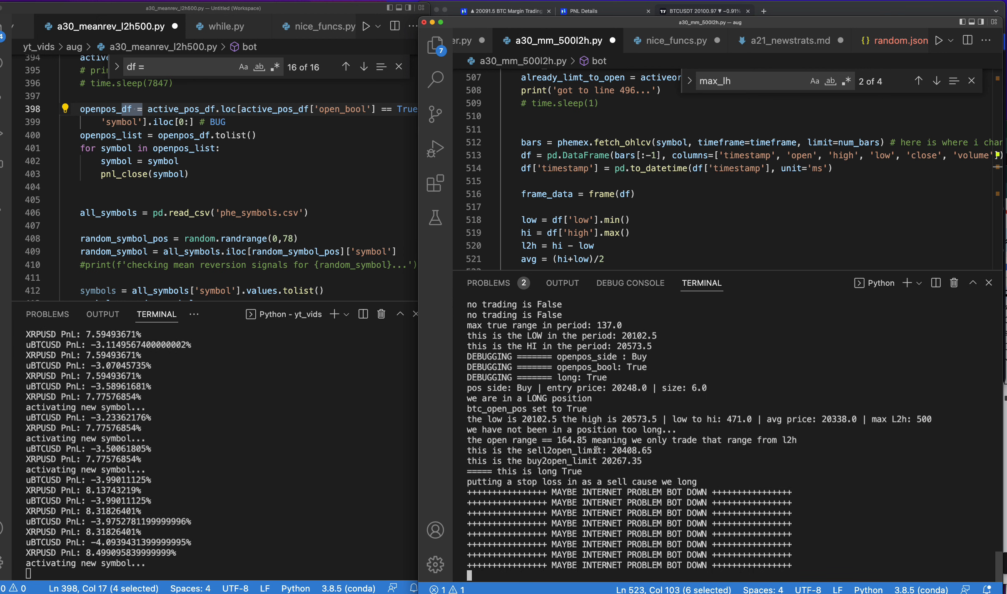
mouse_move(319, 234)
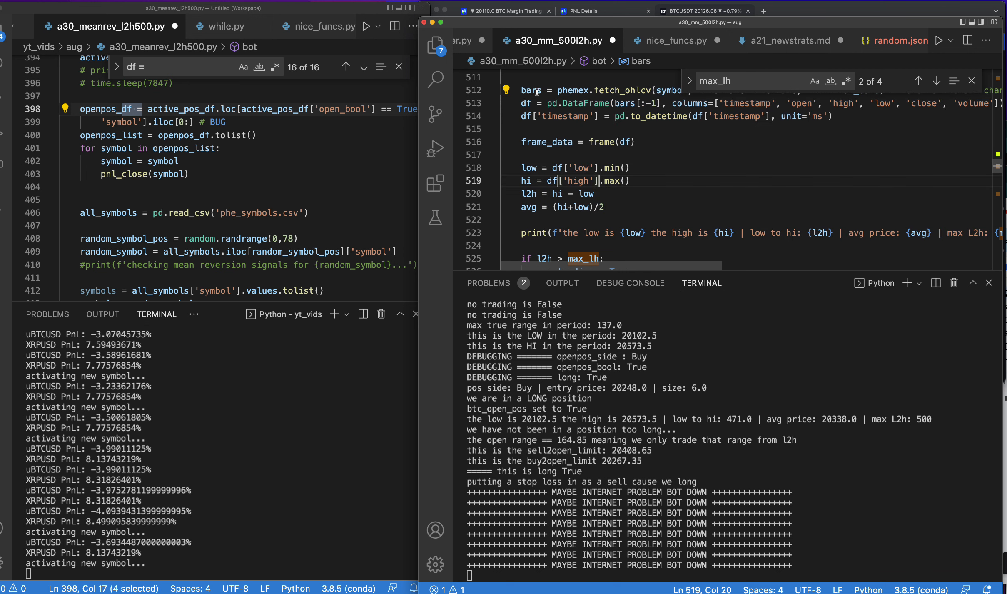
- Mark the l2h versus max_lh check block in a30_mm_500l2h.py
scroll(down, 3)
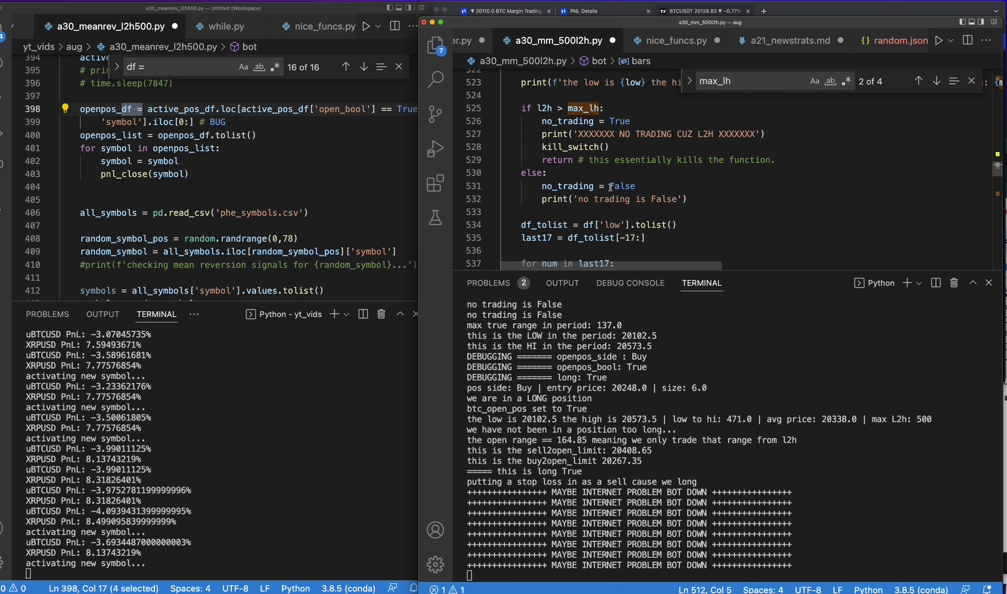
scroll(down, 3)
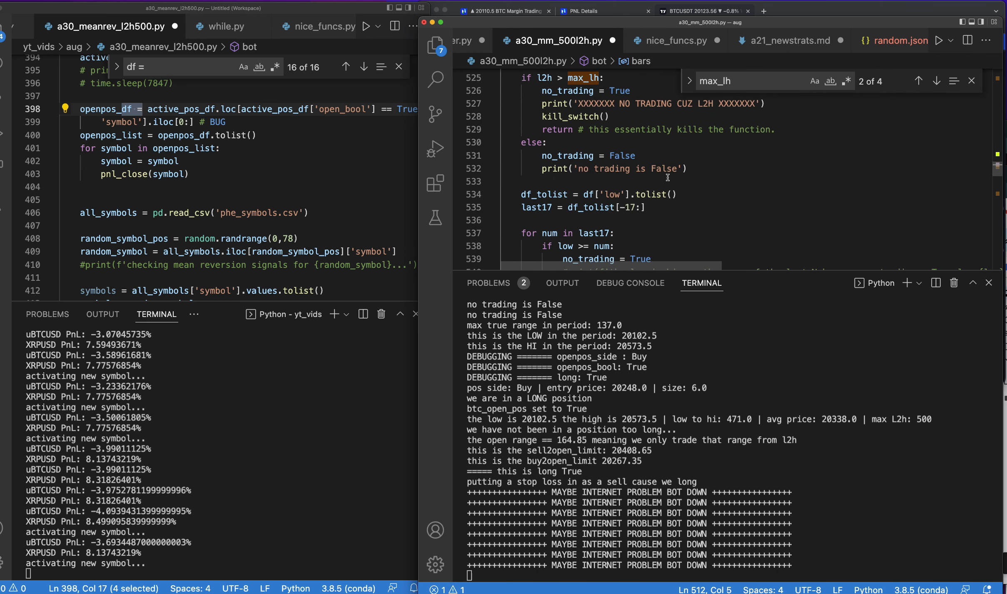
drag(521, 78, 687, 169)
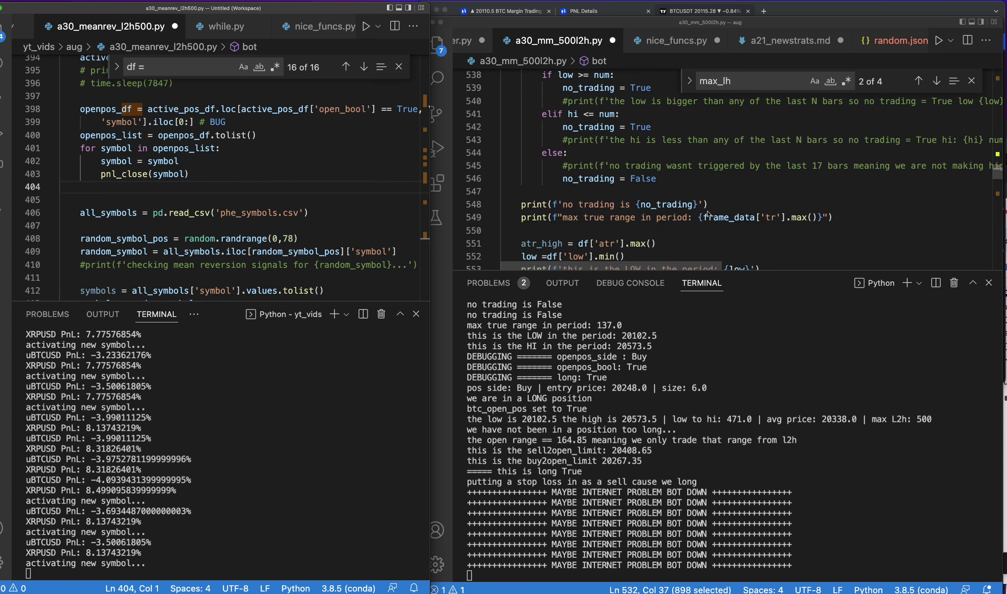
- Read down through the market-maker bot's order functions to its open-an-order logic
scroll(down, 3)
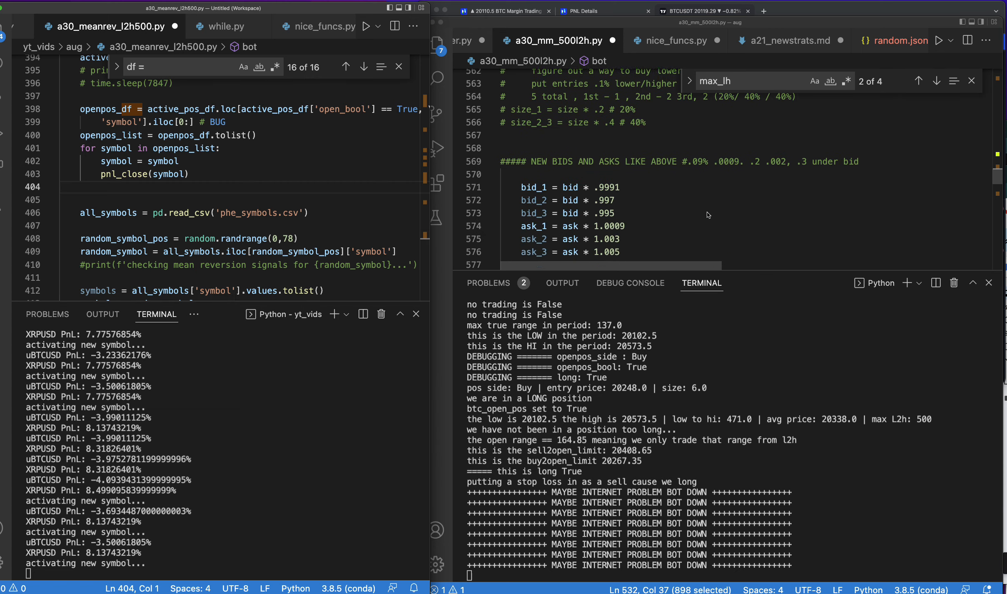
scroll(down, 3)
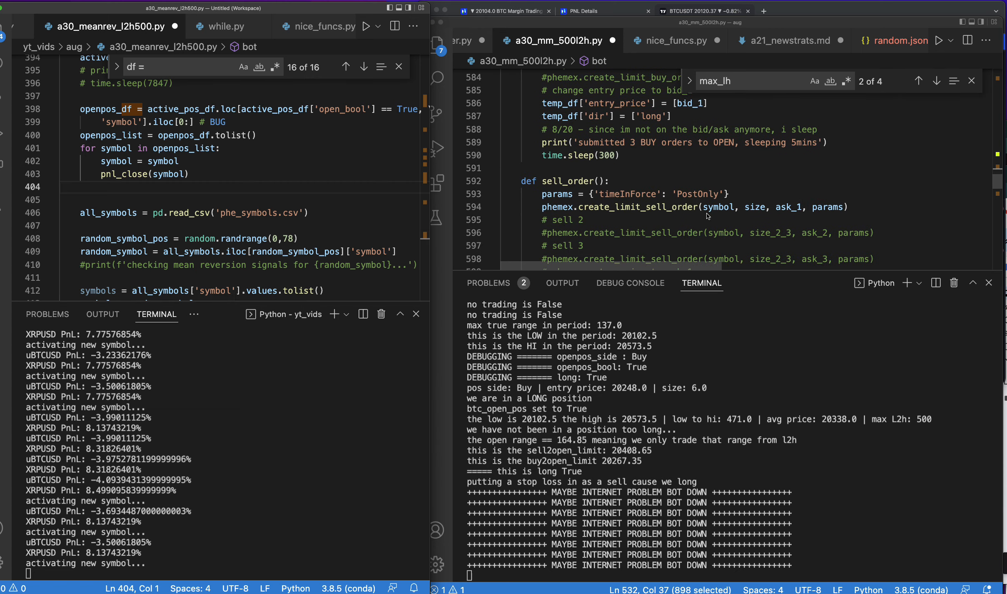
scroll(down, 3)
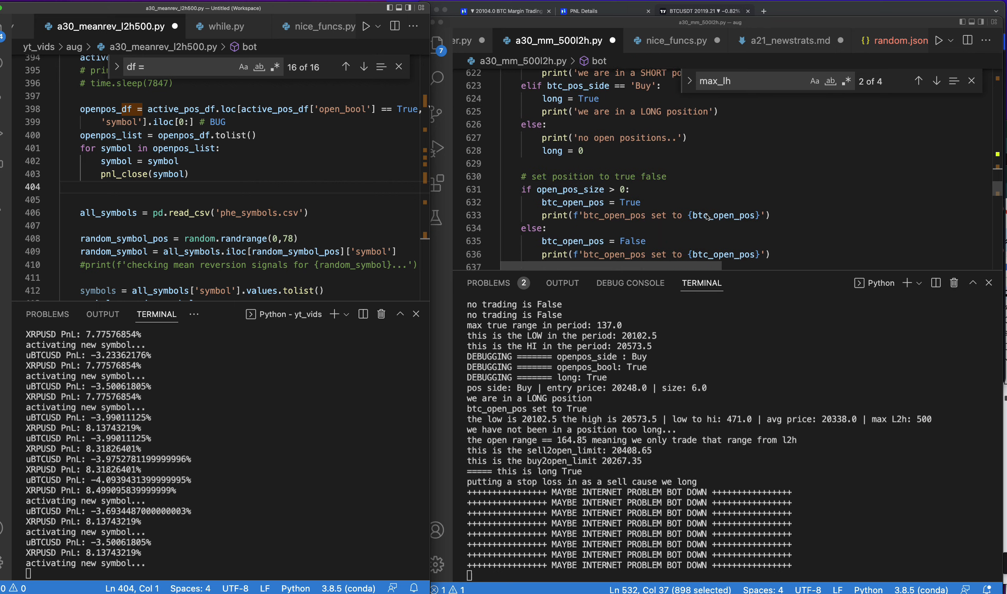
scroll(down, 3)
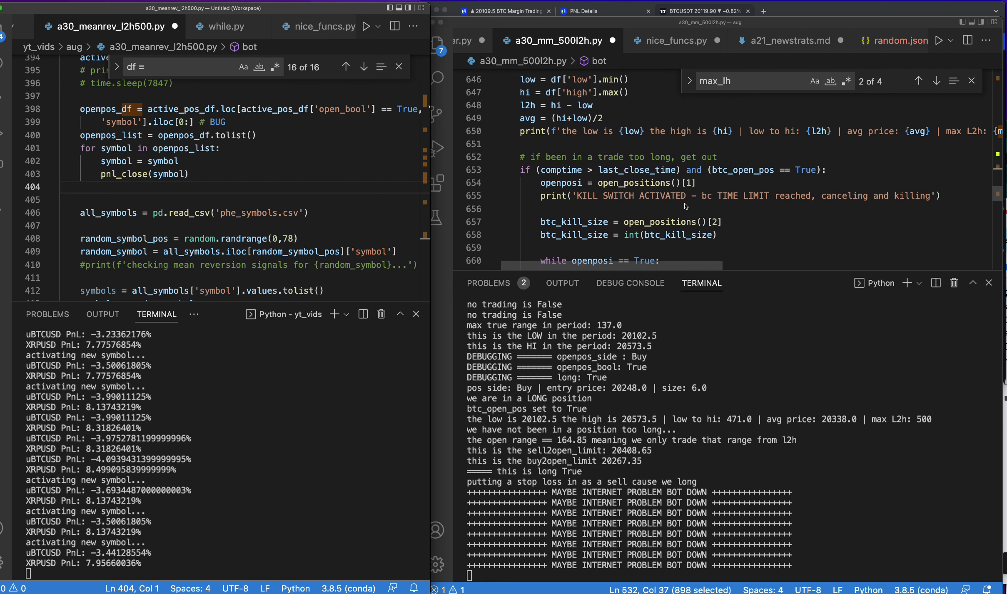
scroll(down, 3)
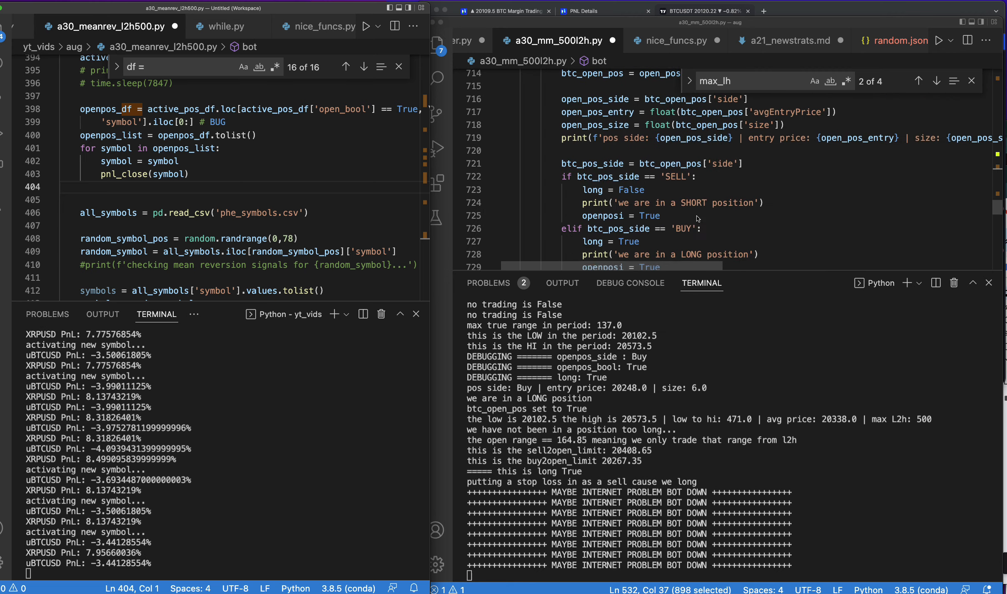
scroll(down, 3)
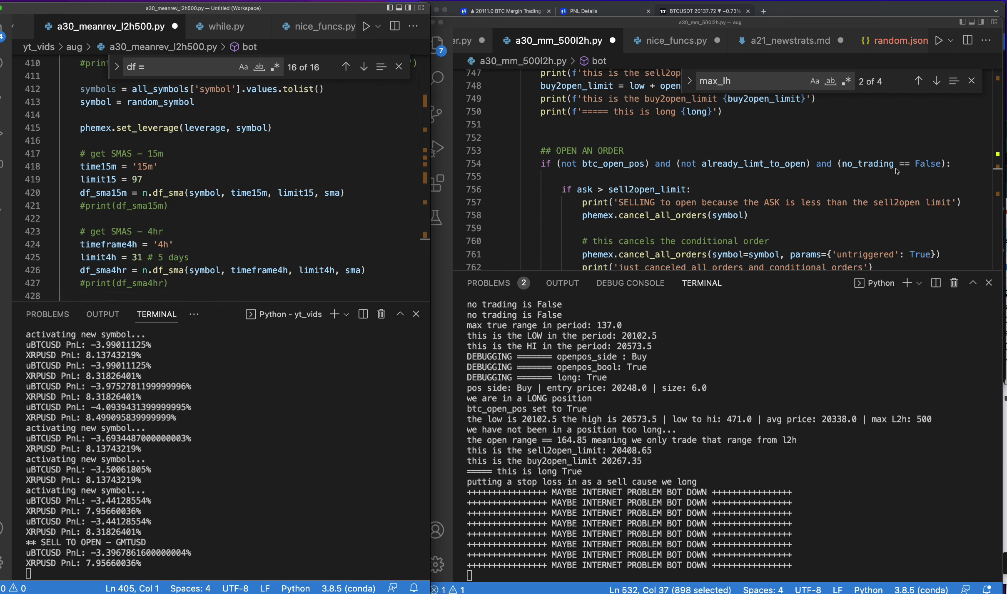
- Review a30_meanrev_l2h500.py's code and return to its header notes about max low to high of 500
scroll(down, 3)
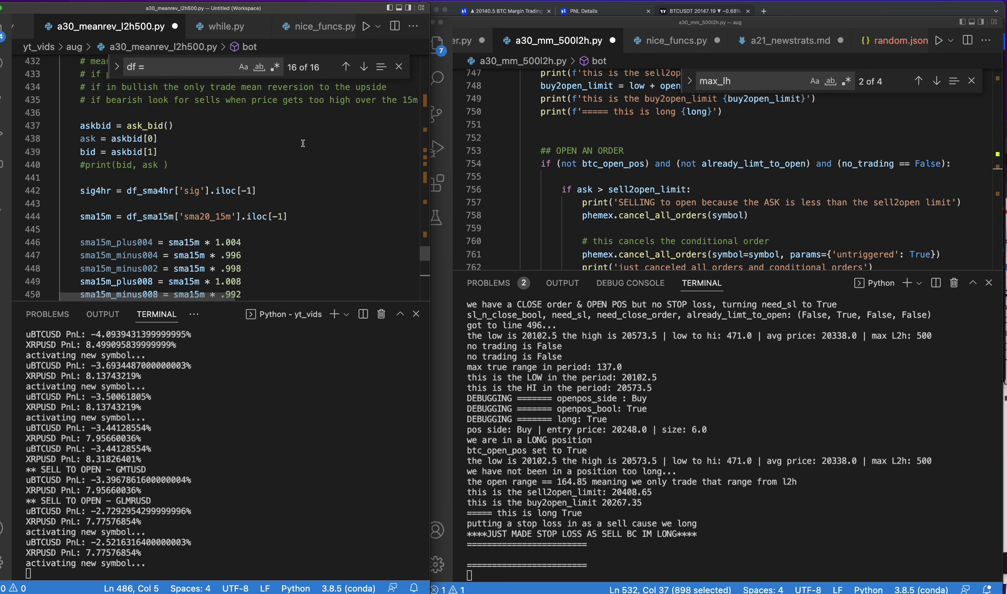
scroll(down, 3)
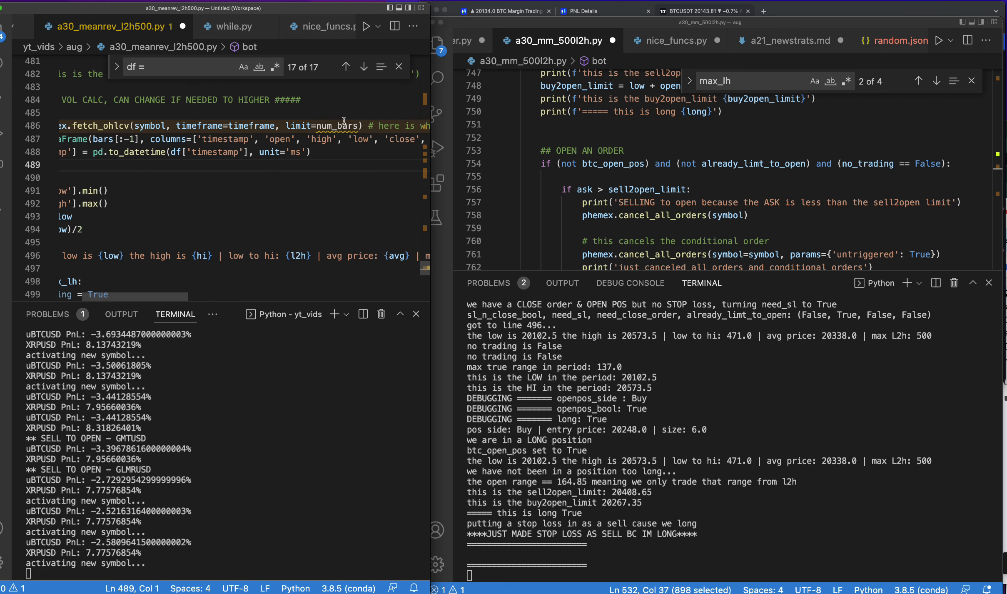
click(337, 126)
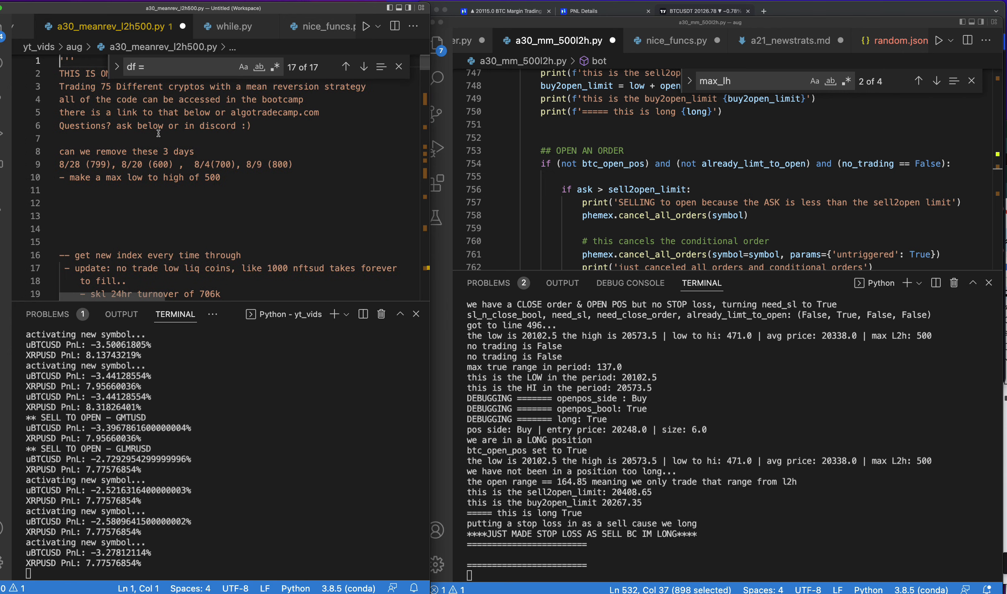
- Add max_lh_limit = 60 below max_lh = 500 in the bot's configuration
scroll(down, 3)
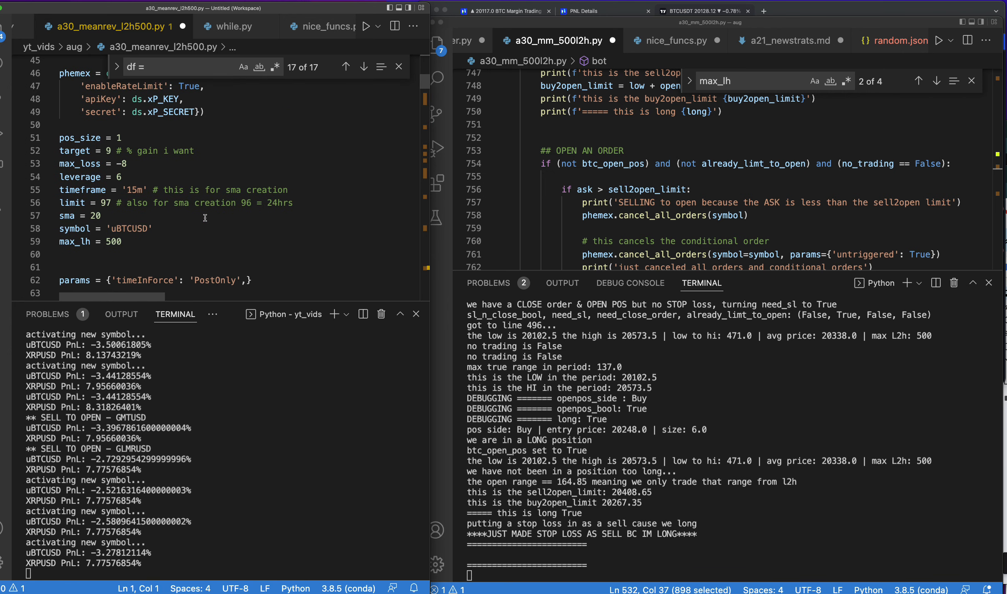
text(params = {'type':'swap', 'code':'USD', 'leverage': 5})
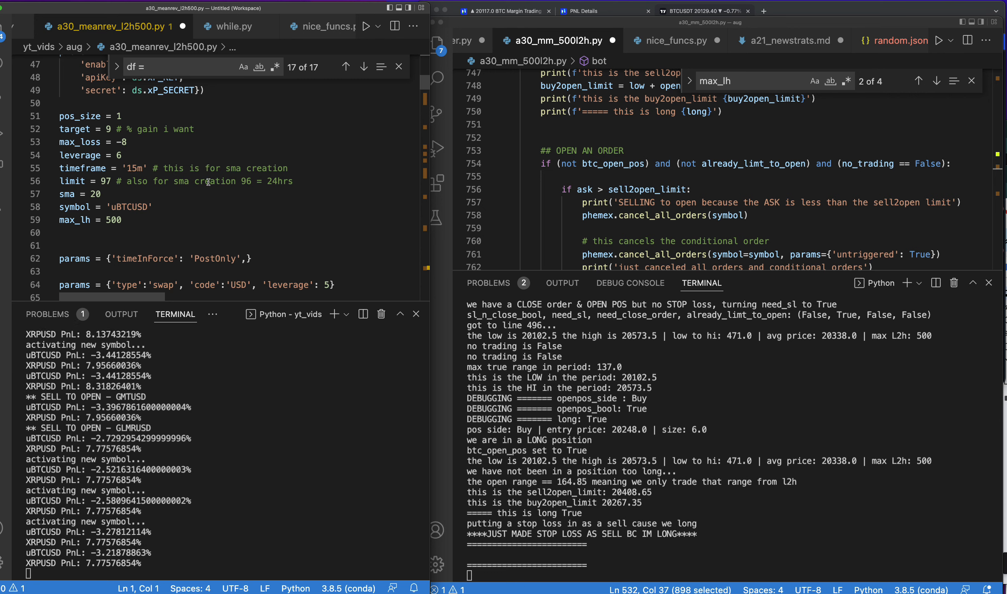
mouse_move(264, 187)
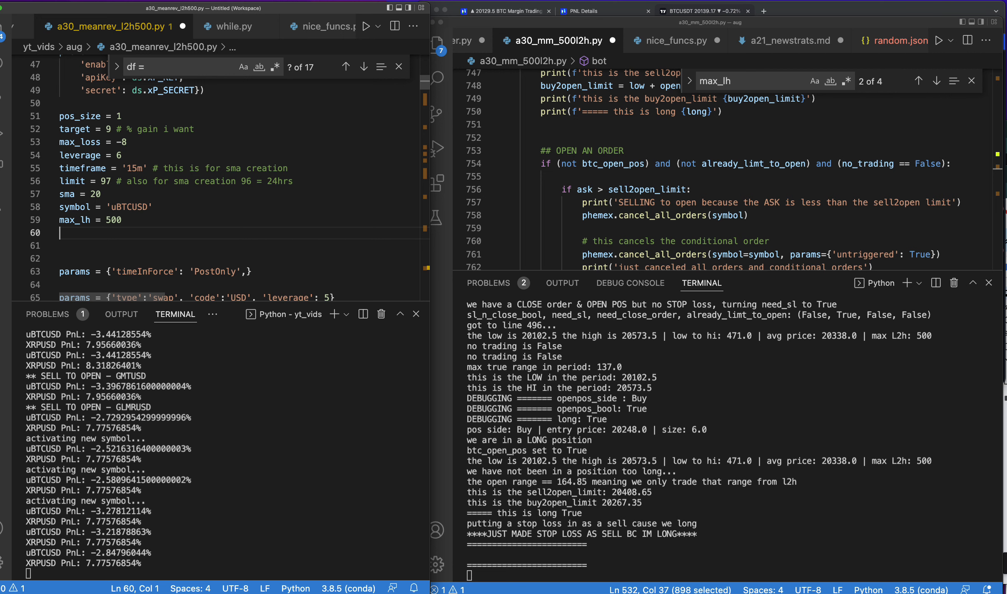
text(max_l)
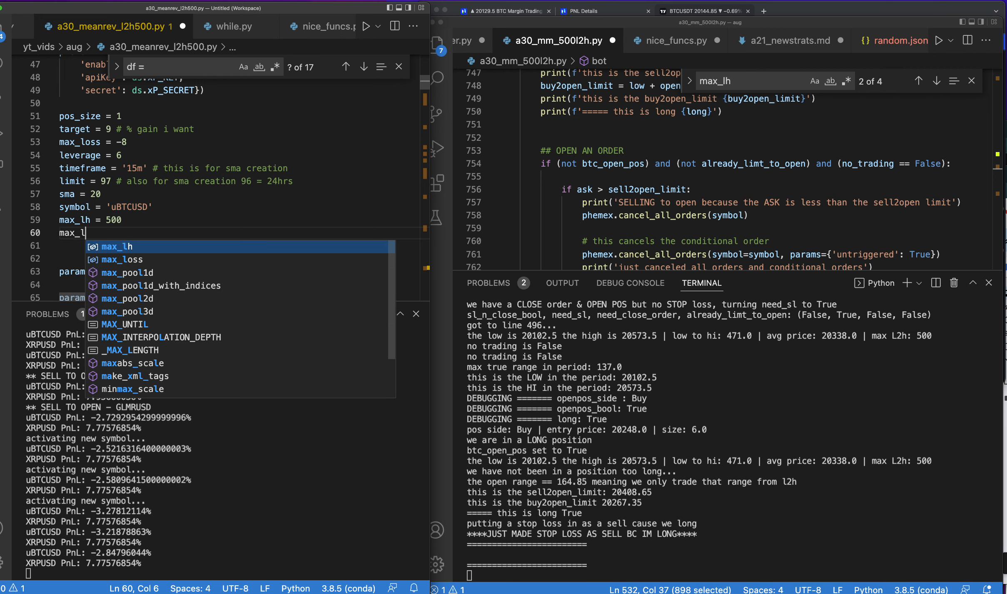
text(h_lim)
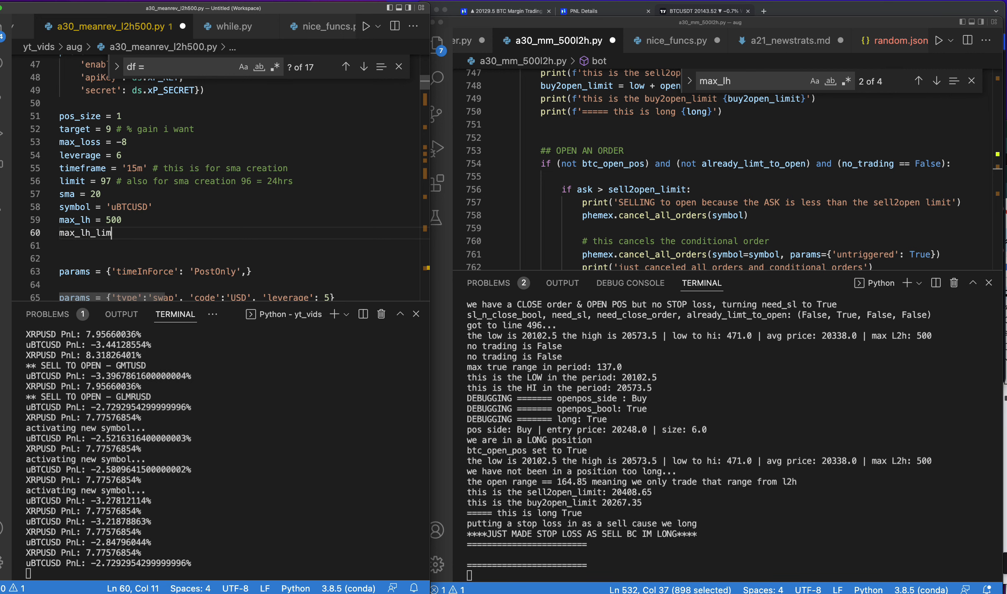
text(i)
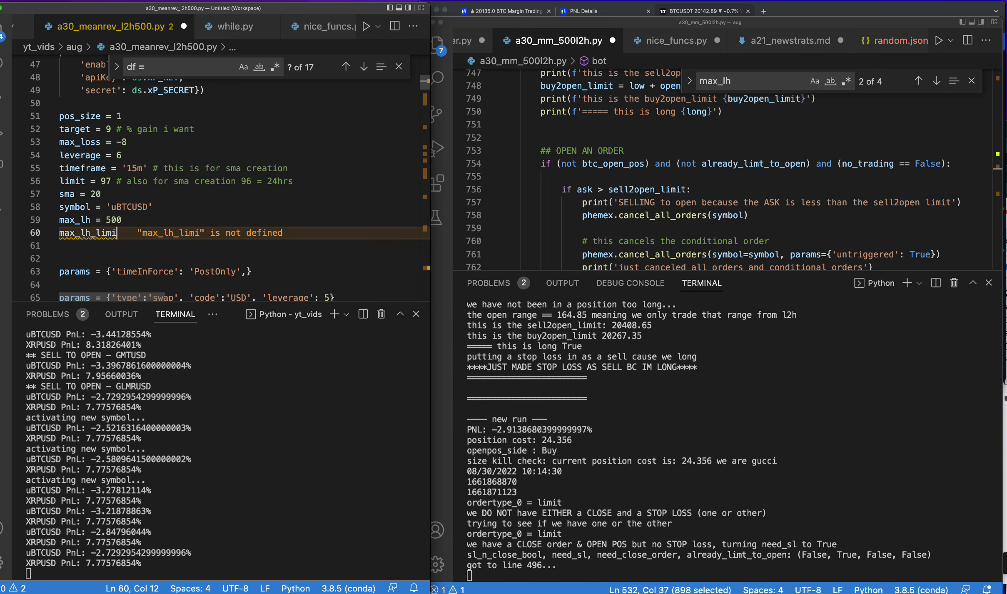
text(t)
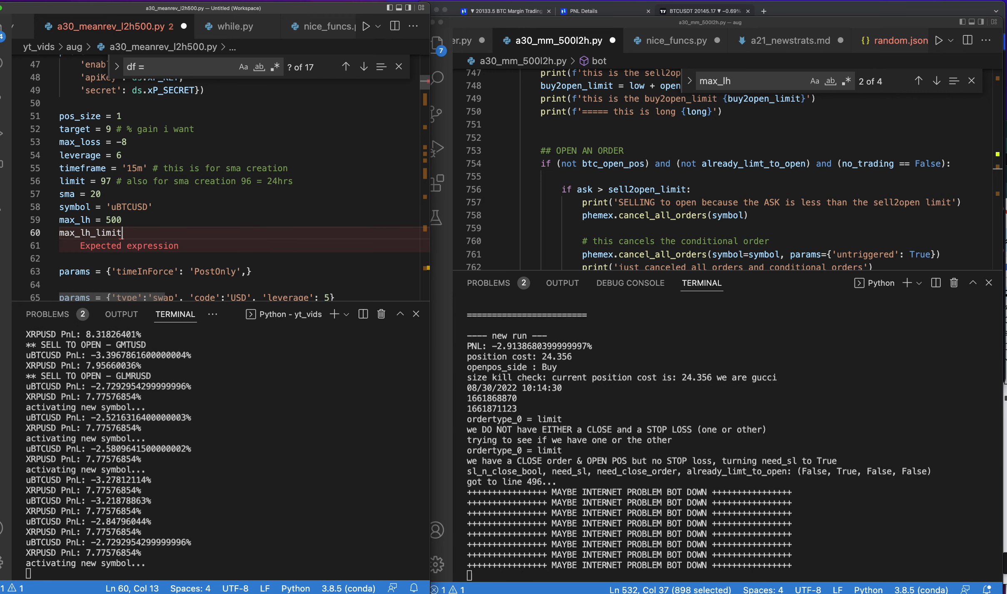
text(=)
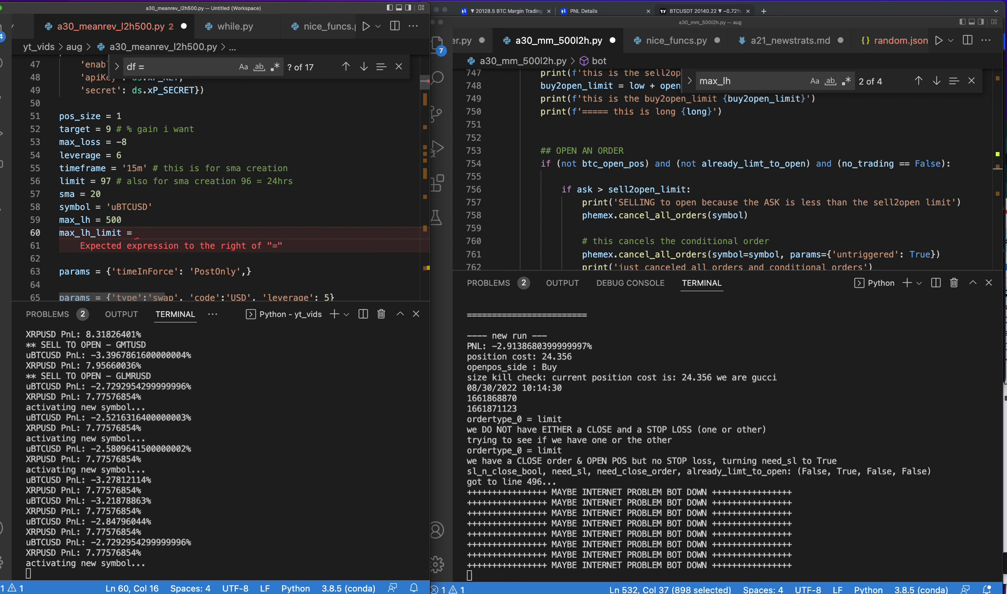
text(60)
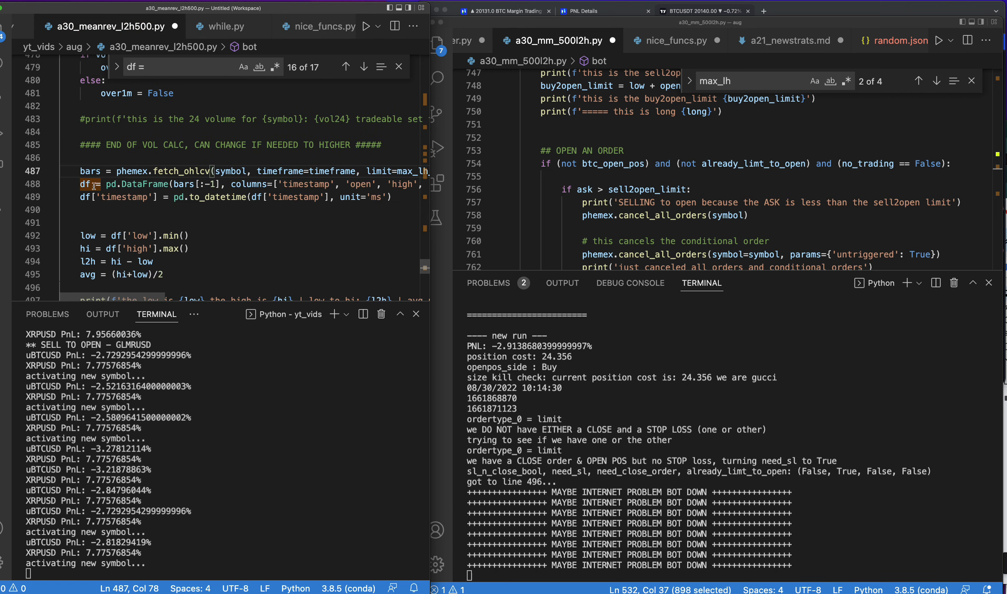
- Require 'and (no_trading == False)' on both the sig4hr BUY and SELL order branches
scroll(down, 3)
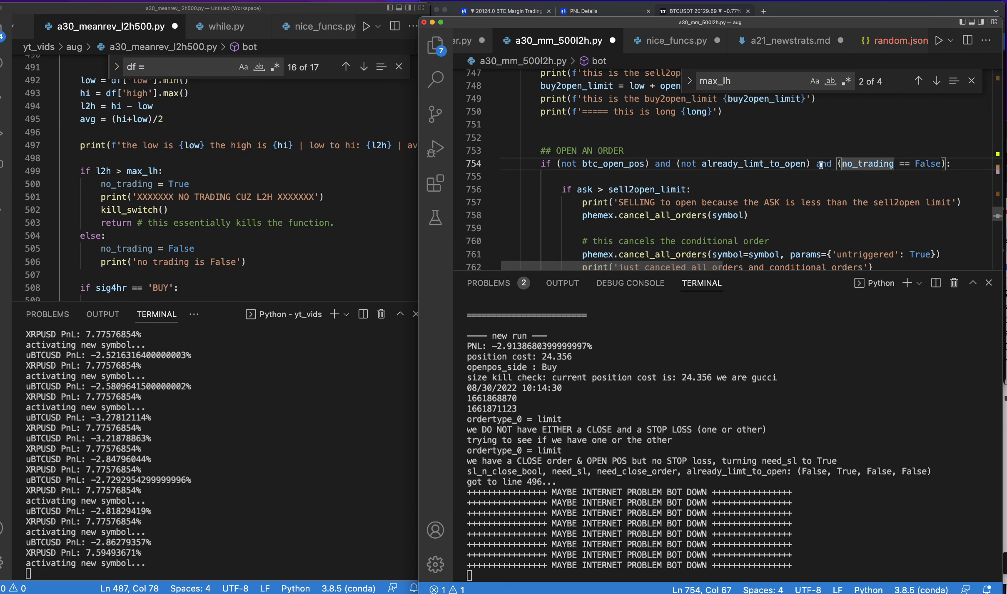
drag(819, 164, 952, 164)
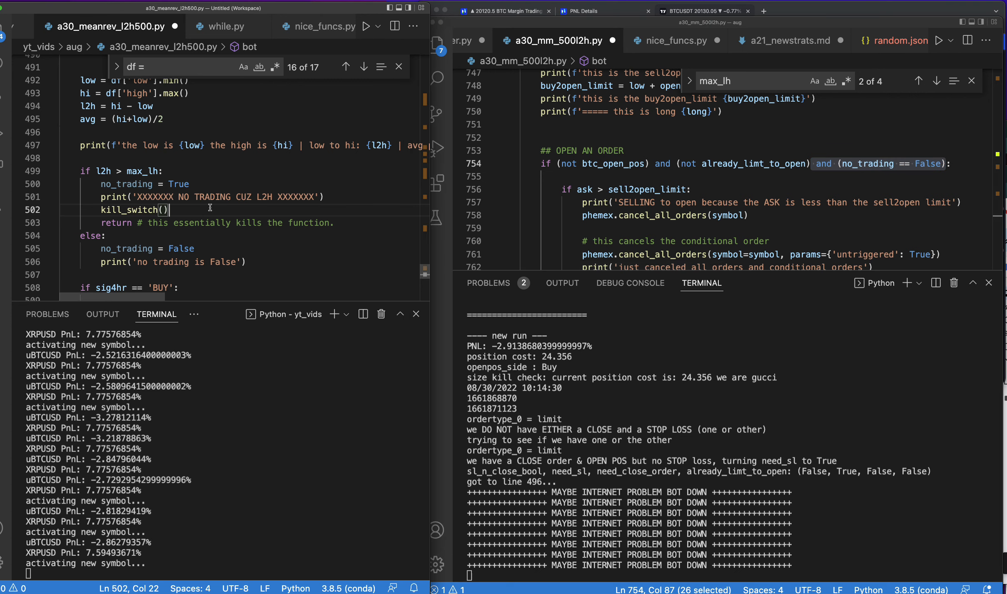
scroll(down, 3)
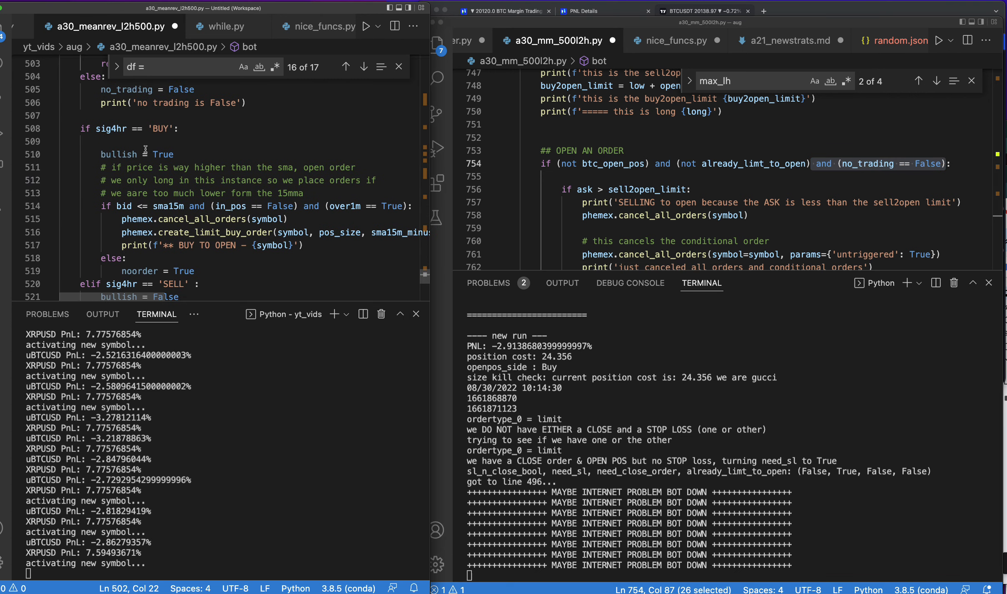
text(and (no_trading == False))
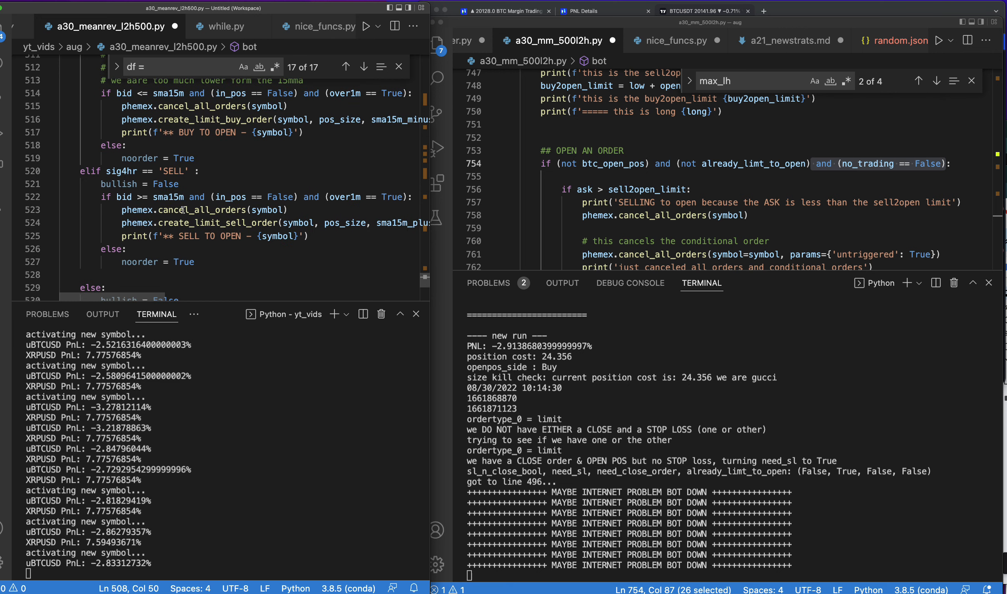
text(and (no_trading == False))
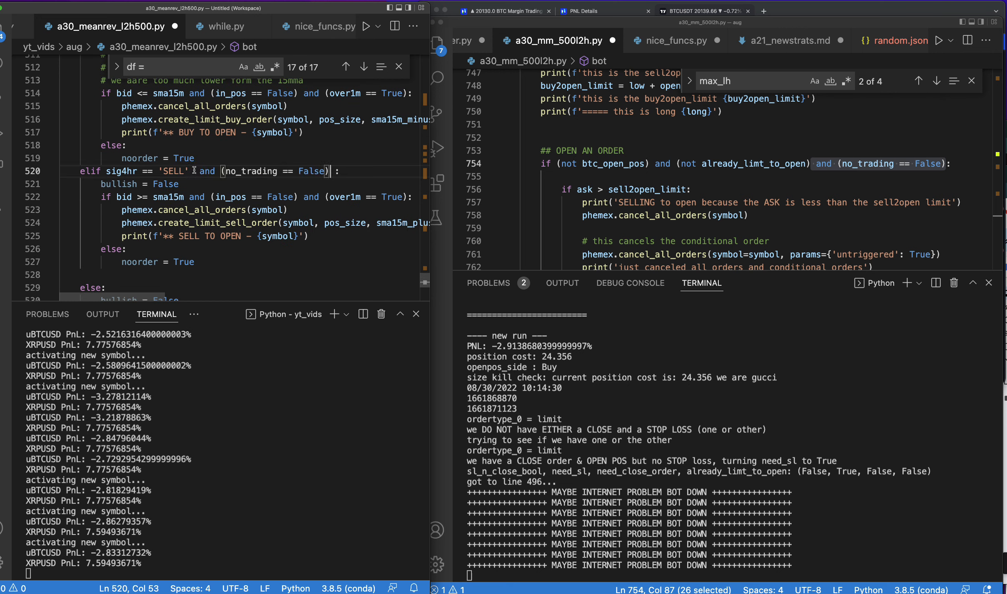
scroll(down, 3)
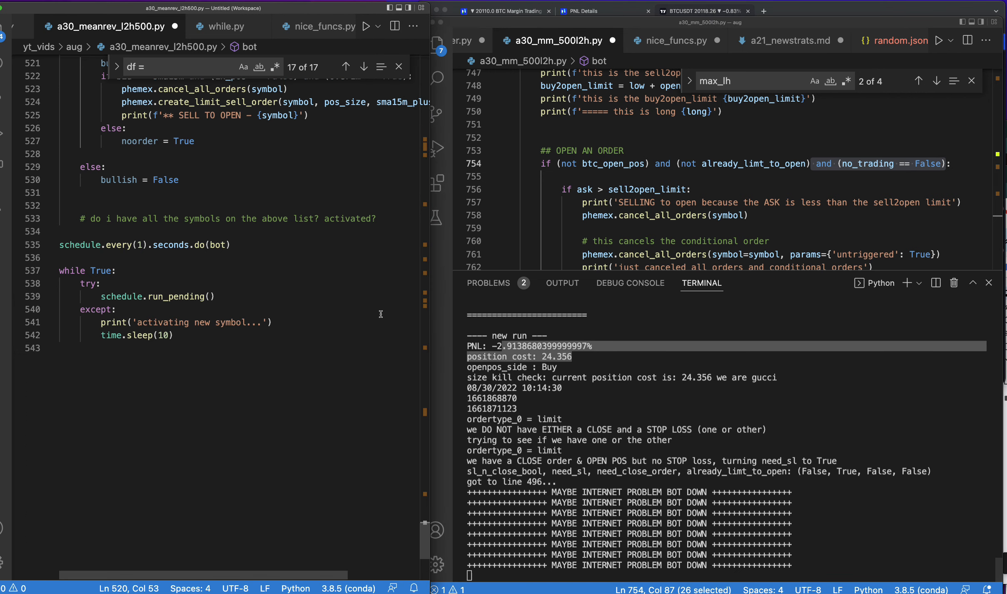
- Relaunch the bot, head the notes '8/30 update' and mark the max low to high line '- done'
click(205, 296)
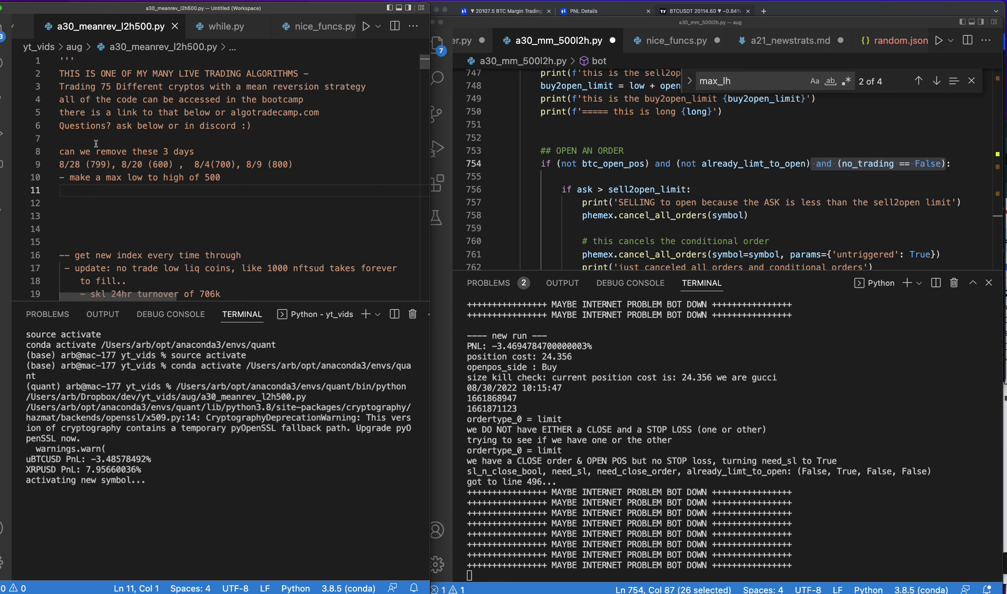
text(8)
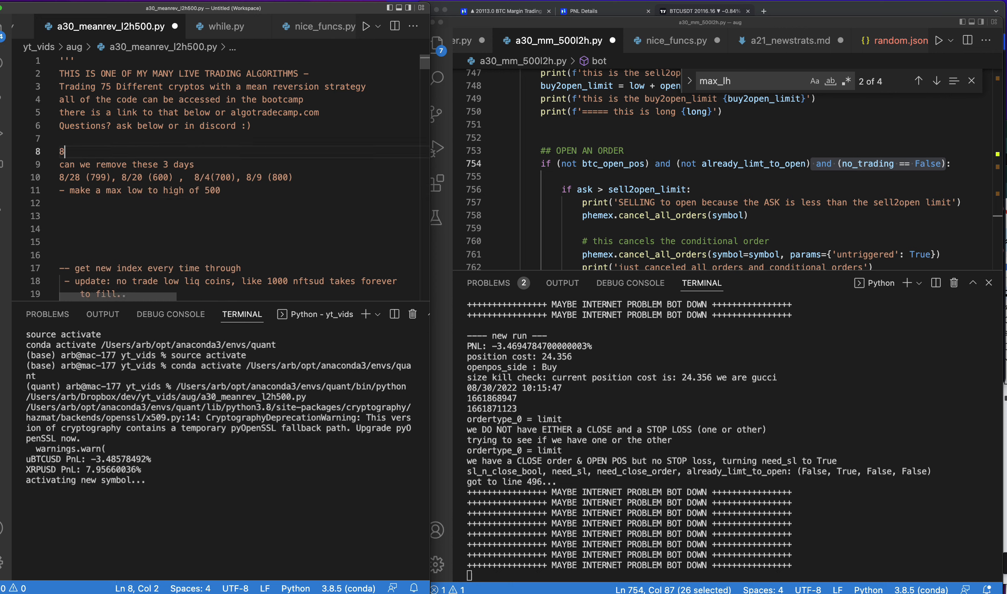
text(/30 update)
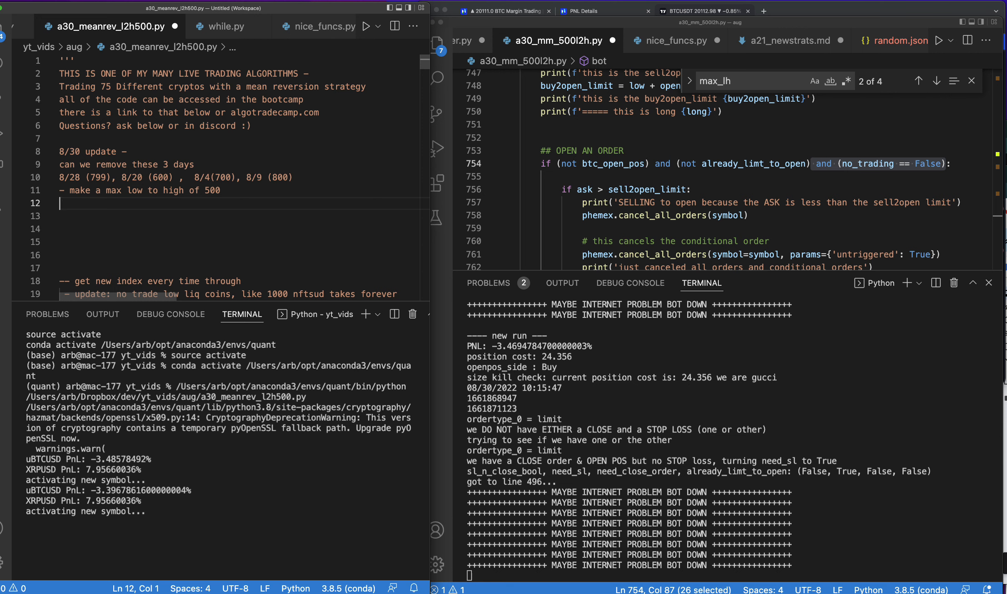
text(- done)
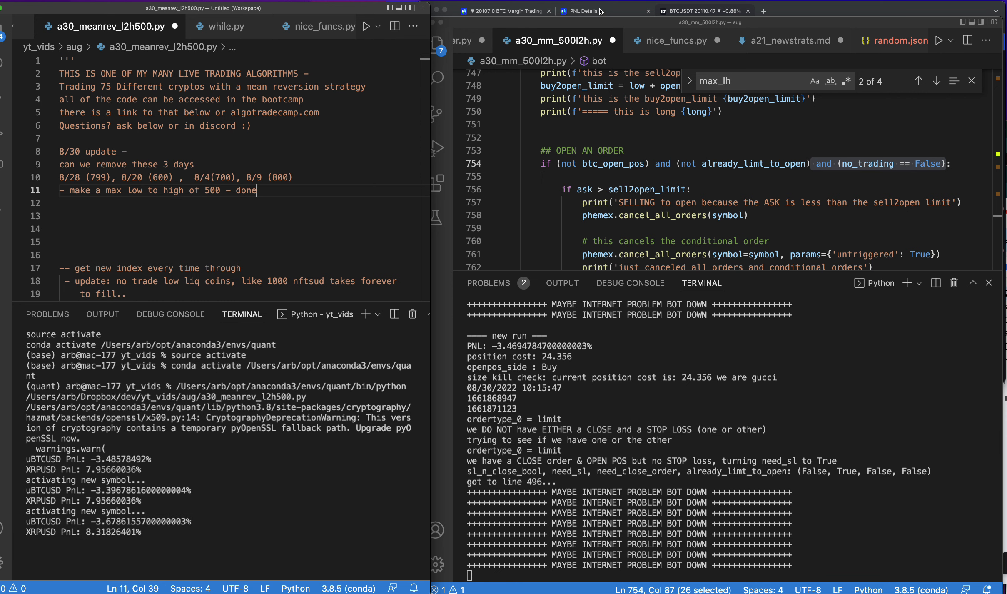
- Bring up Phemex's PNL Details page and review the 30 Days daily realised PnL chart
click(581, 10)
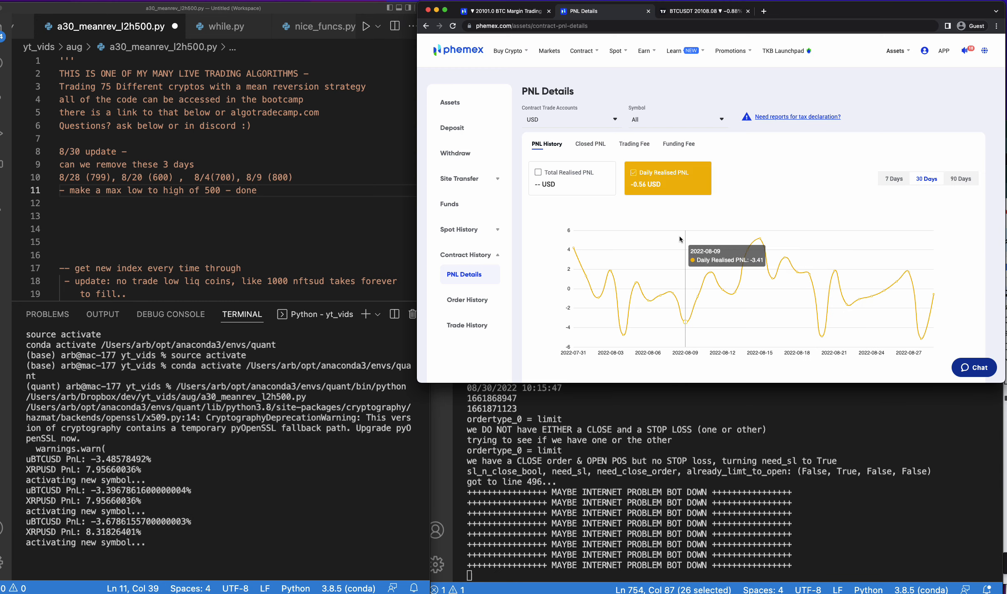
mouse_move(855, 253)
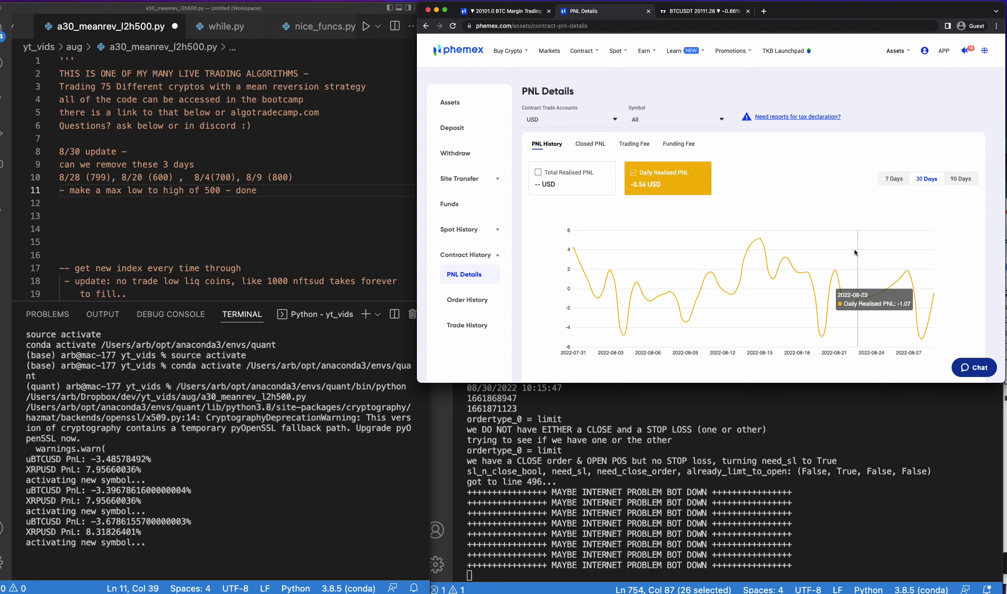
mouse_move(641, 324)
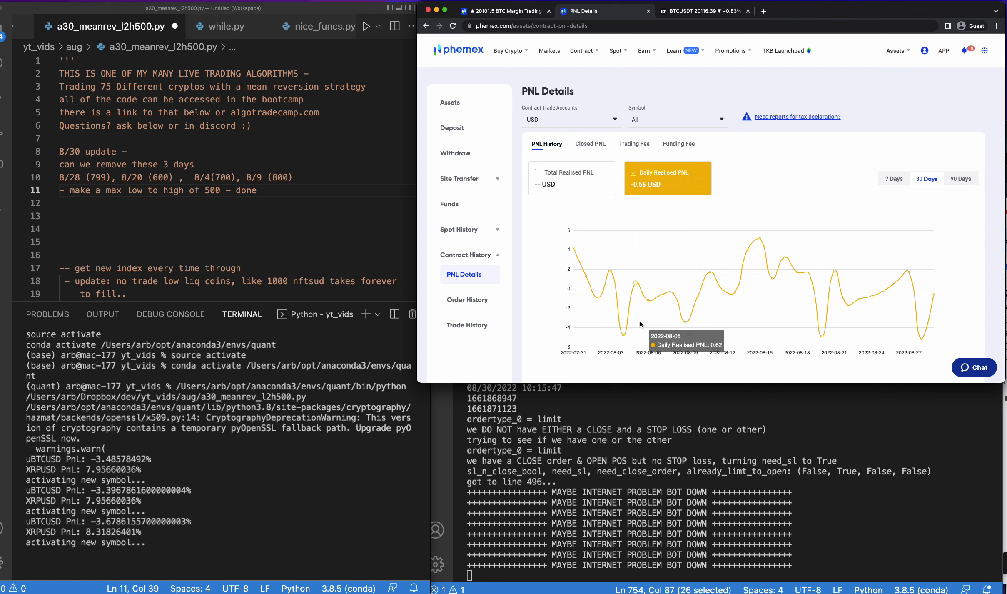
mouse_move(624, 325)
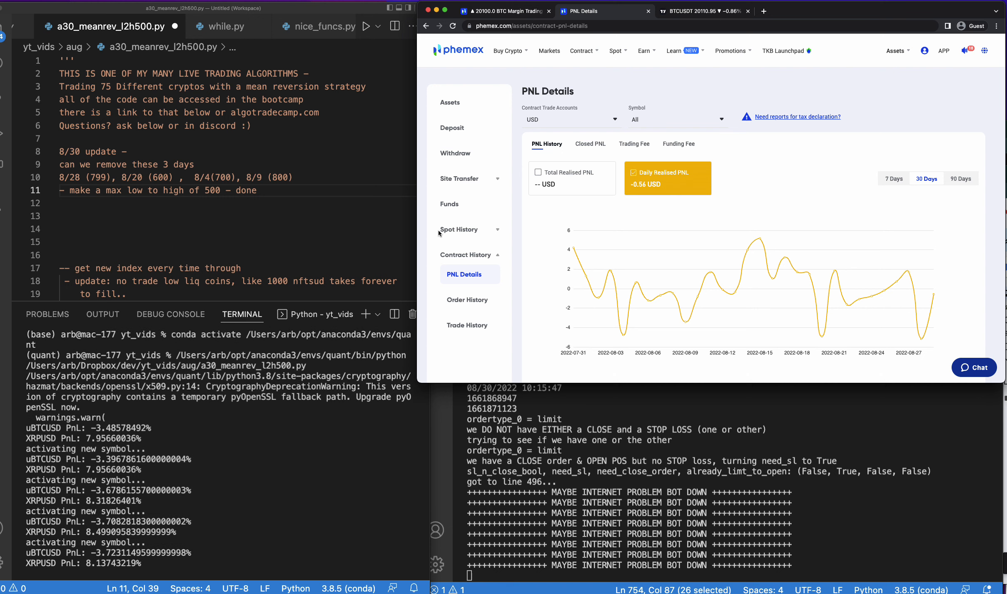
scroll(down, 3)
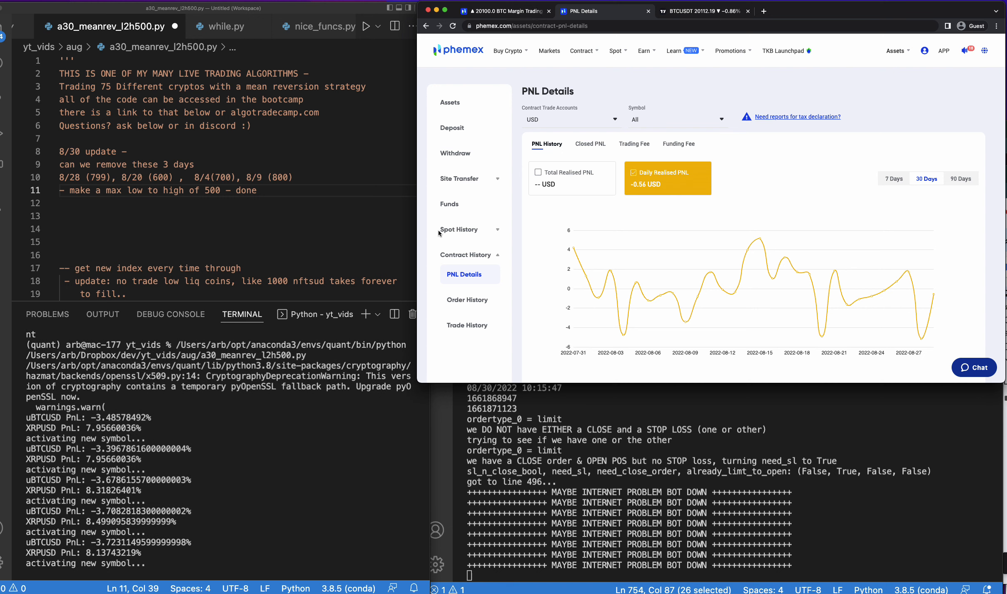